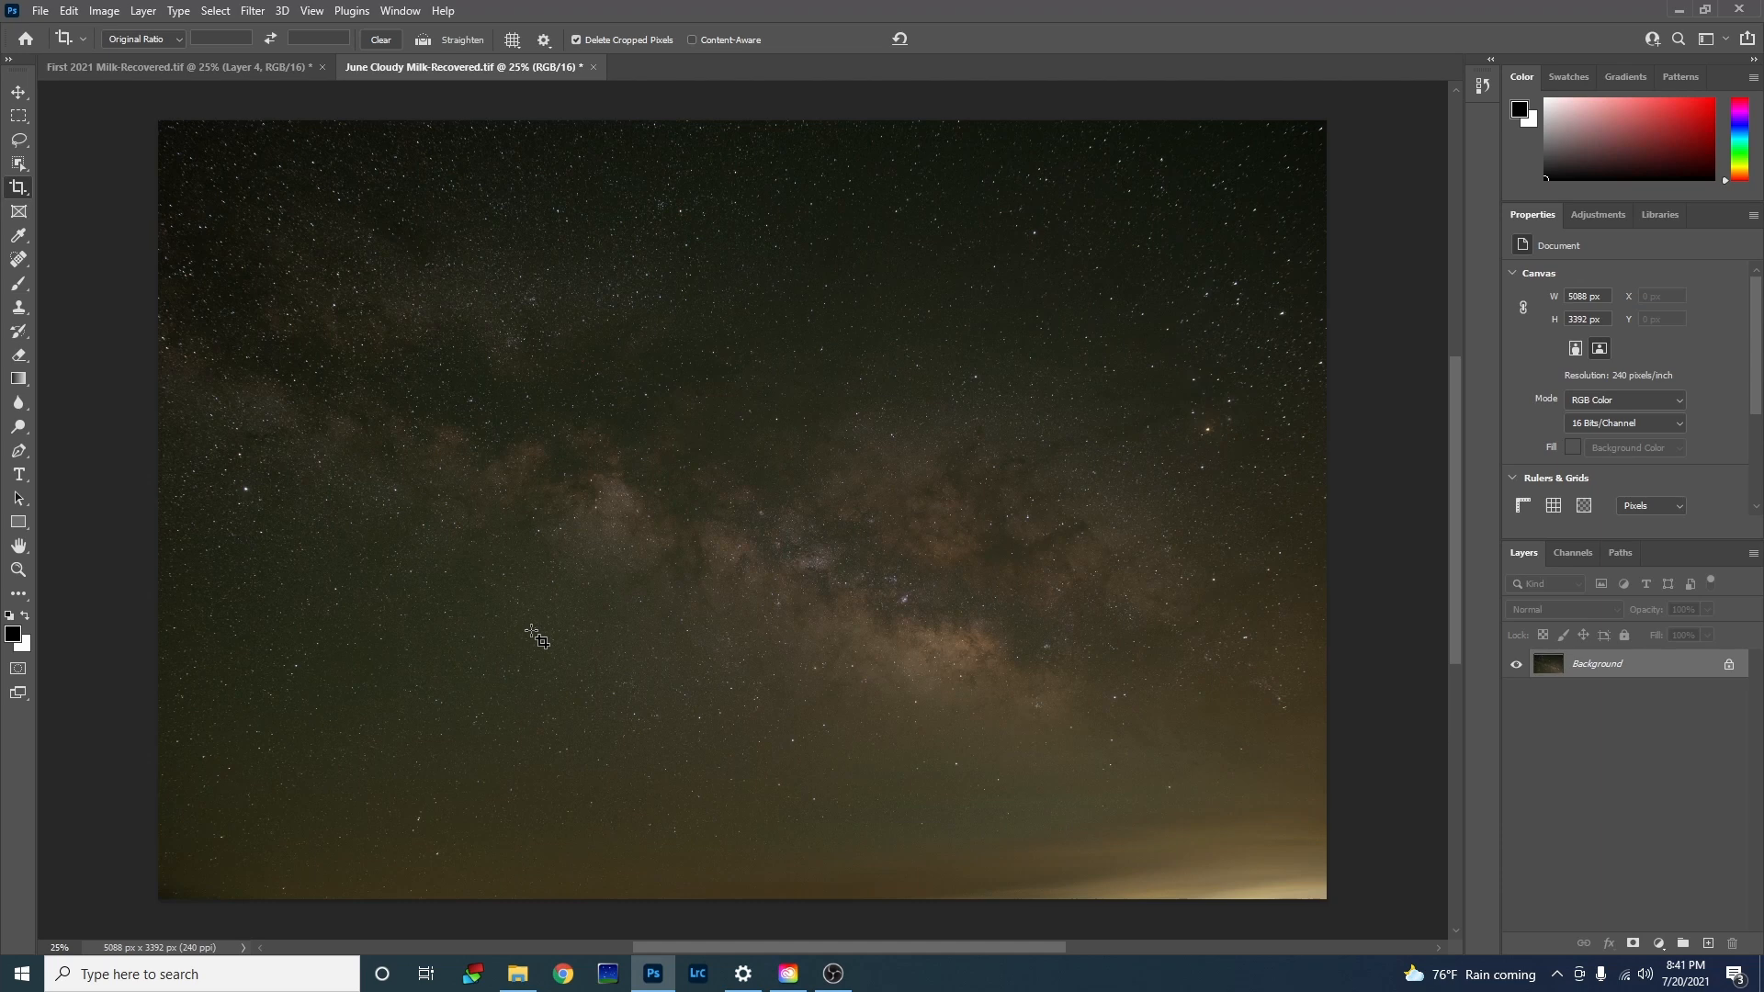
mouse_move(1261, 962)
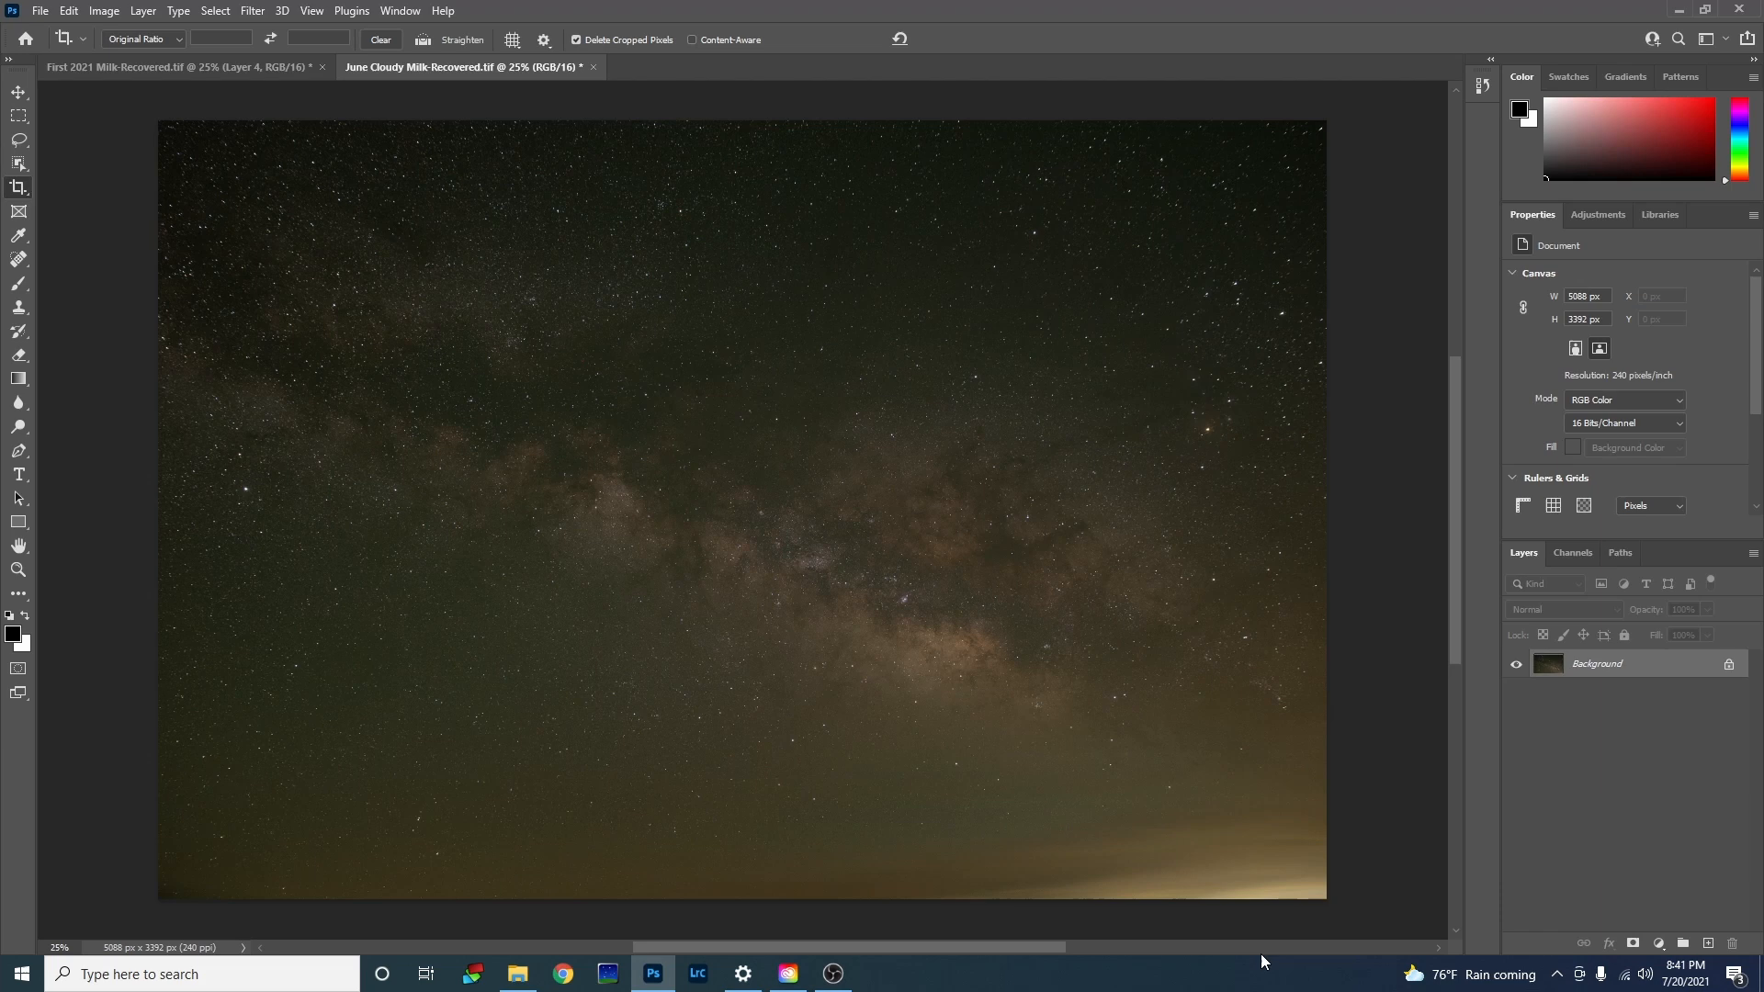
mouse_move(1097, 879)
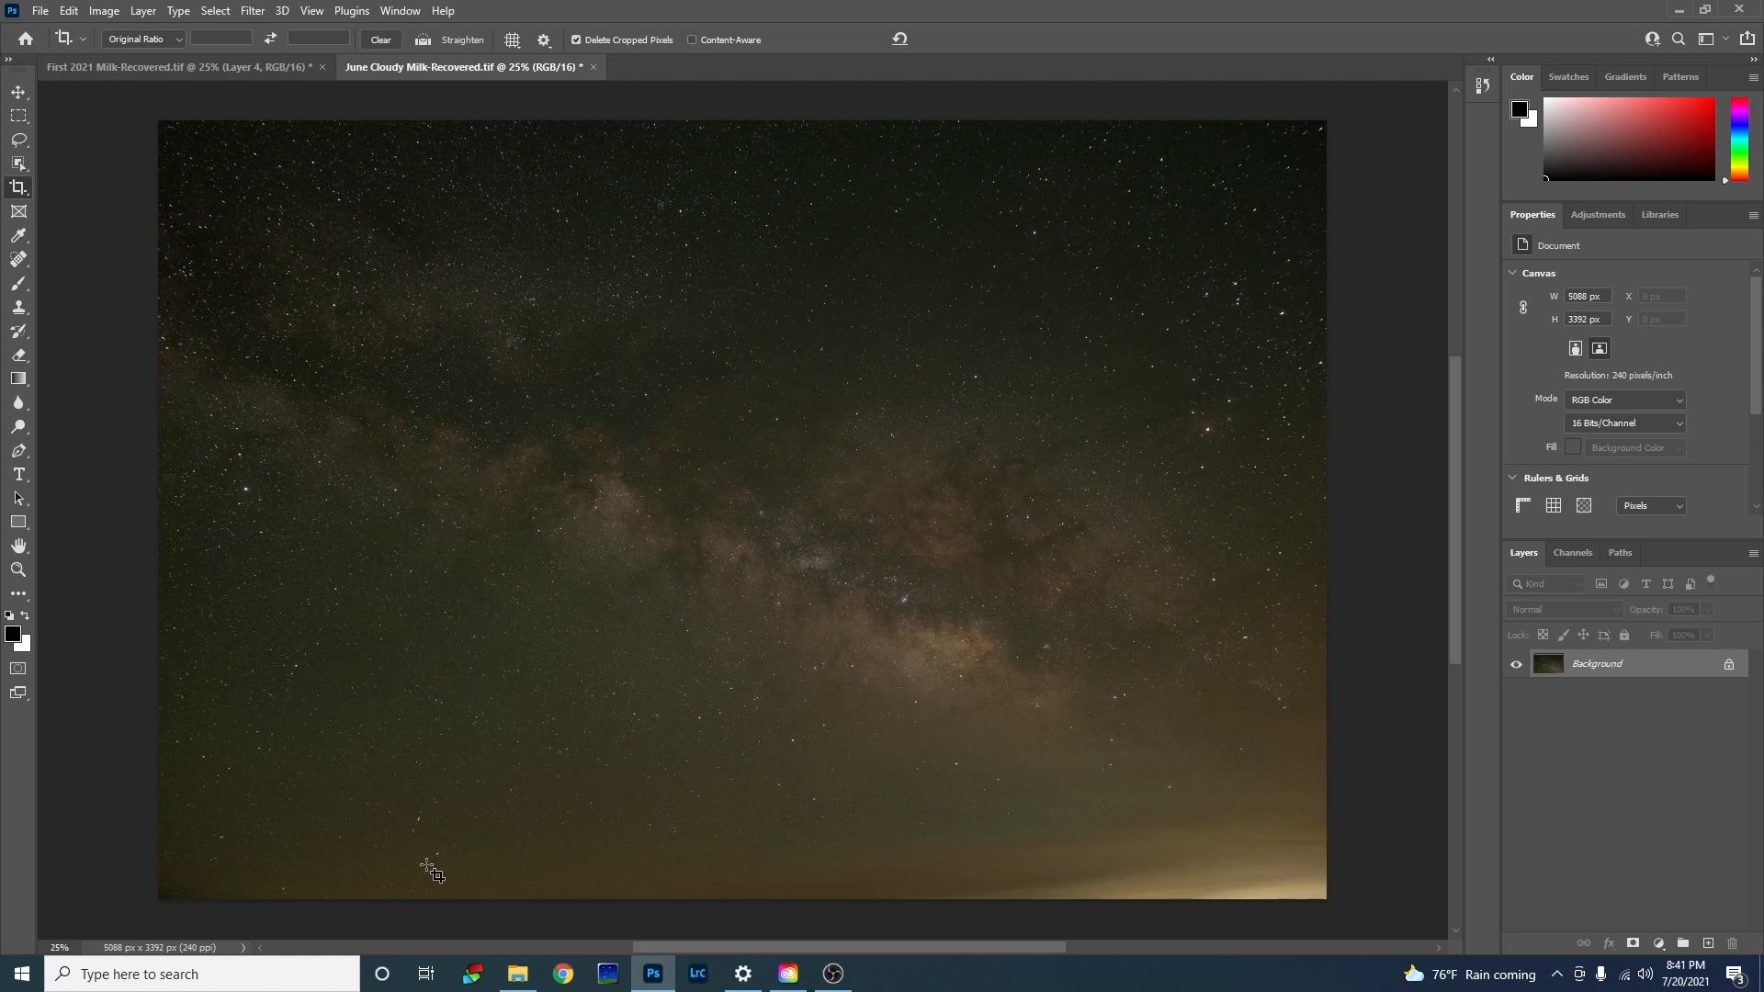
mouse_move(423, 742)
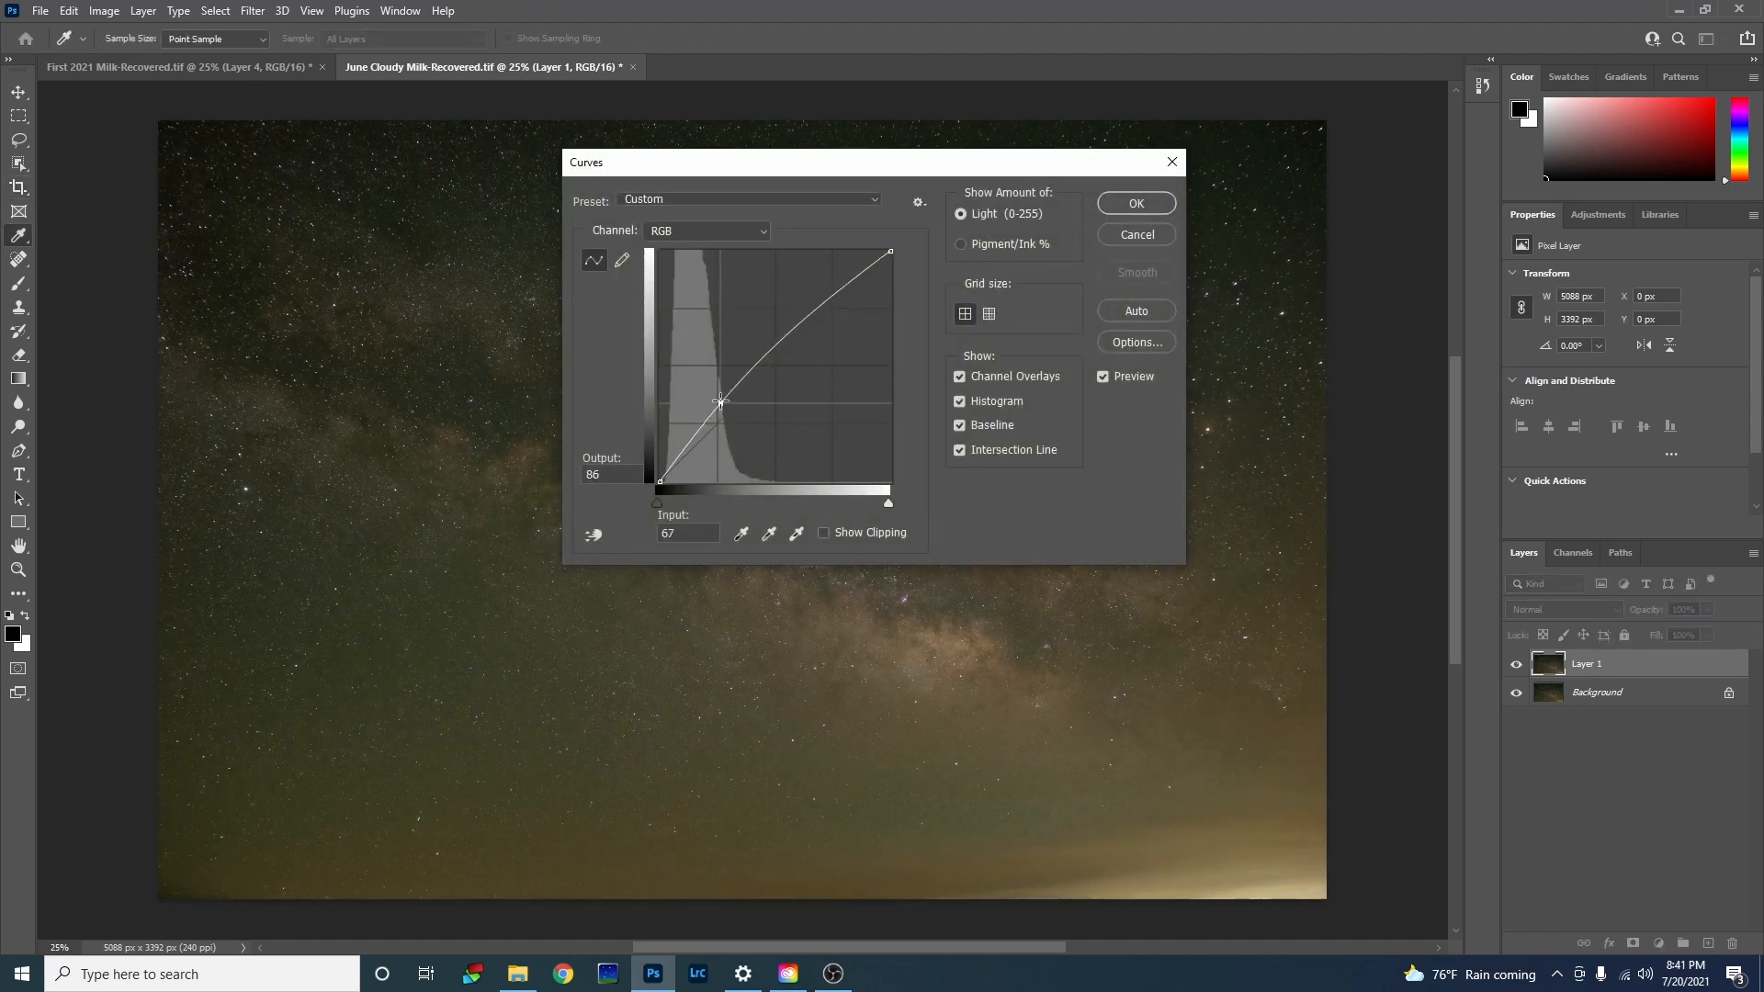
Step: Pull the Curves line upward to lift the duplicate layer's midtones and confirm
drag(720, 403, 717, 378)
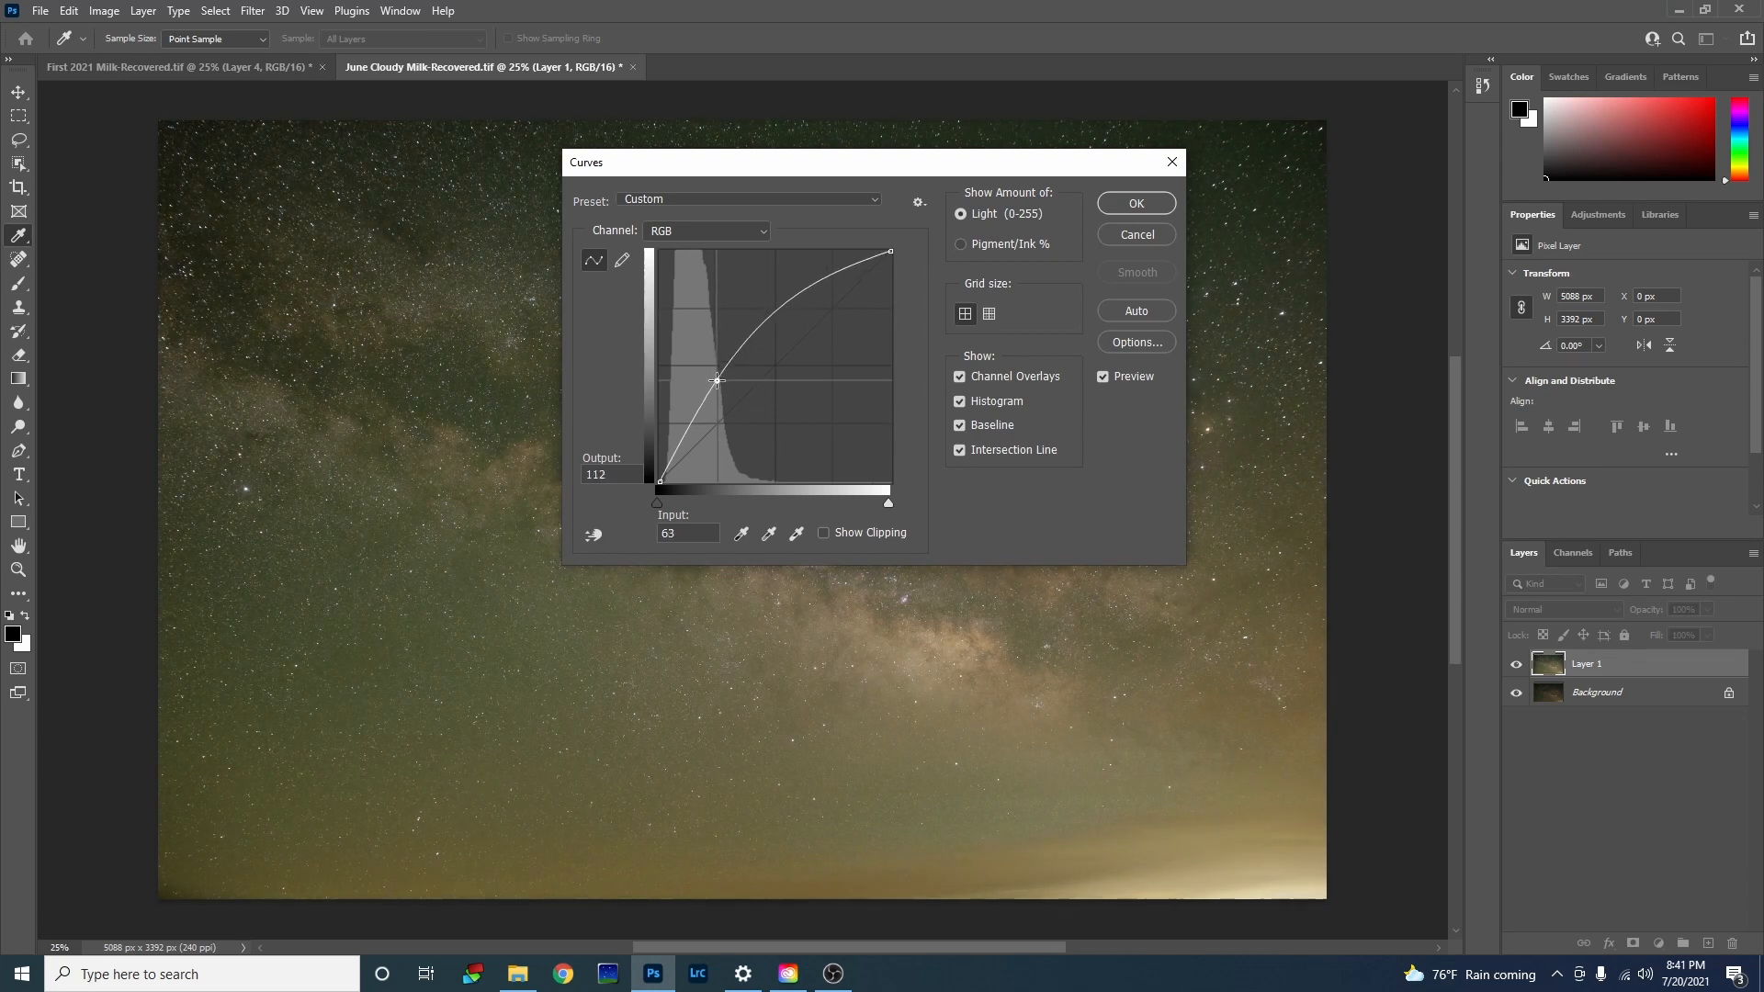
drag(716, 379, 716, 386)
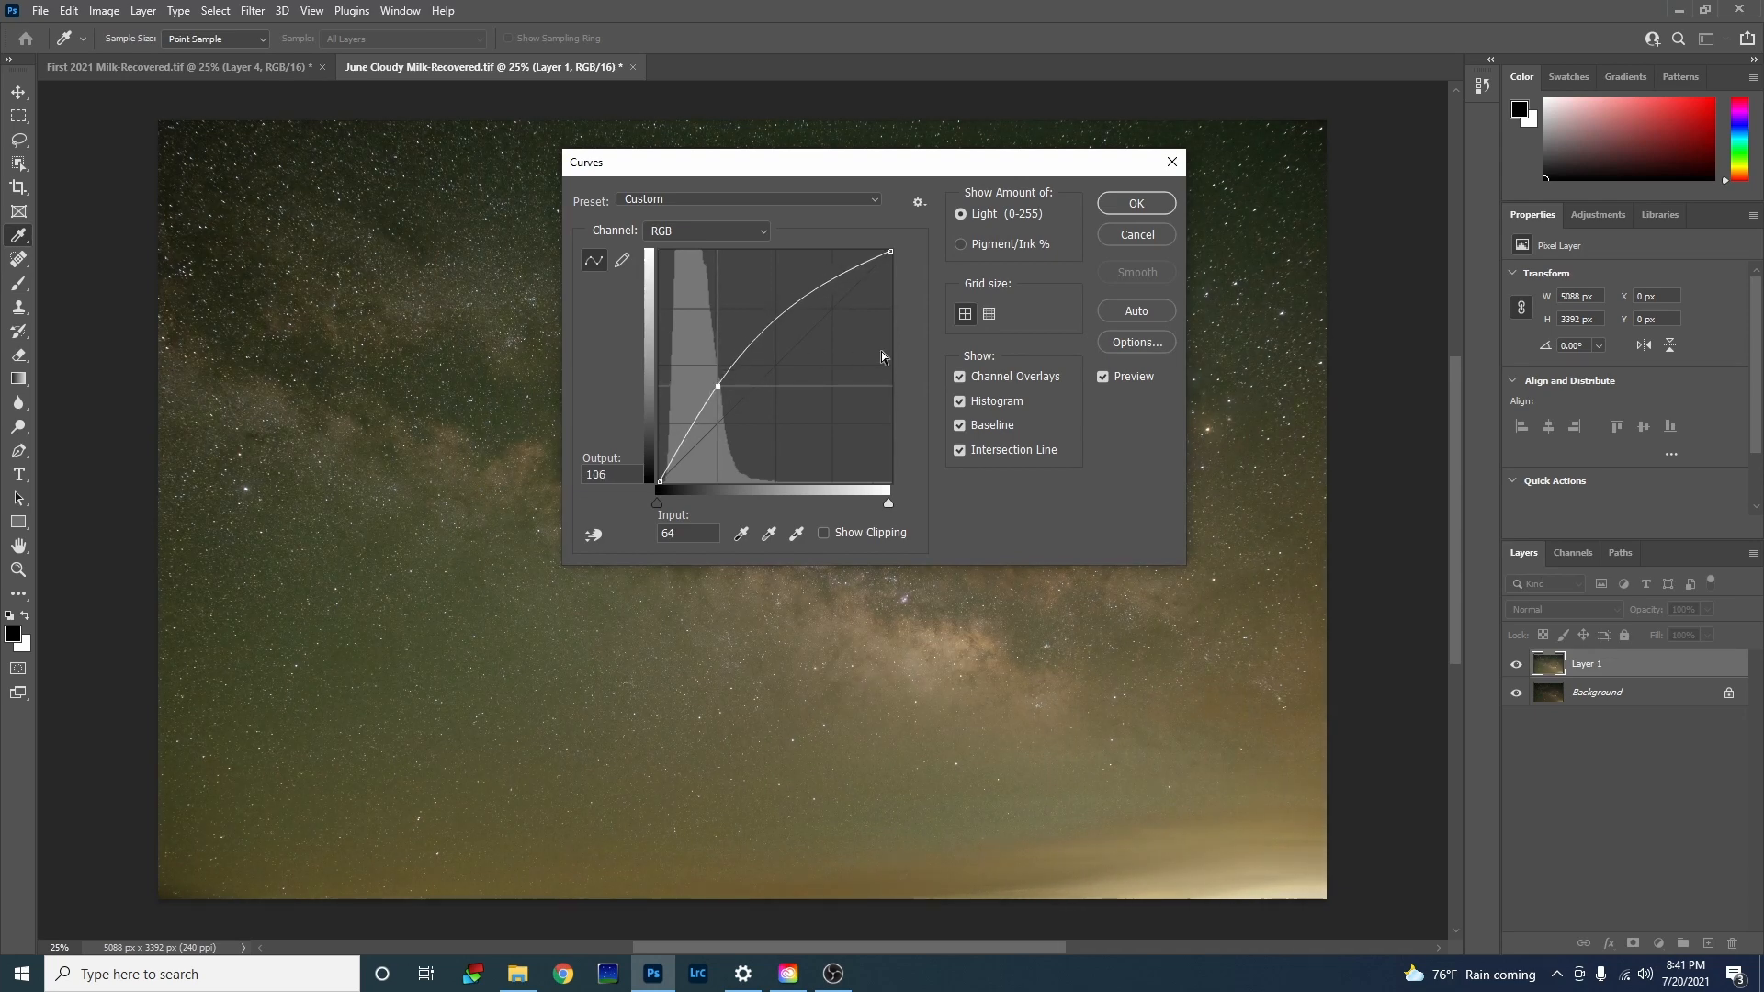
click(1135, 204)
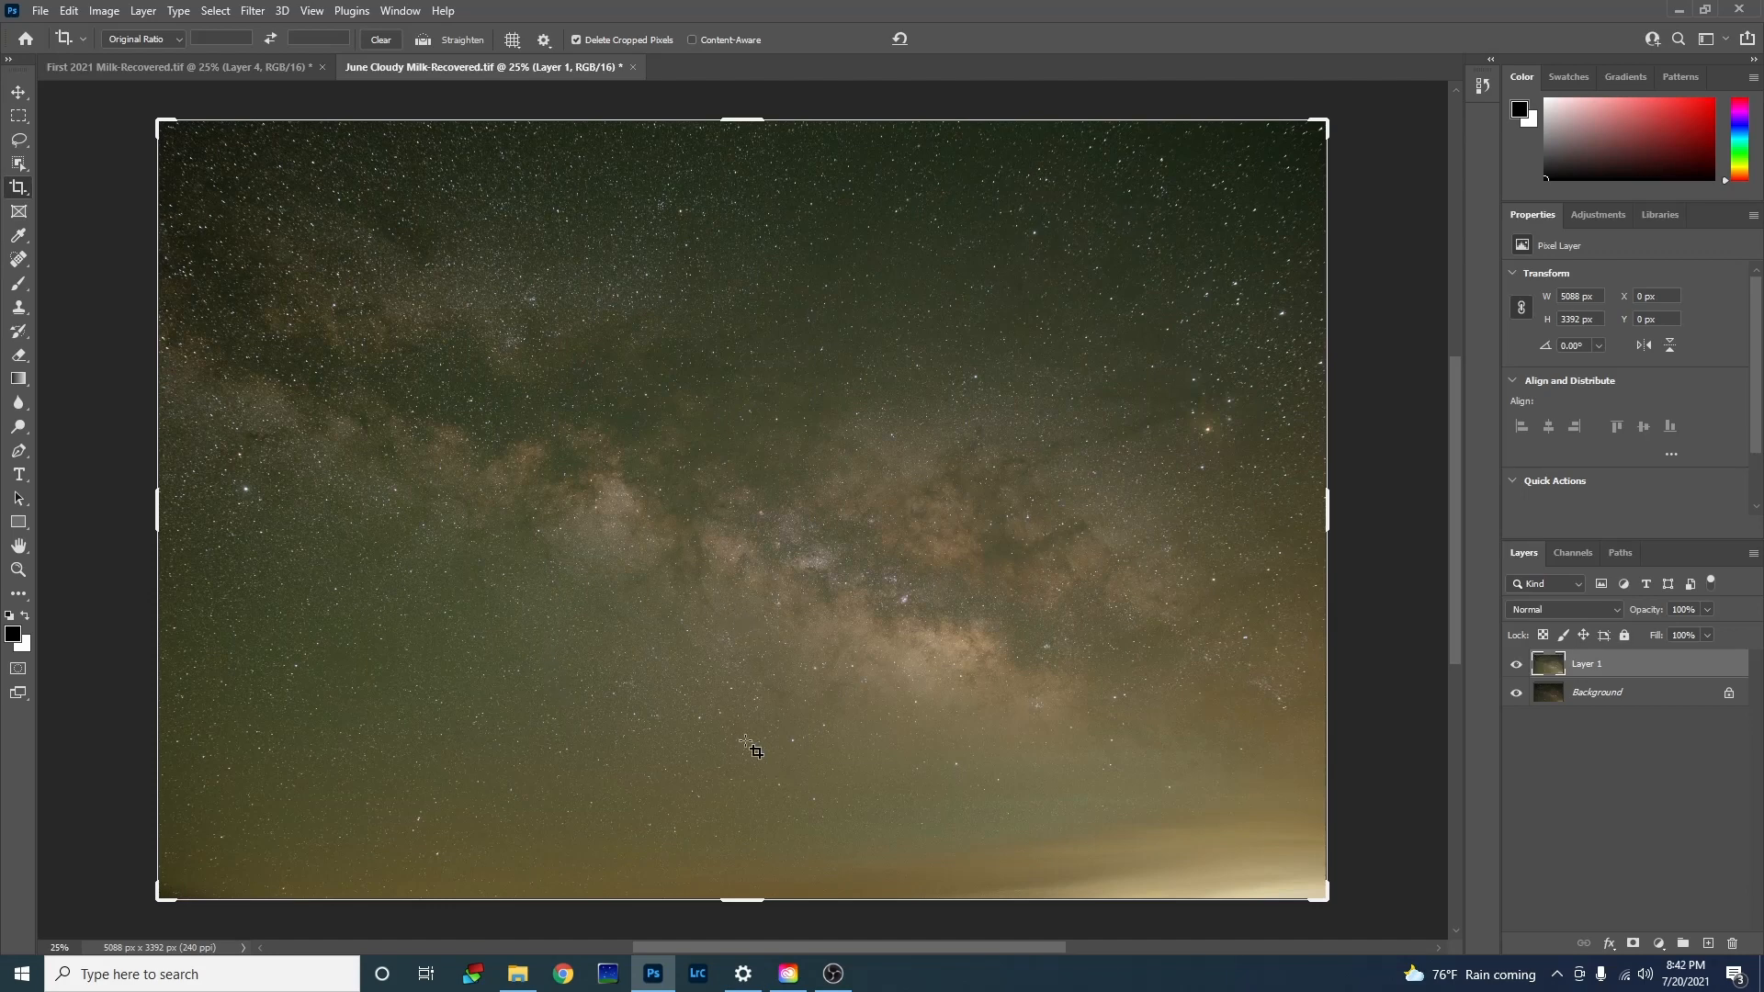
mouse_move(812, 810)
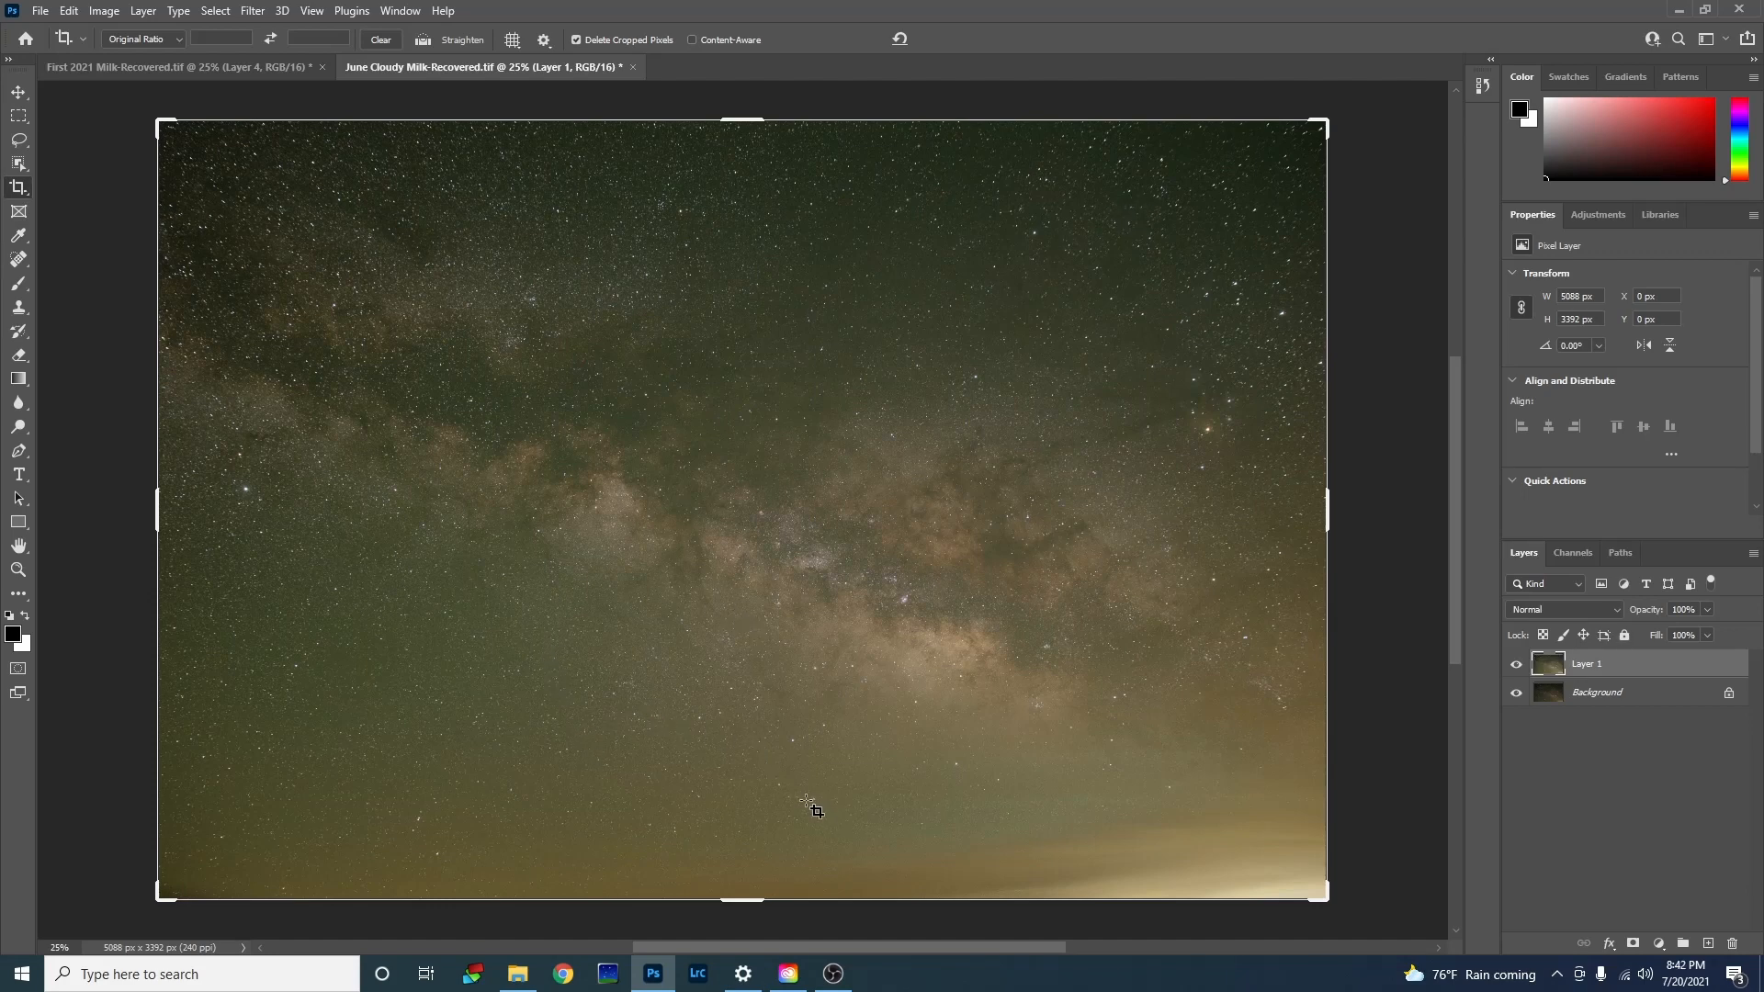
mouse_move(796, 802)
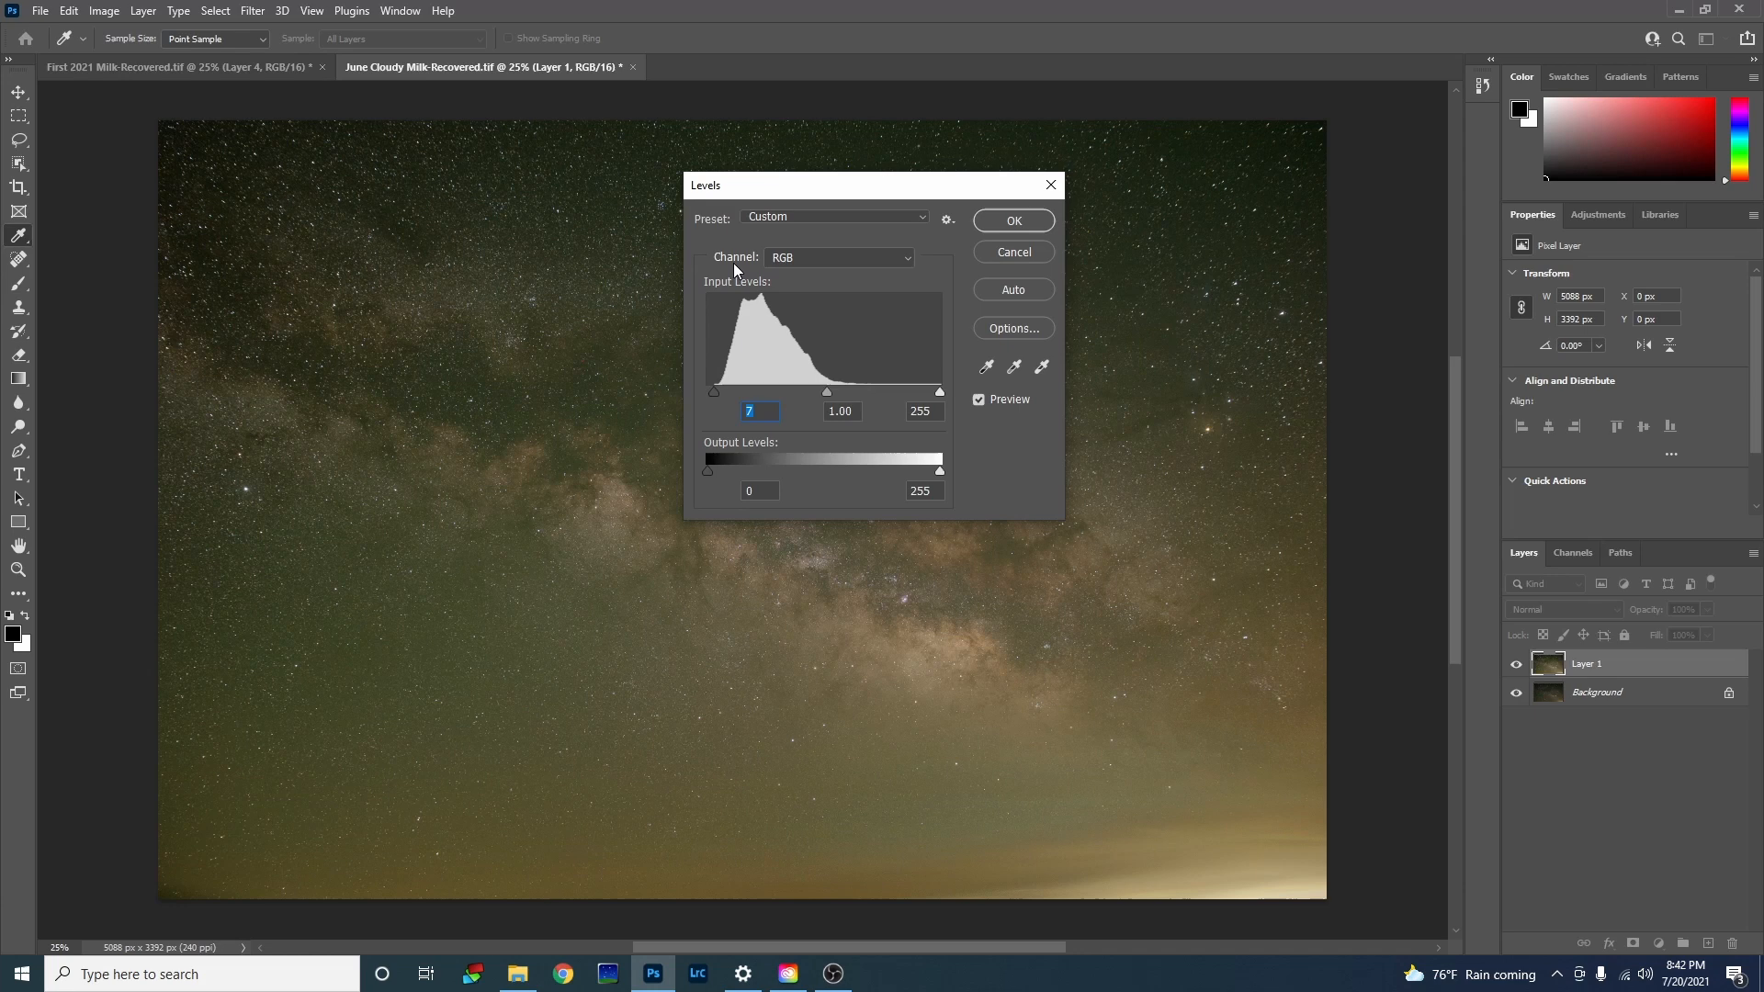
Step: Raise the Levels black point on the red, green and blue channels and confirm
click(838, 257)
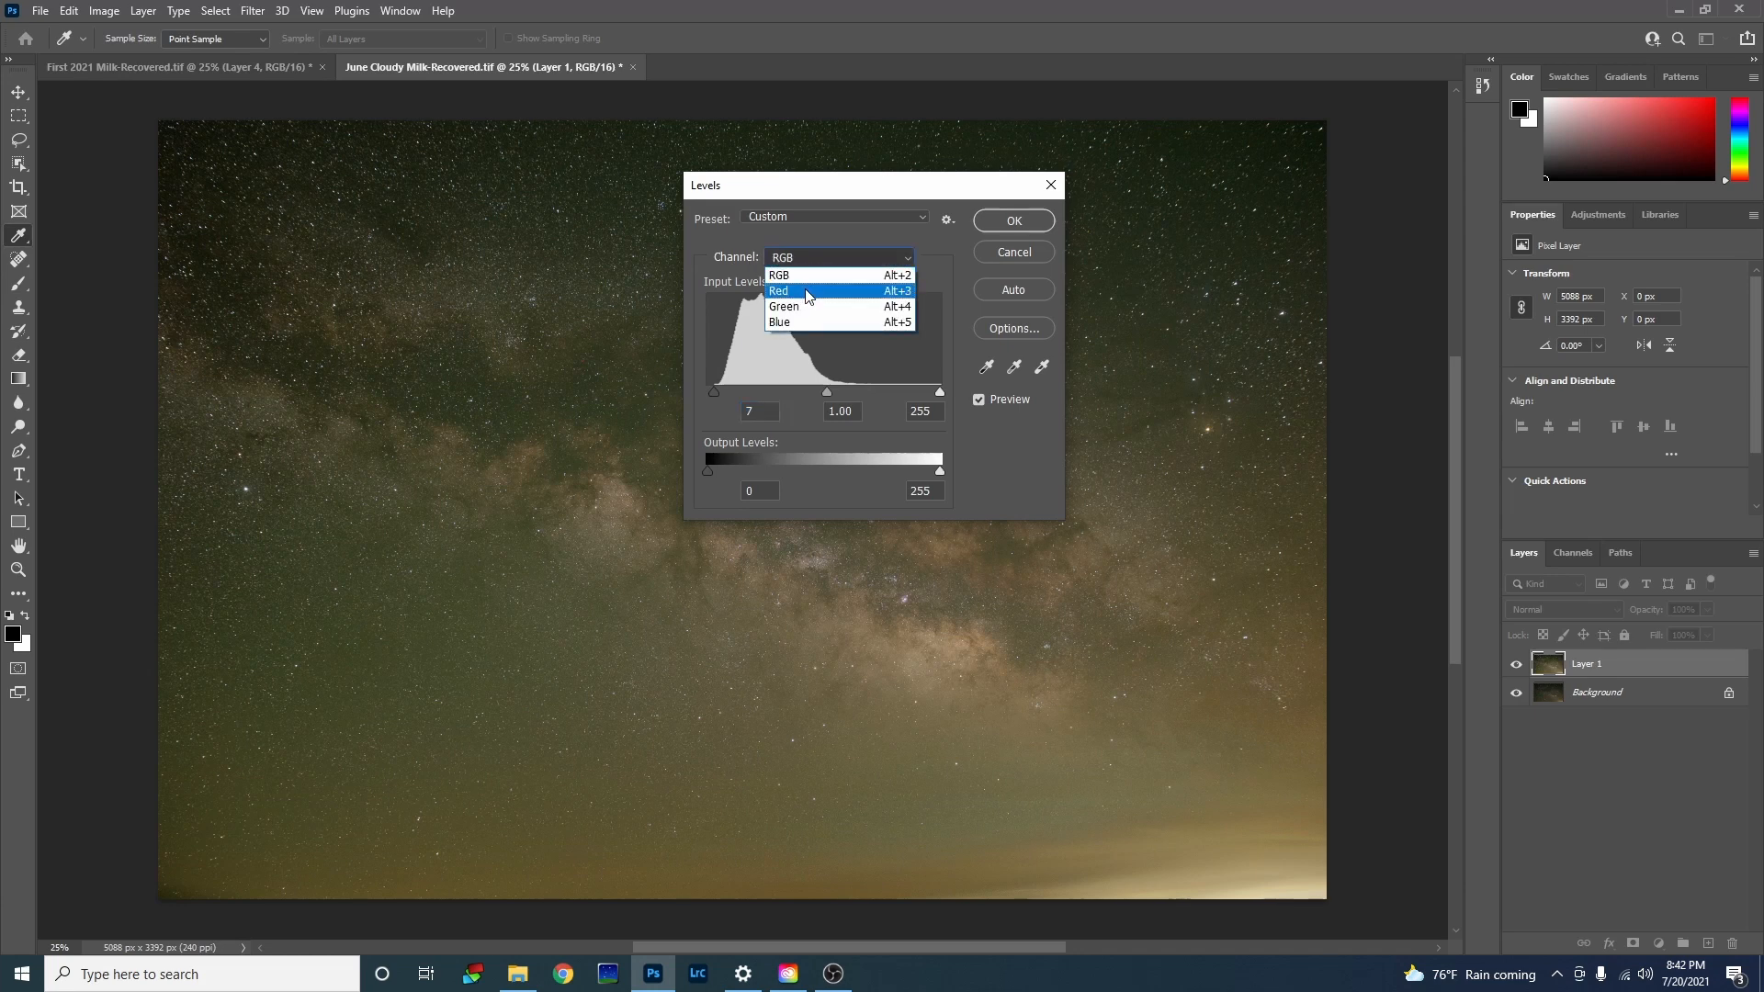
click(779, 291)
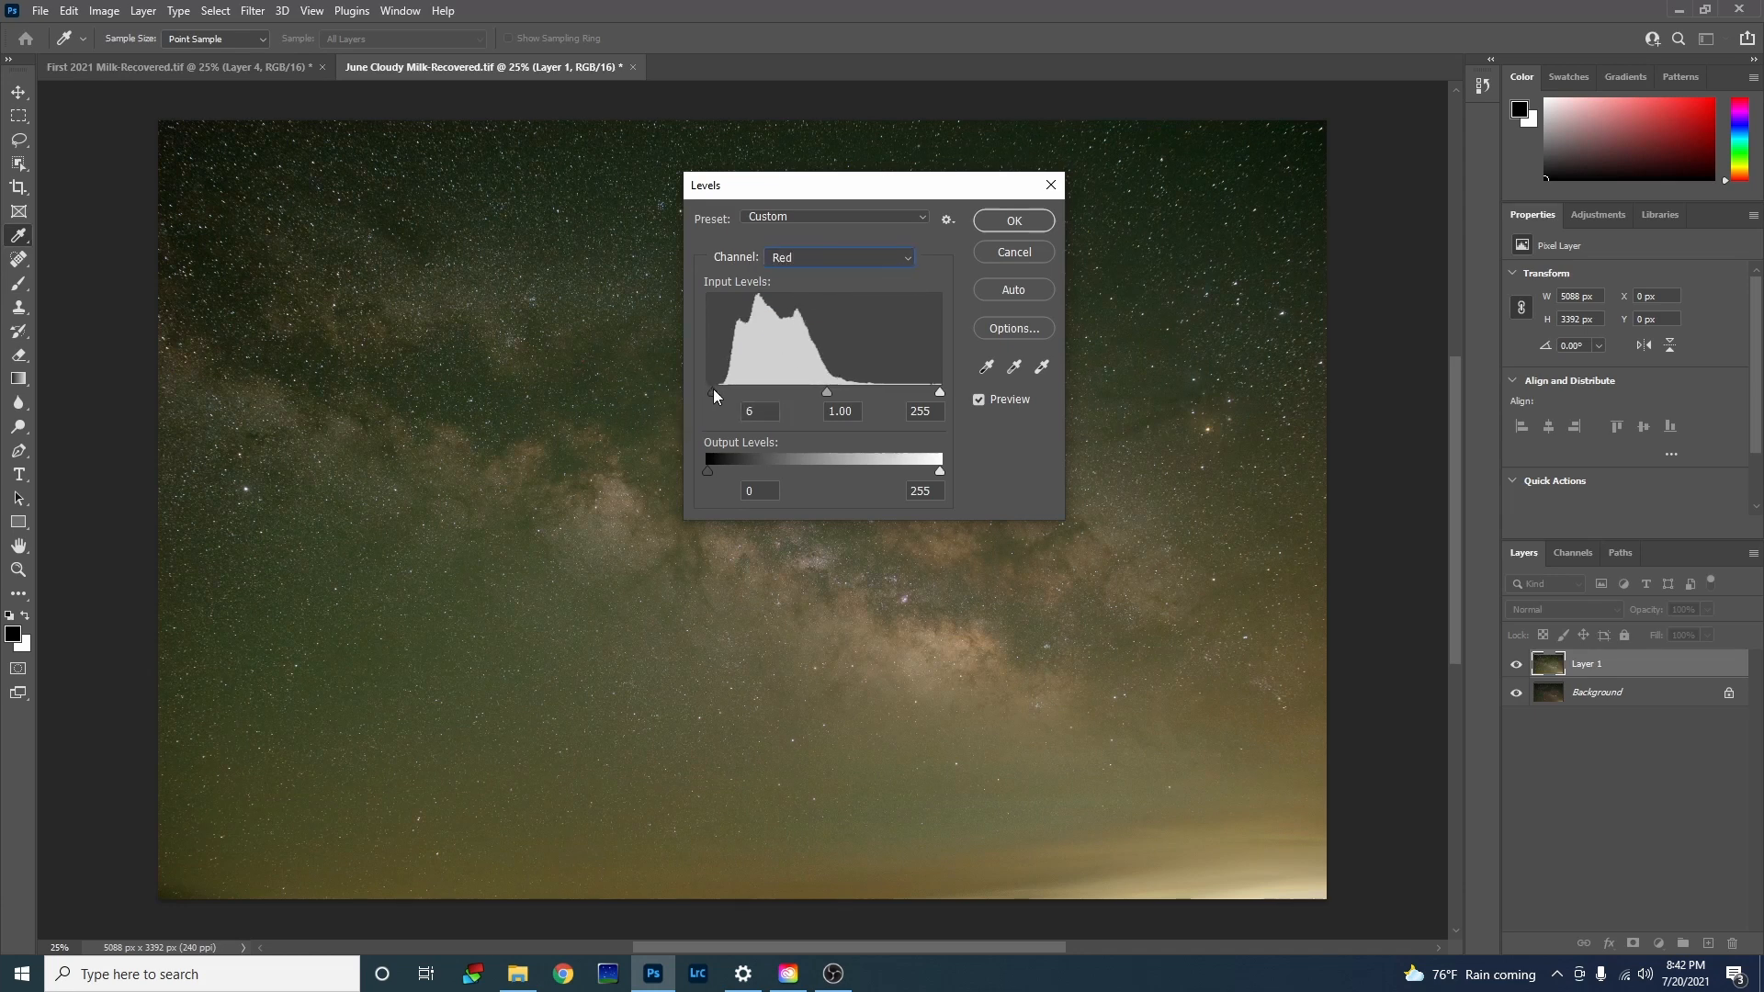
click(838, 258)
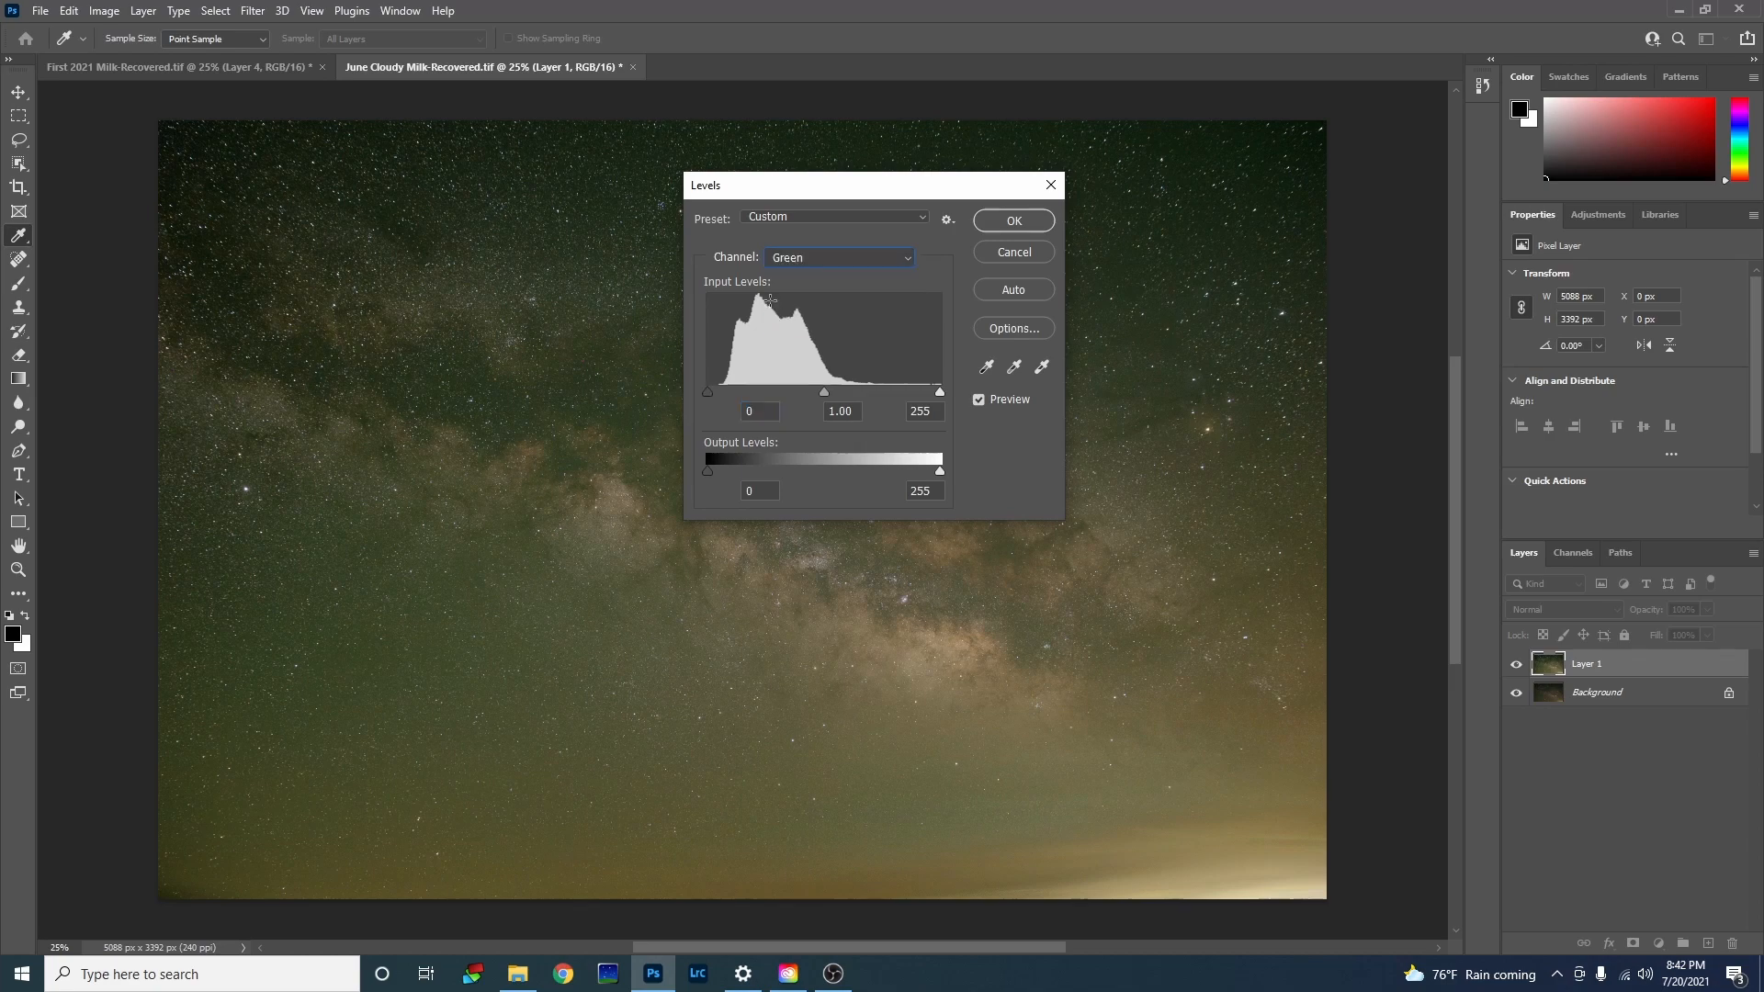
drag(708, 391, 748, 392)
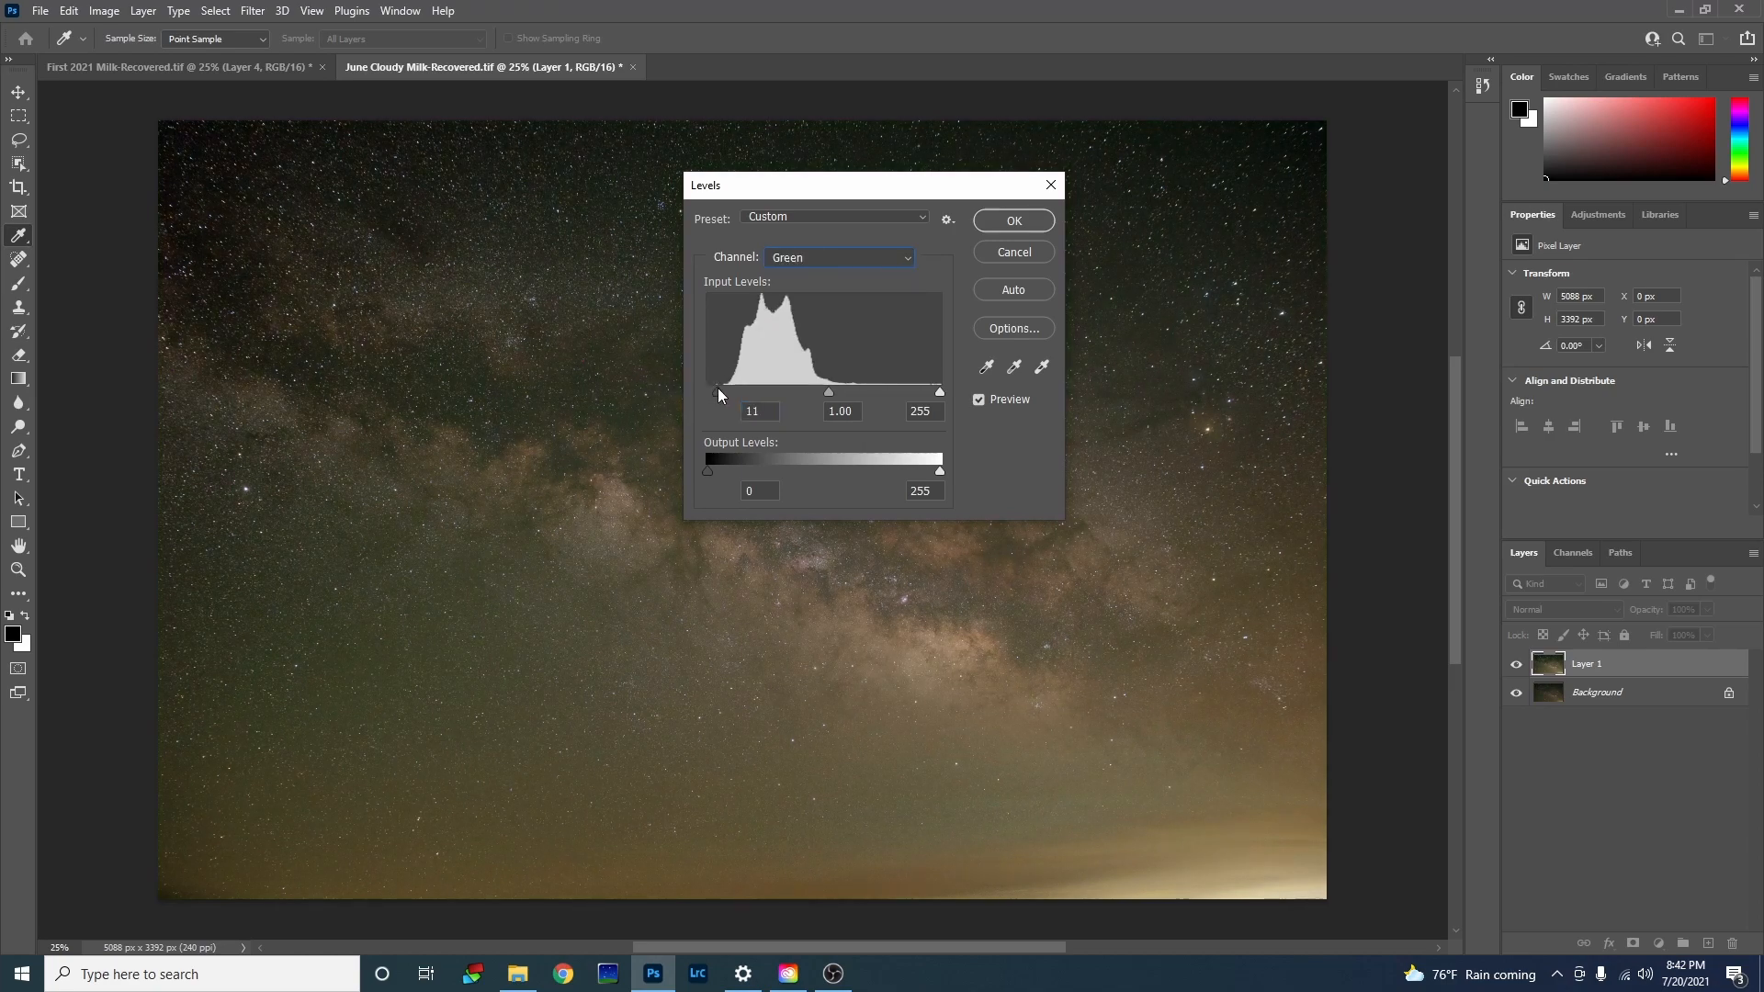
click(838, 257)
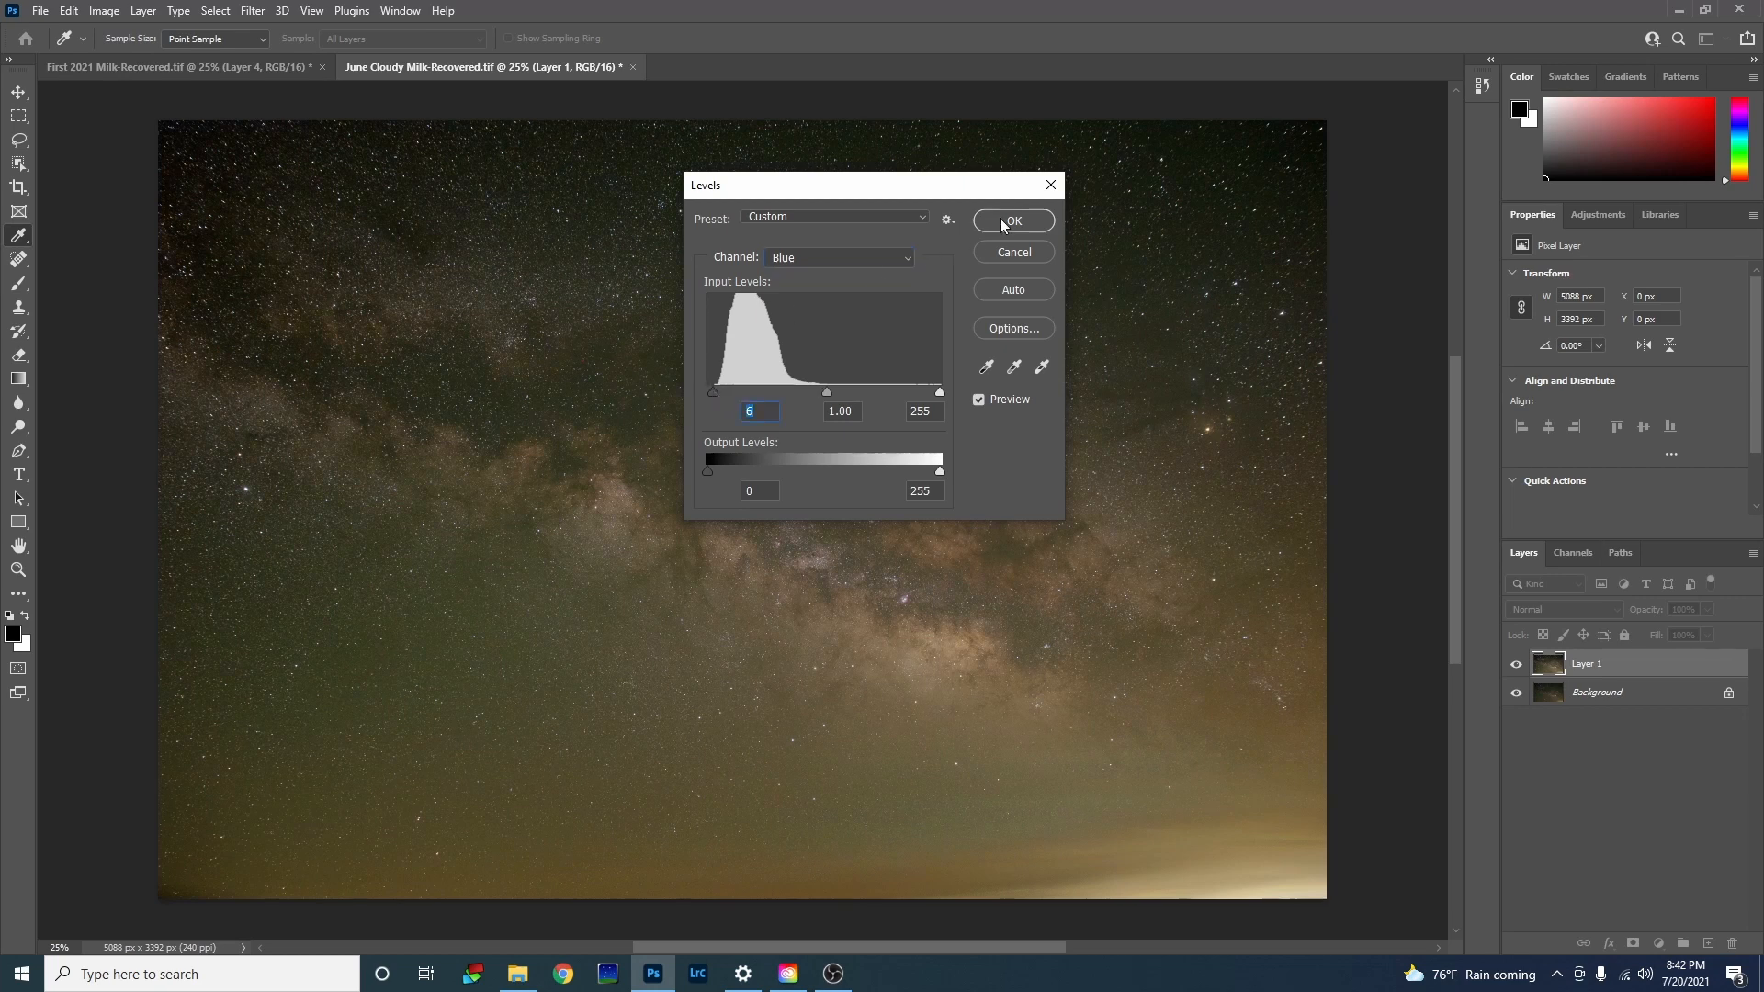
click(1011, 218)
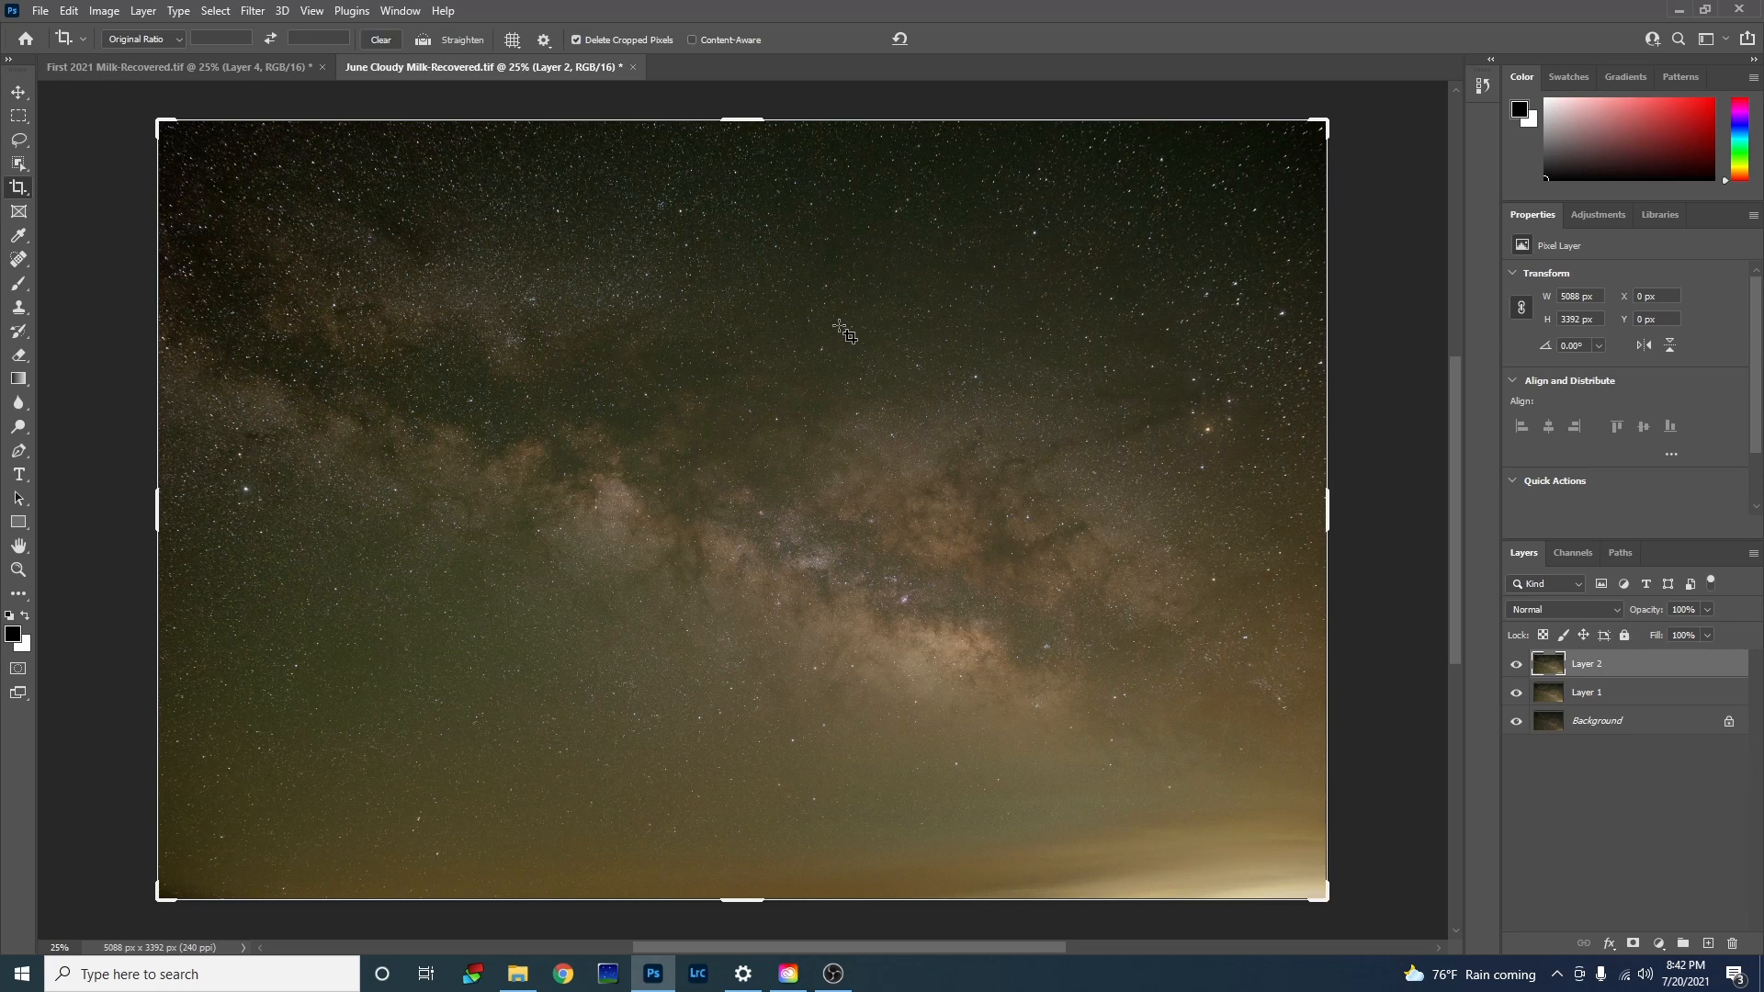
mouse_move(255, 373)
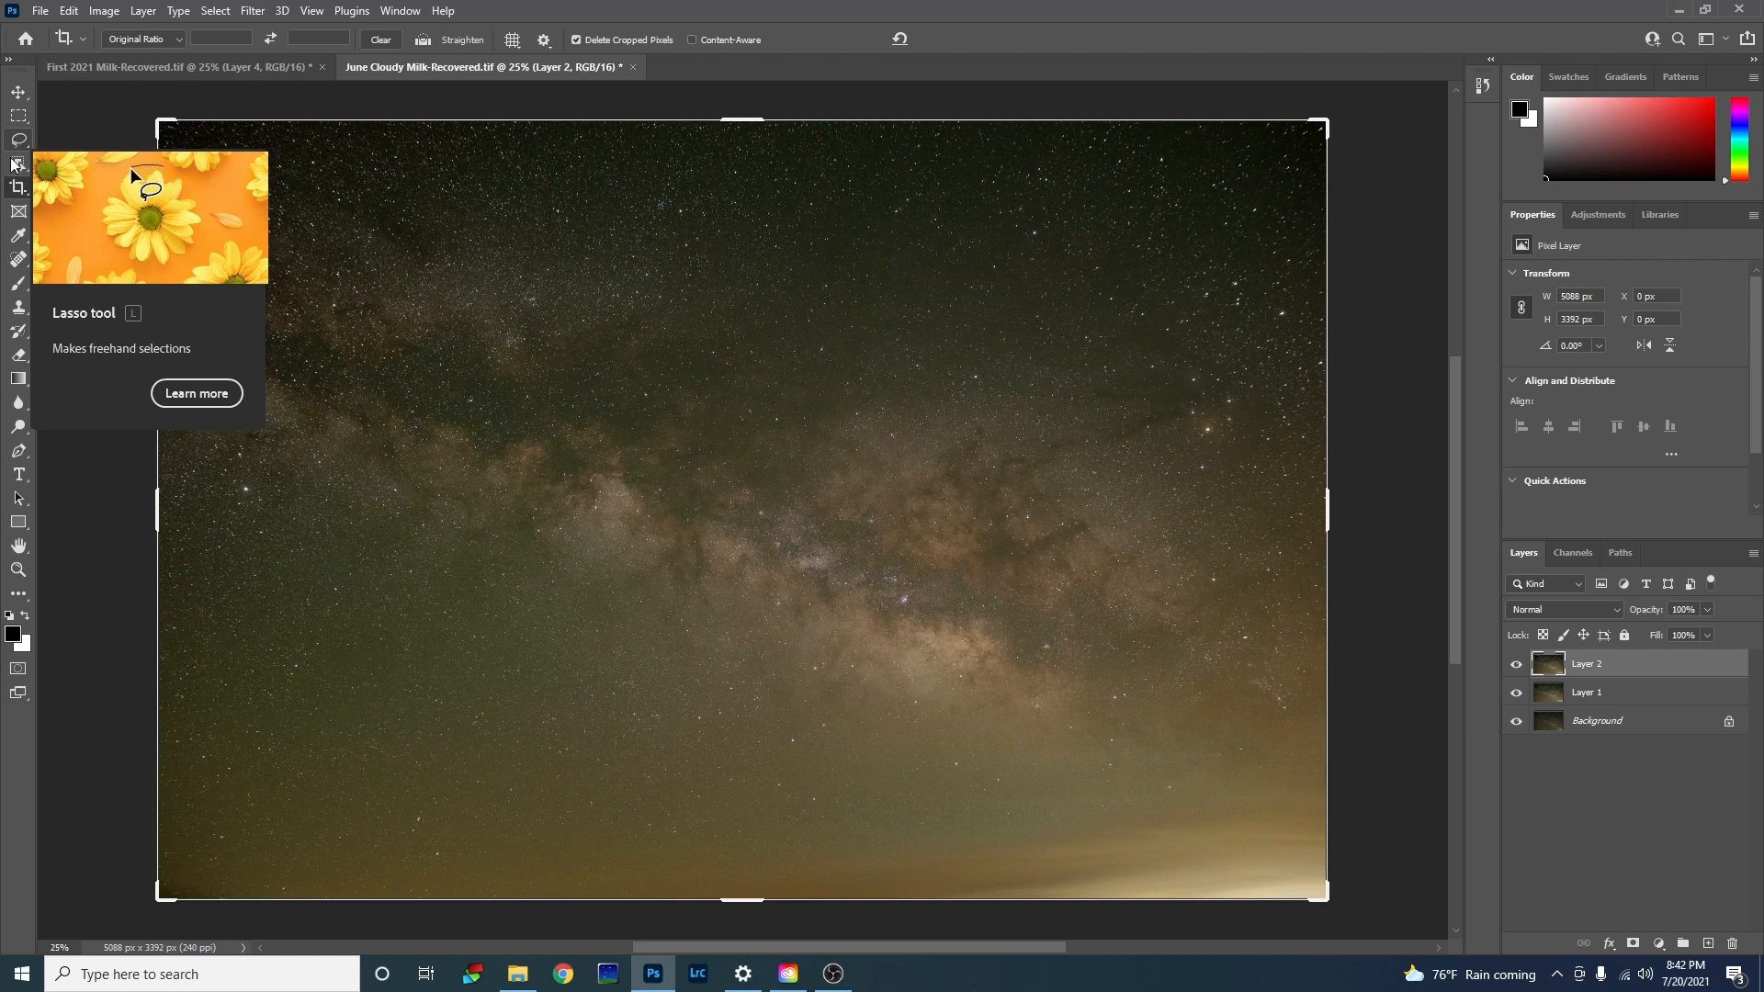
Step: Trace a freehand Lasso outline around the Milky Way band on the copied layer
click(18, 138)
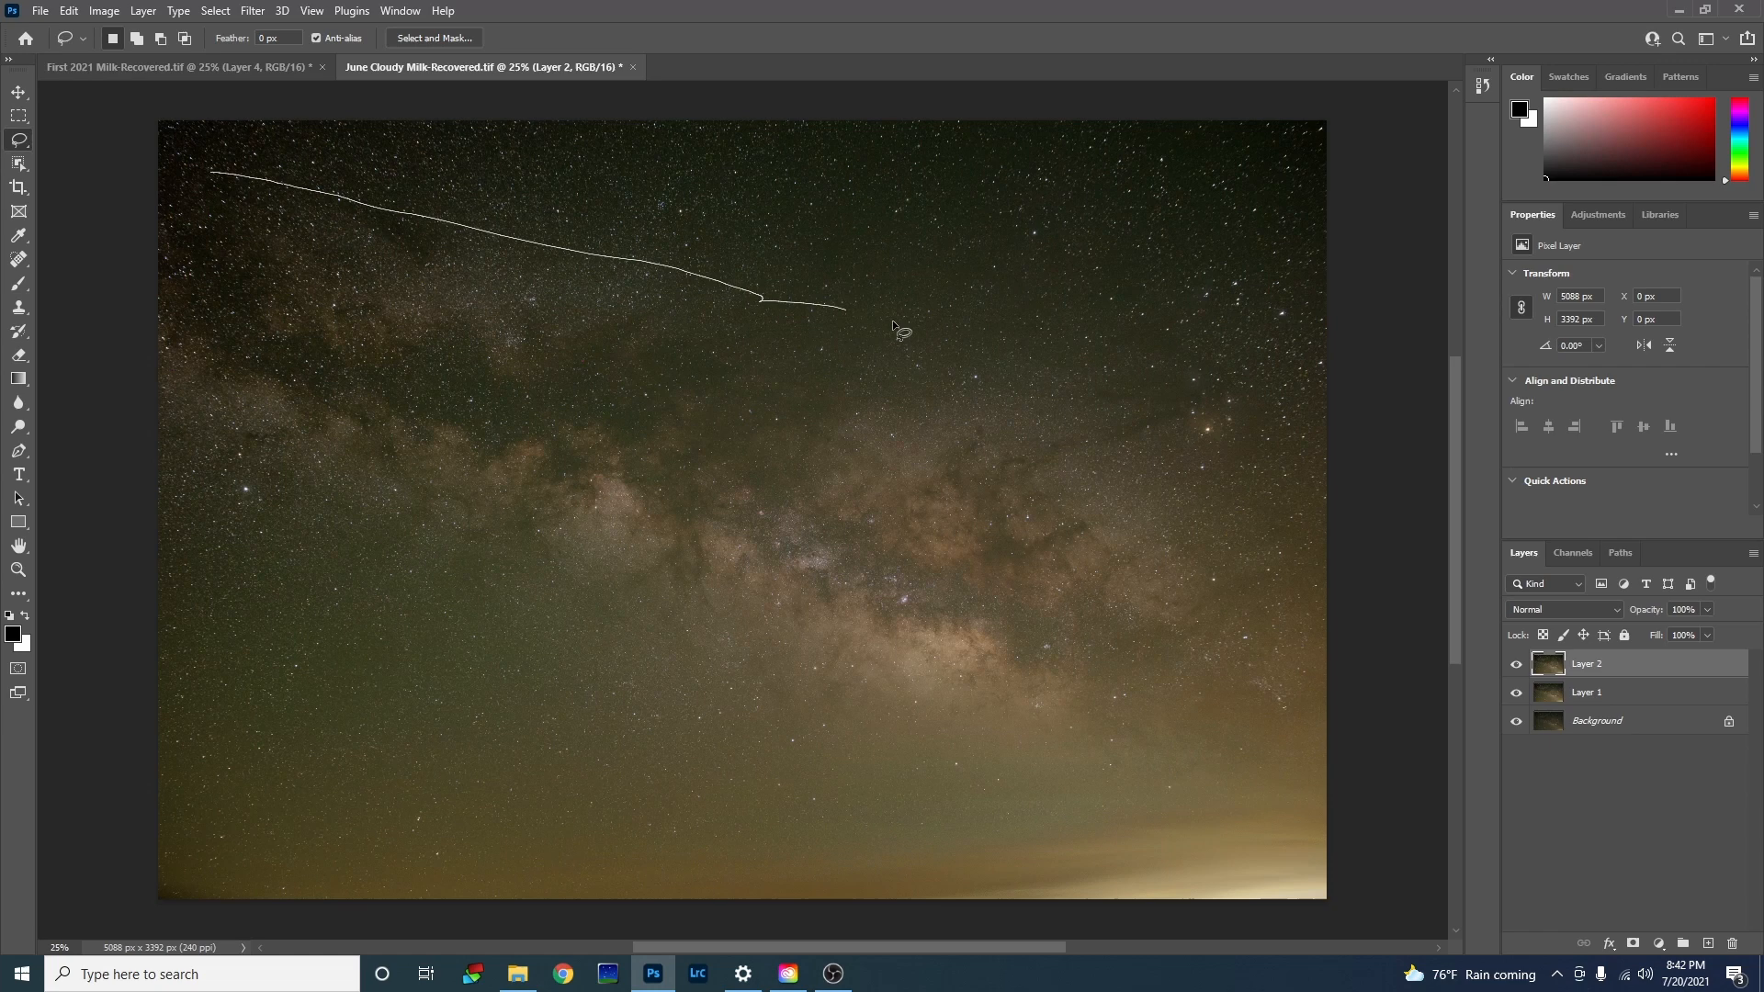
drag(759, 298, 1244, 765)
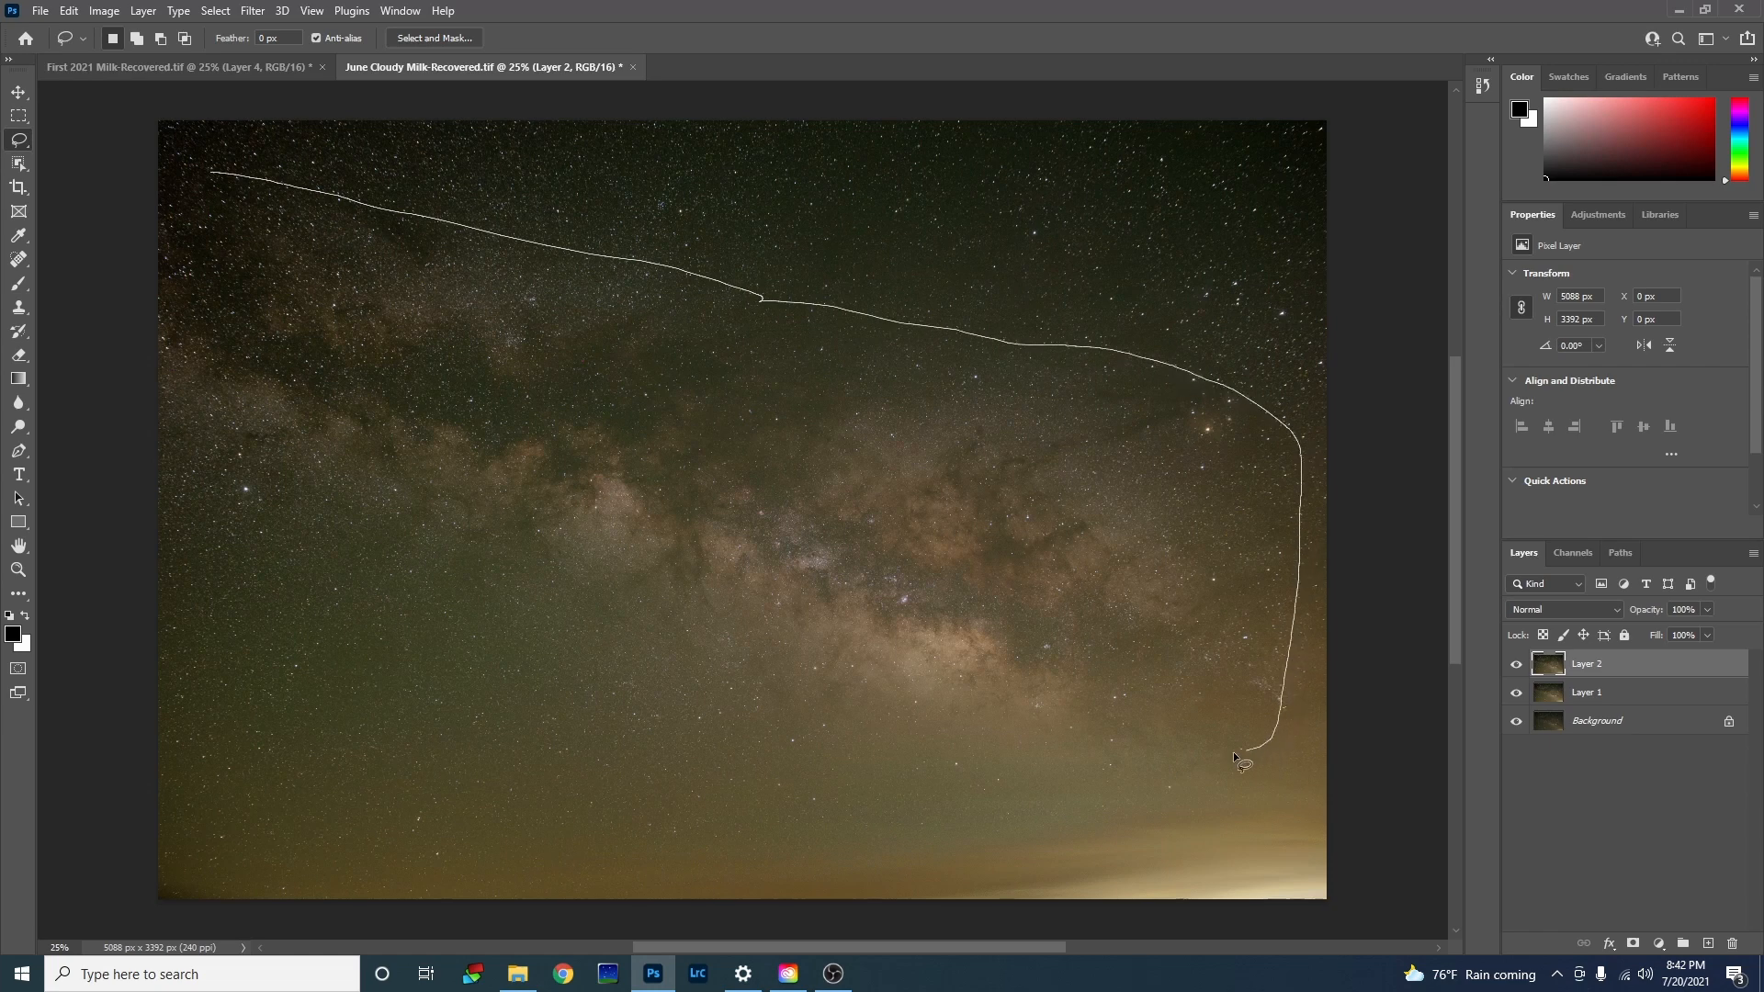
drag(1237, 763, 265, 551)
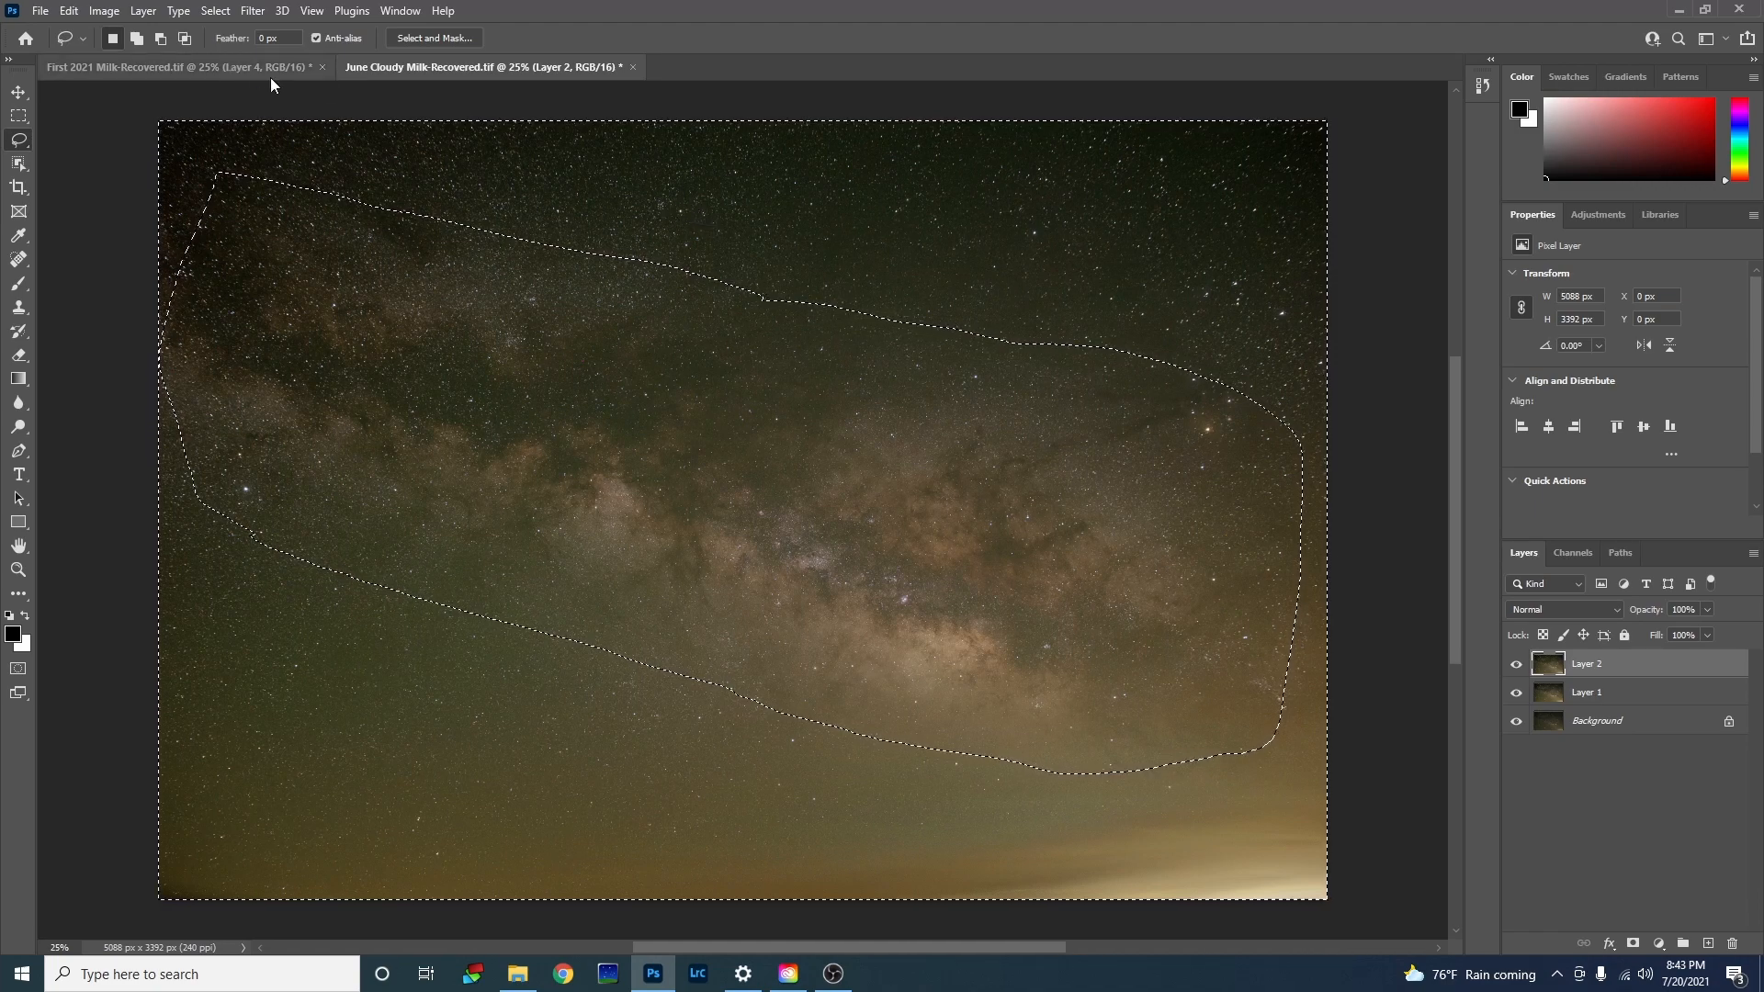
click(252, 11)
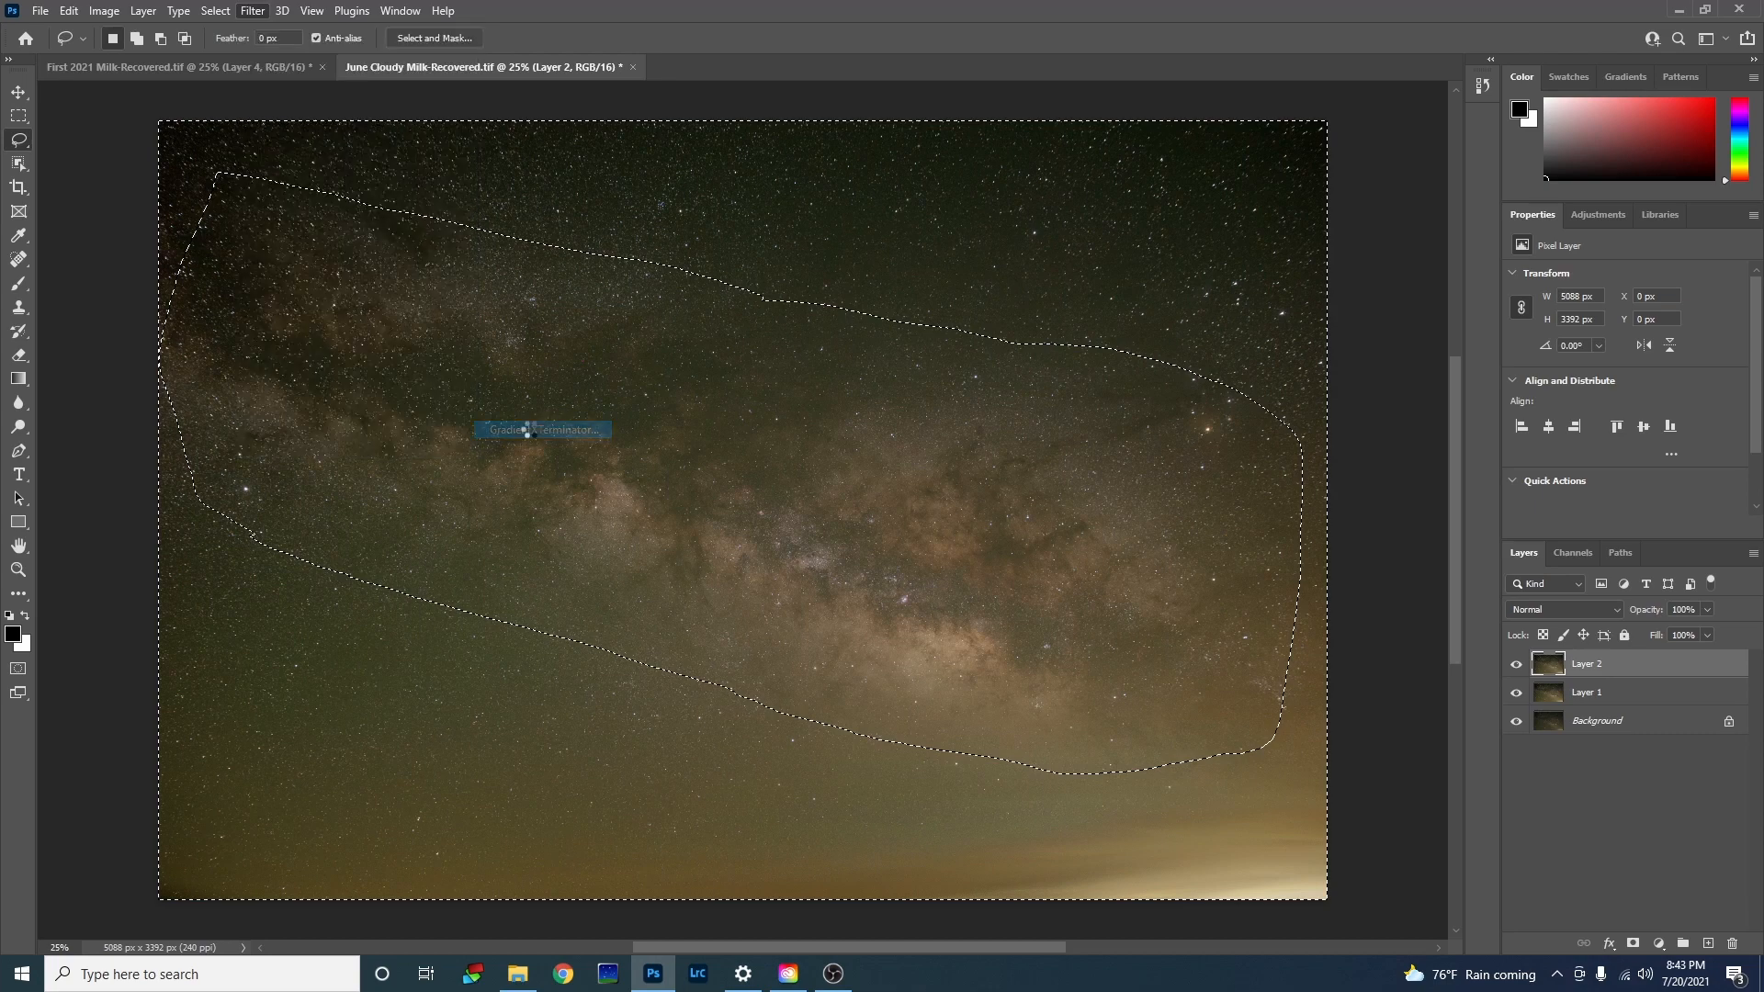
Step: Run GradientXTerminator at Medium detail and aggressiveness with background balance on the sky
click(540, 430)
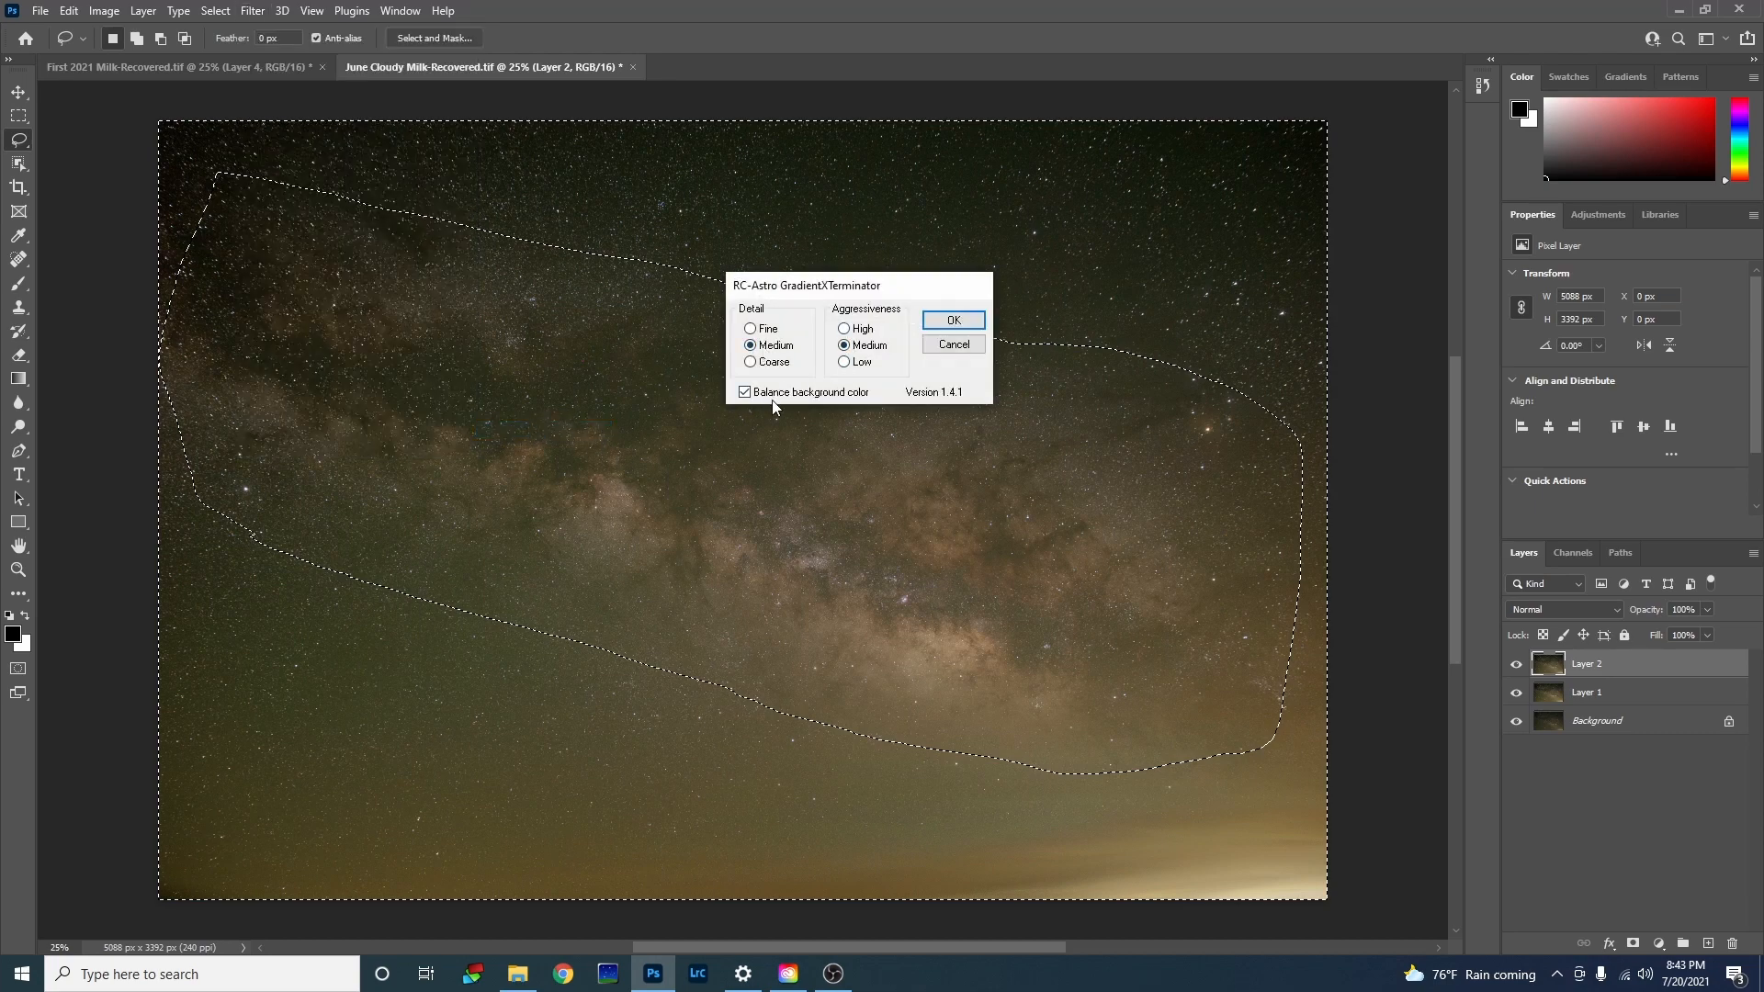
click(952, 320)
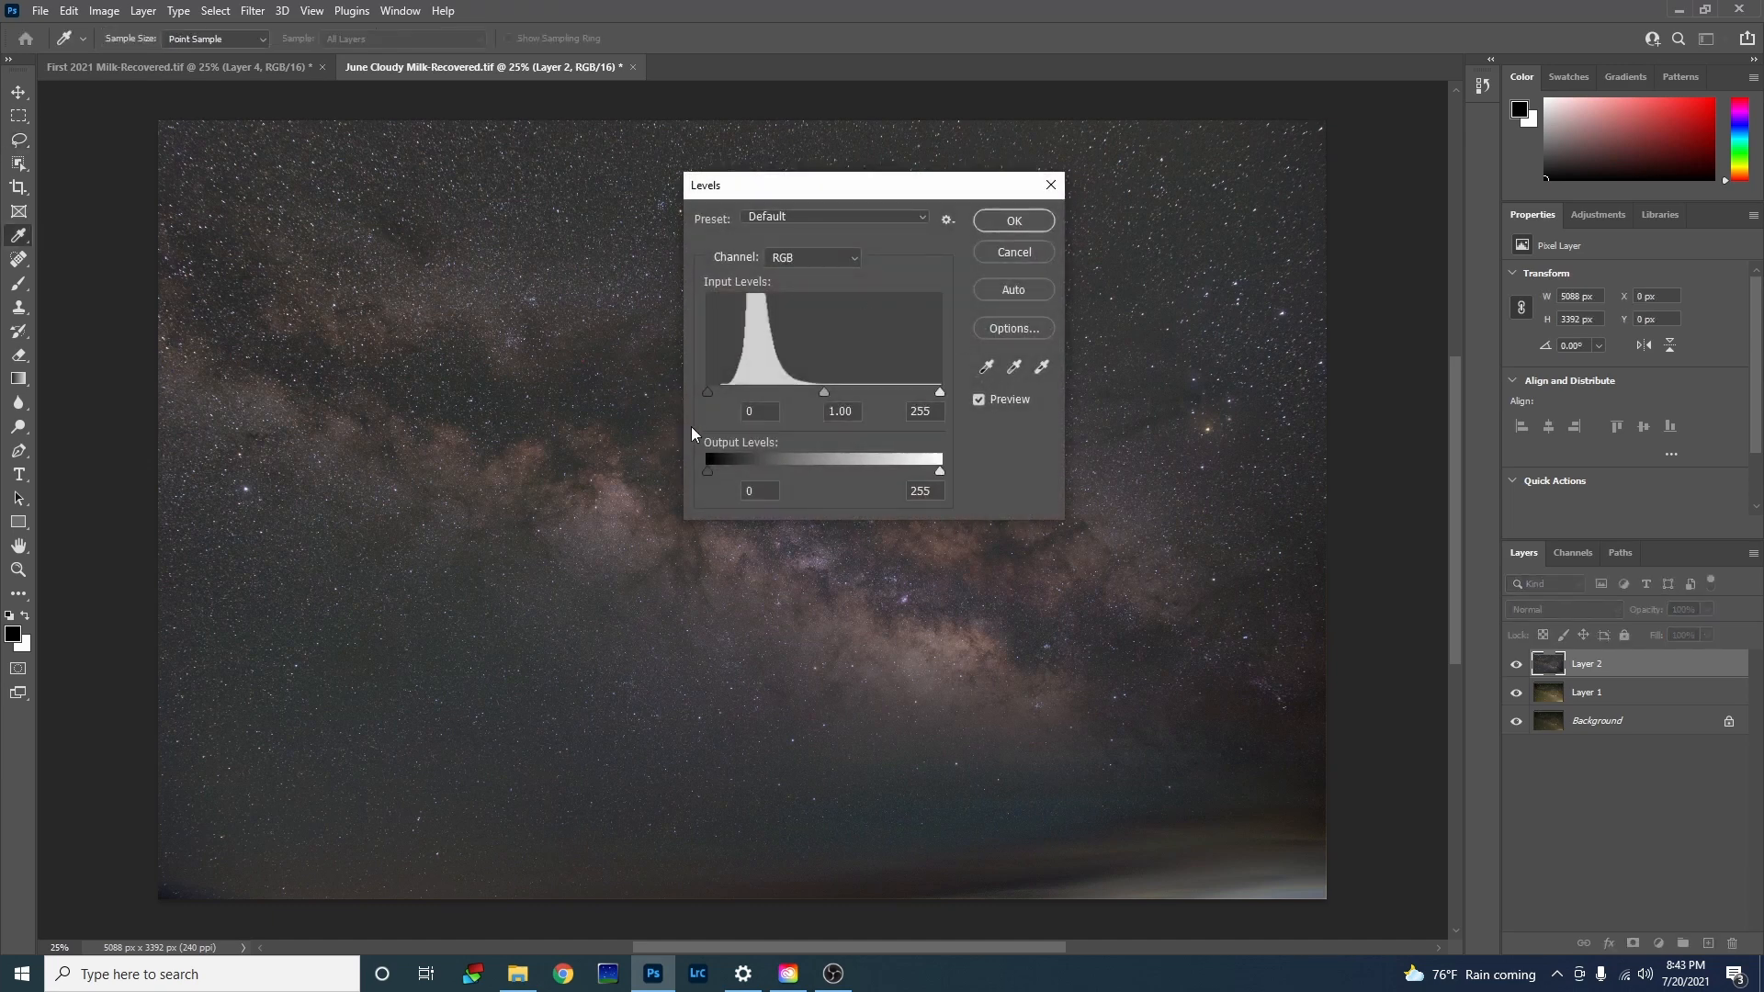
Step: Set the Levels black input to 11 to darken the corrected sky
drag(706, 393, 710, 393)
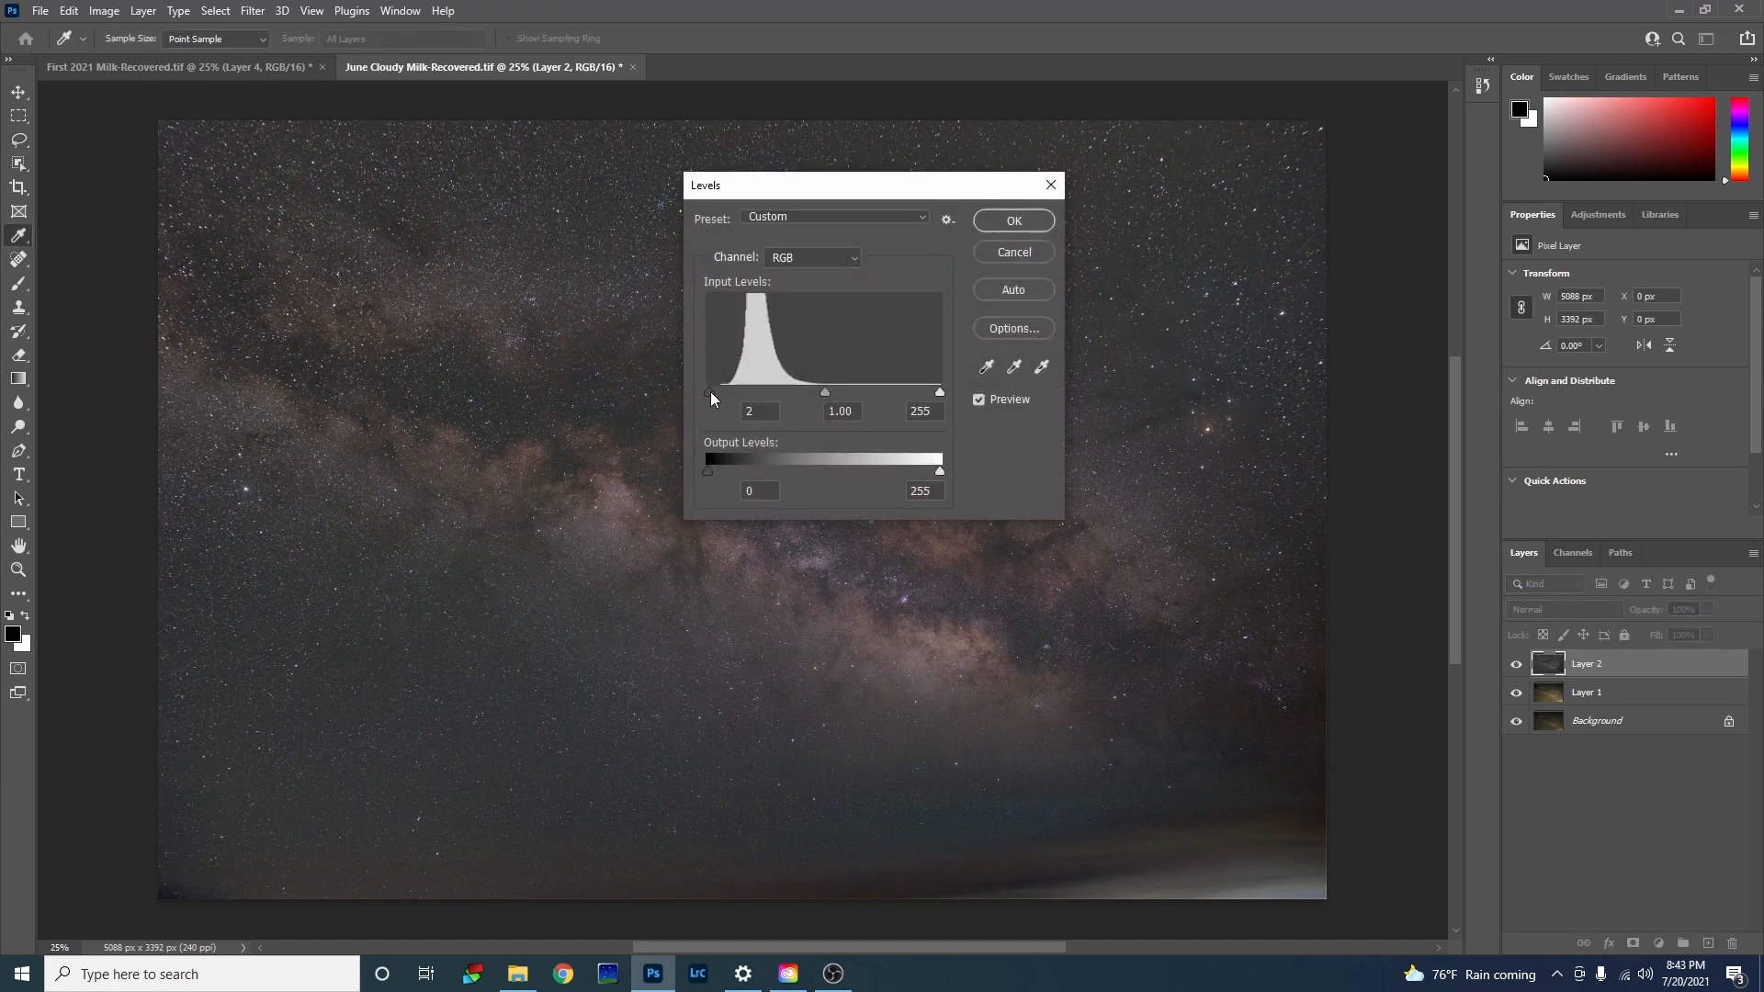
drag(706, 391, 720, 391)
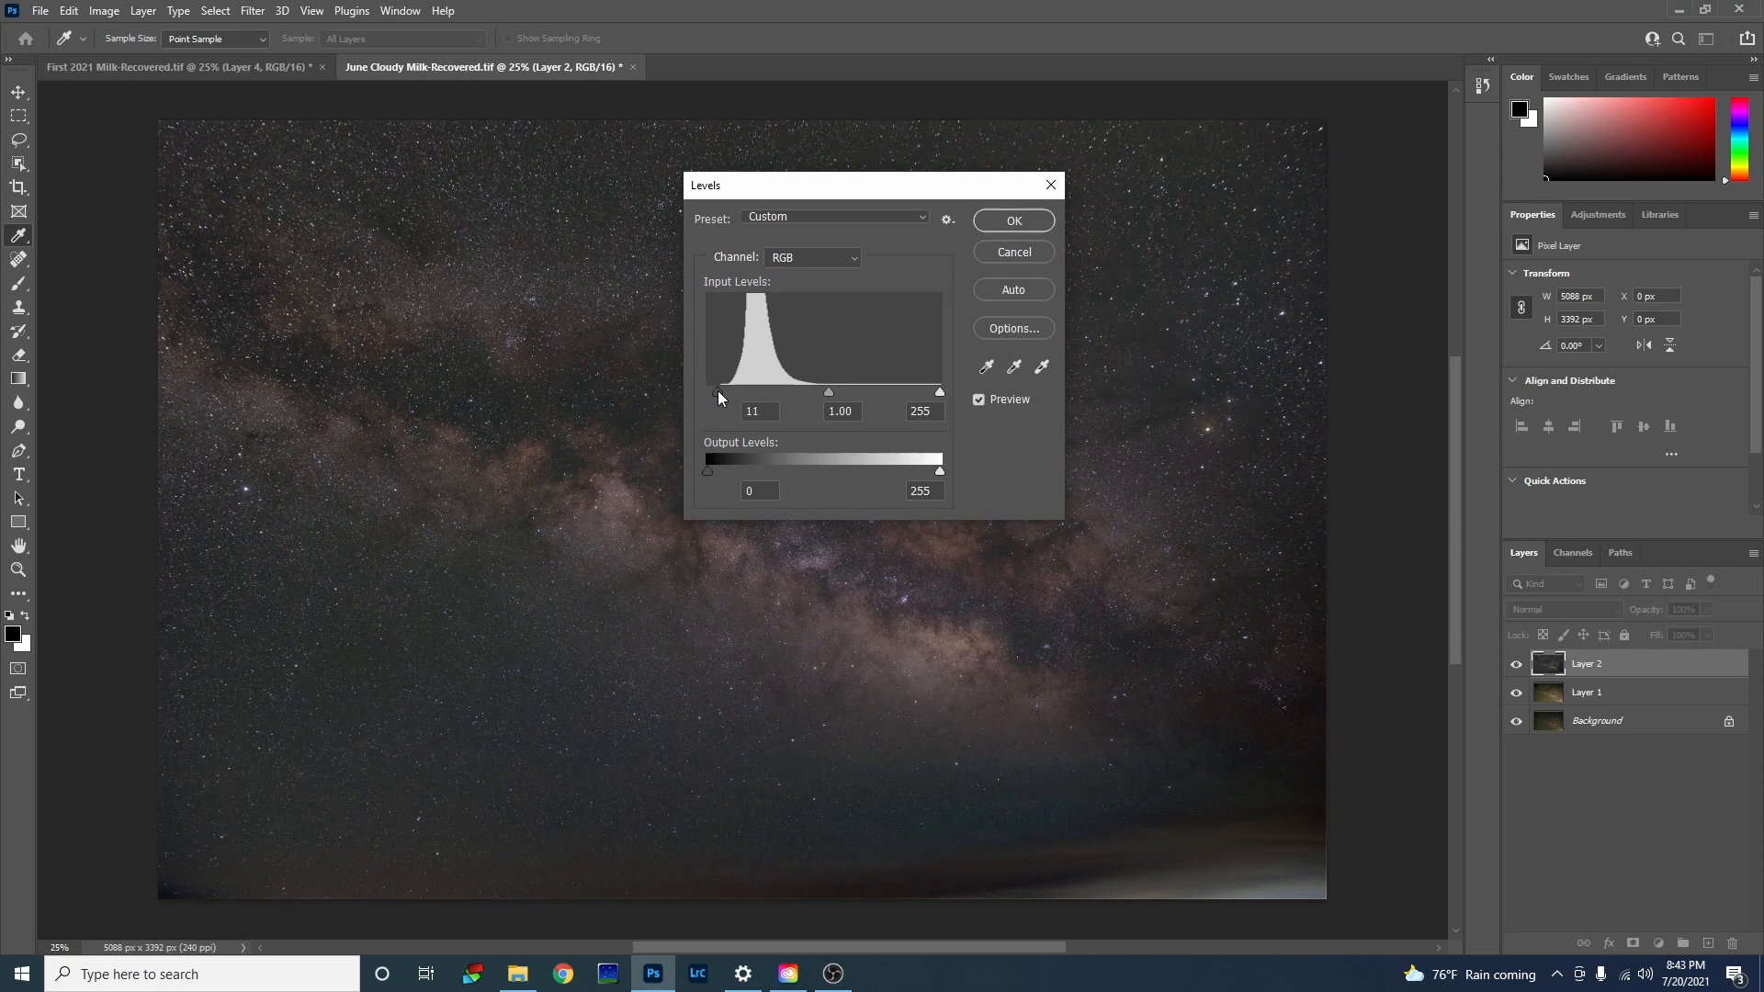
click(1010, 219)
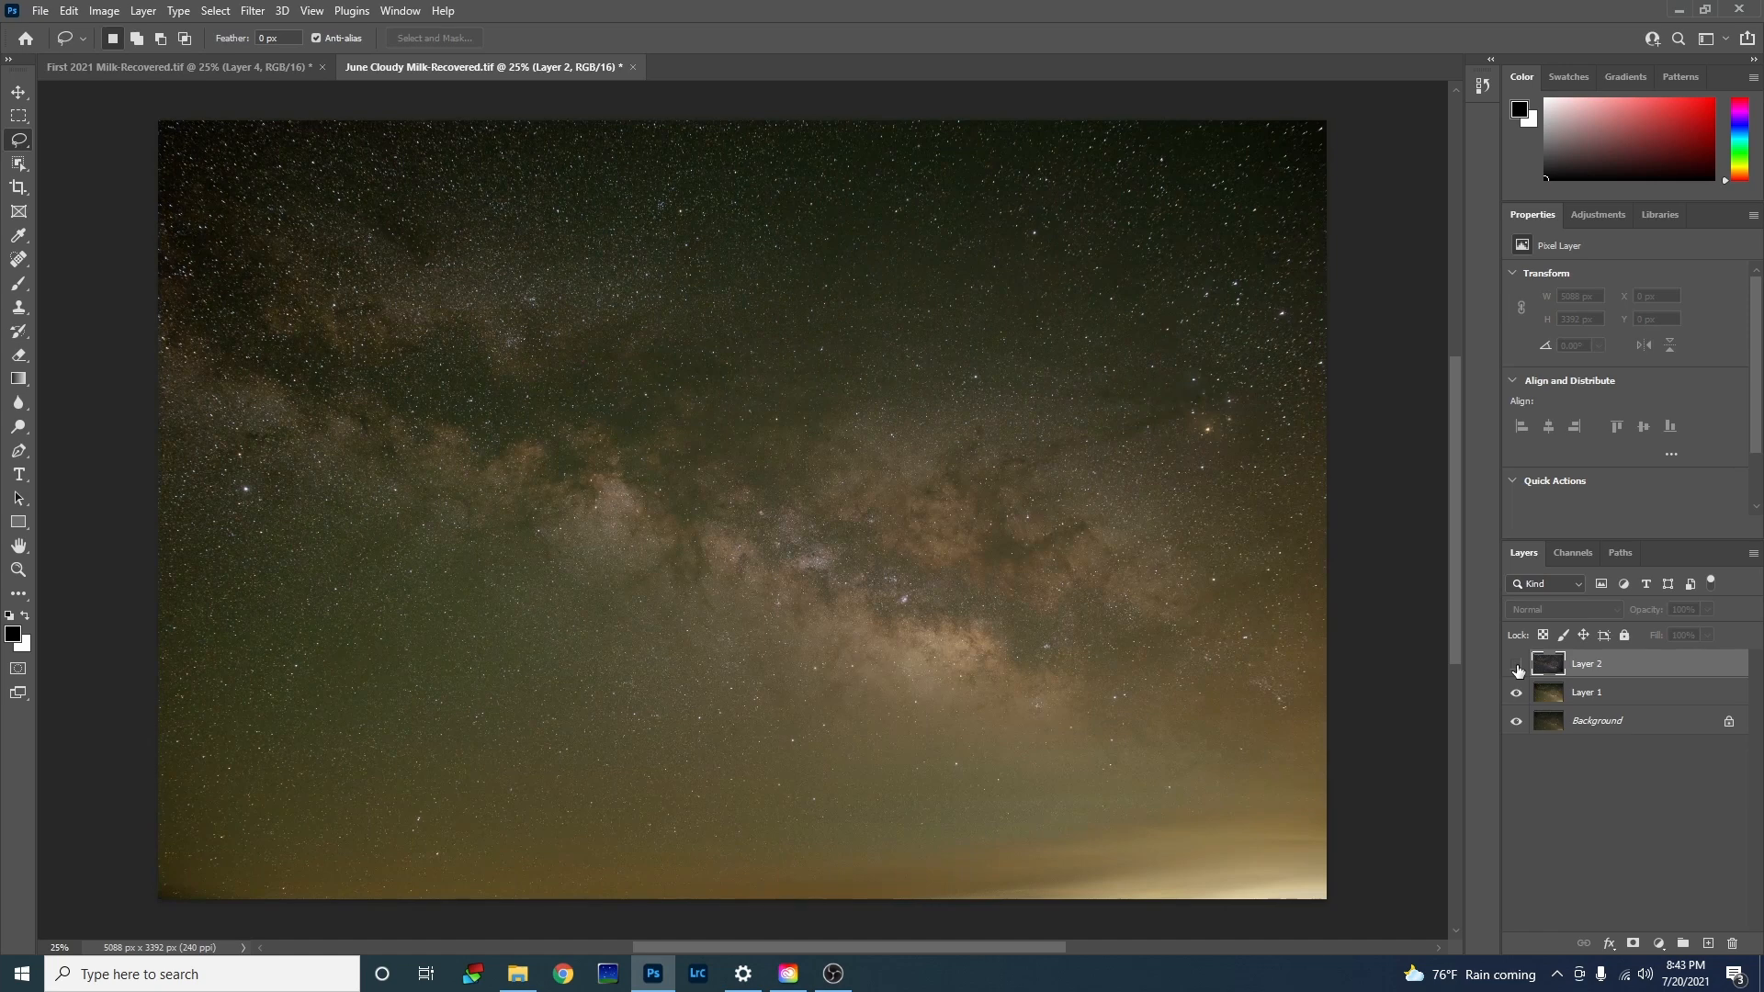
Step: Hide and re-show Layer 2 to compare against the green uncorrected version
click(1517, 665)
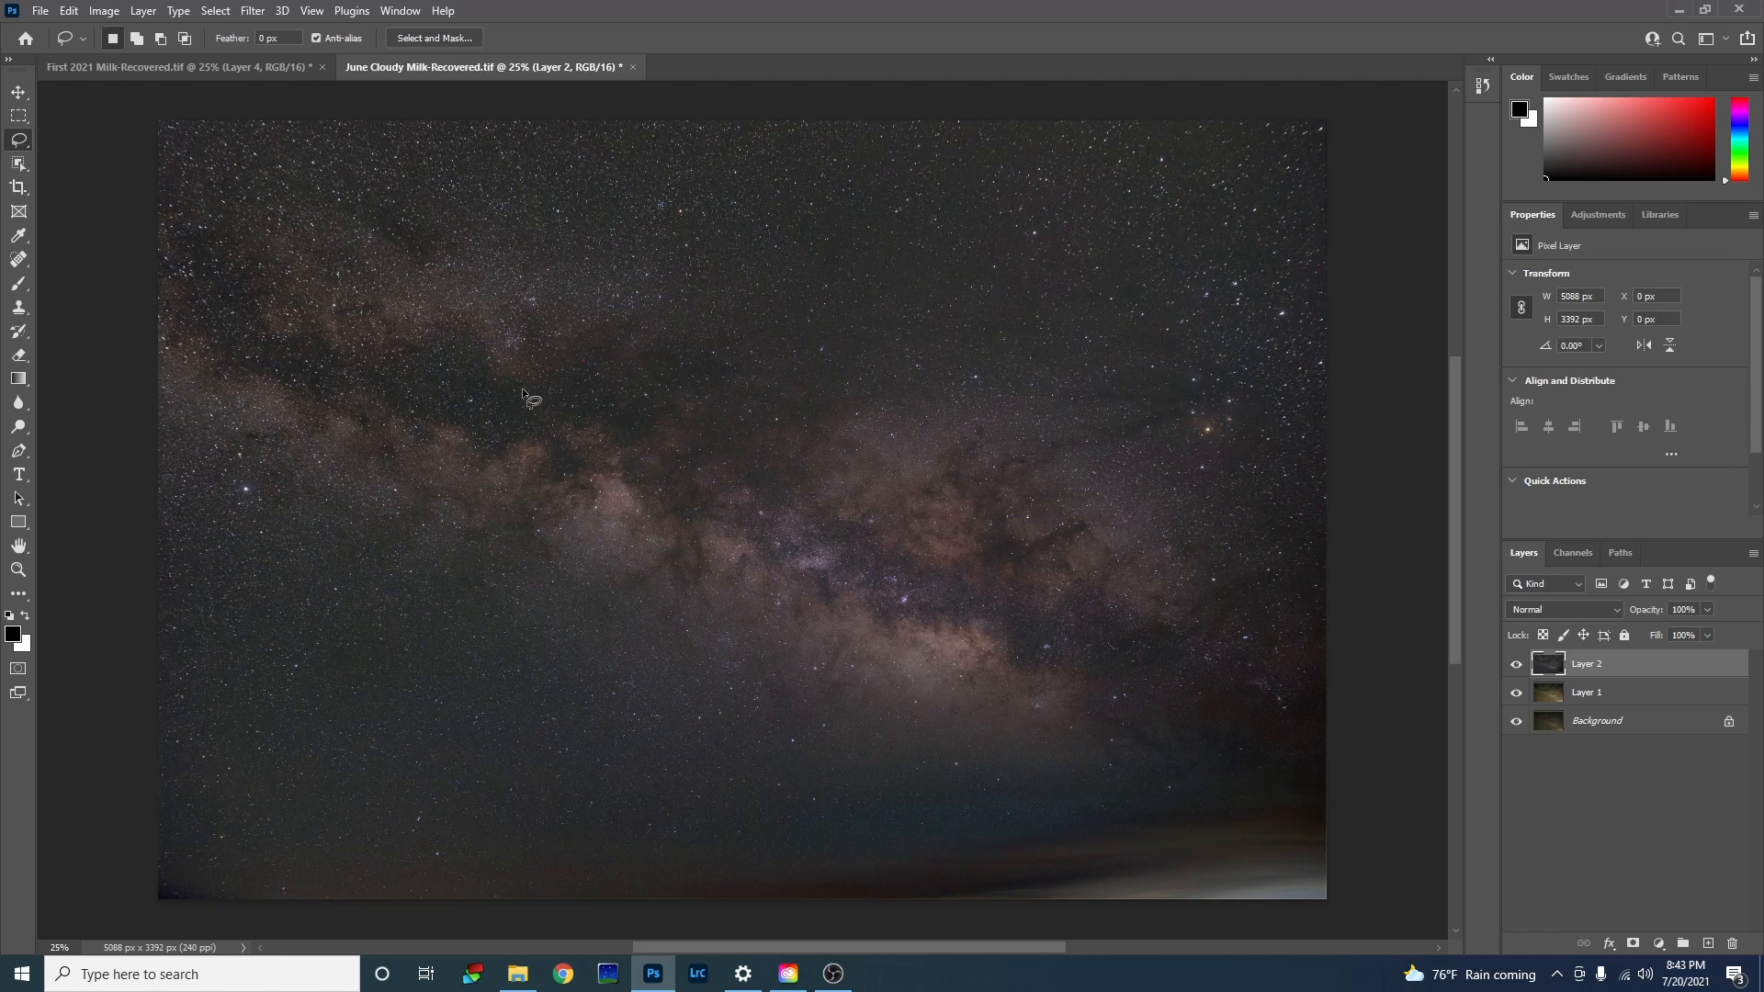
click(123, 67)
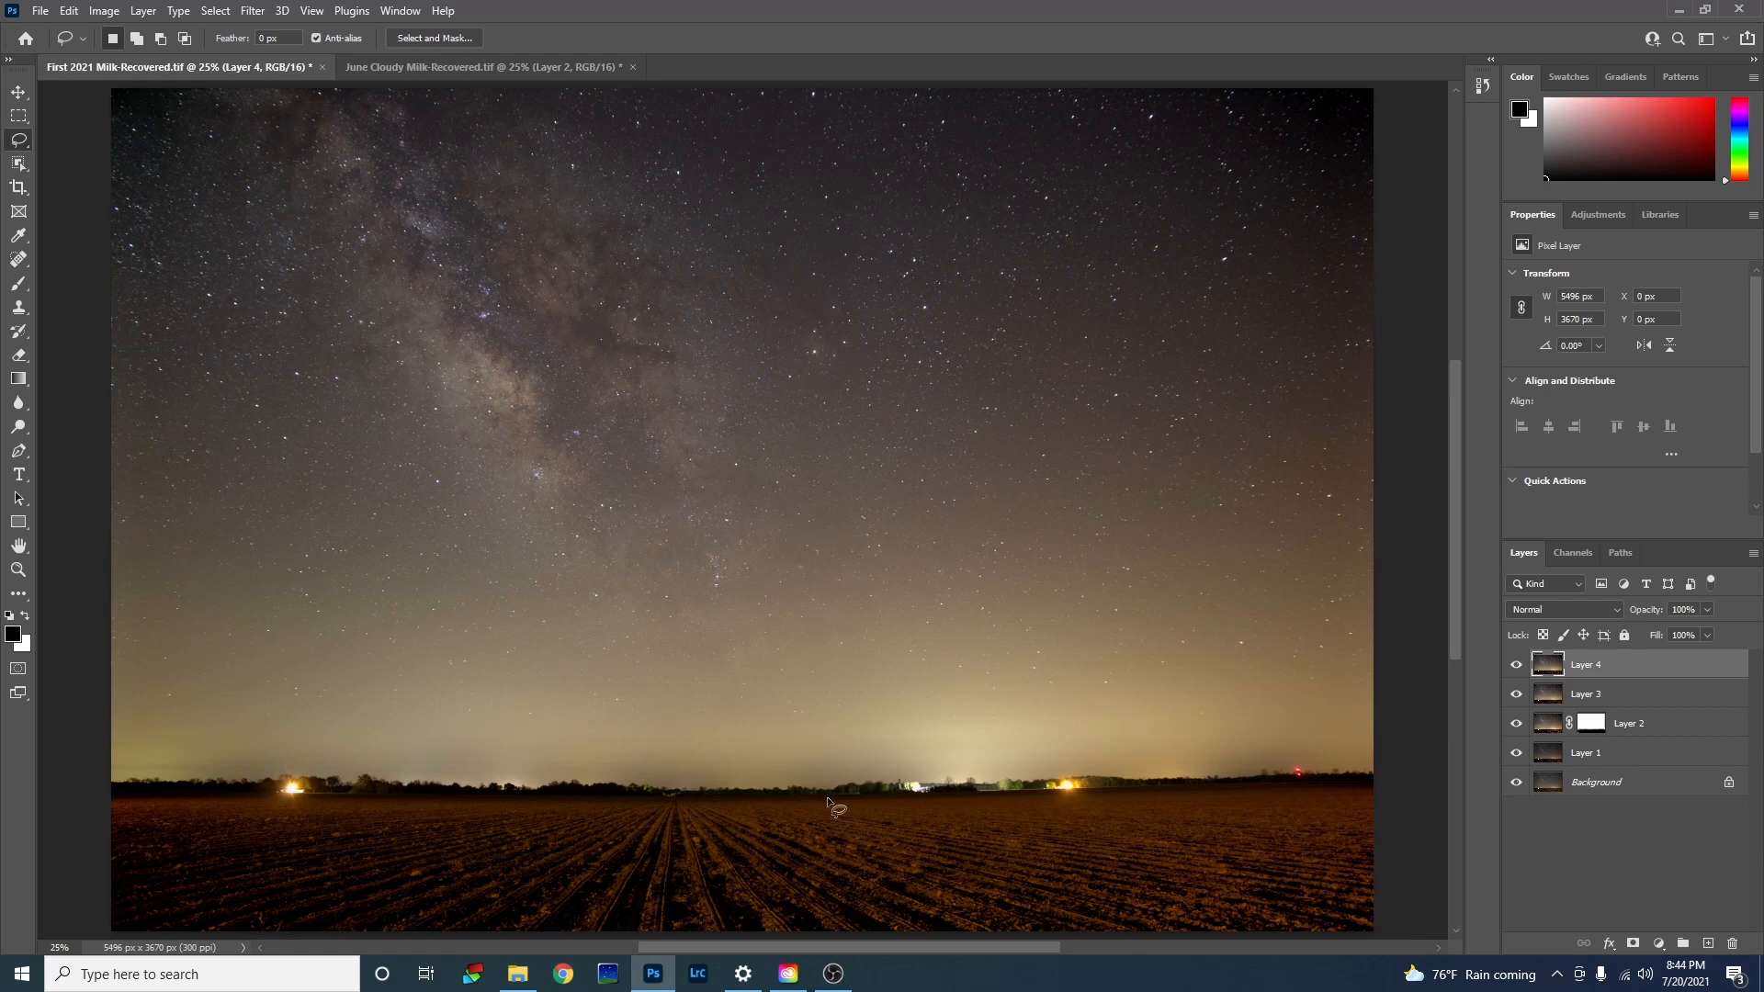
mouse_move(851, 834)
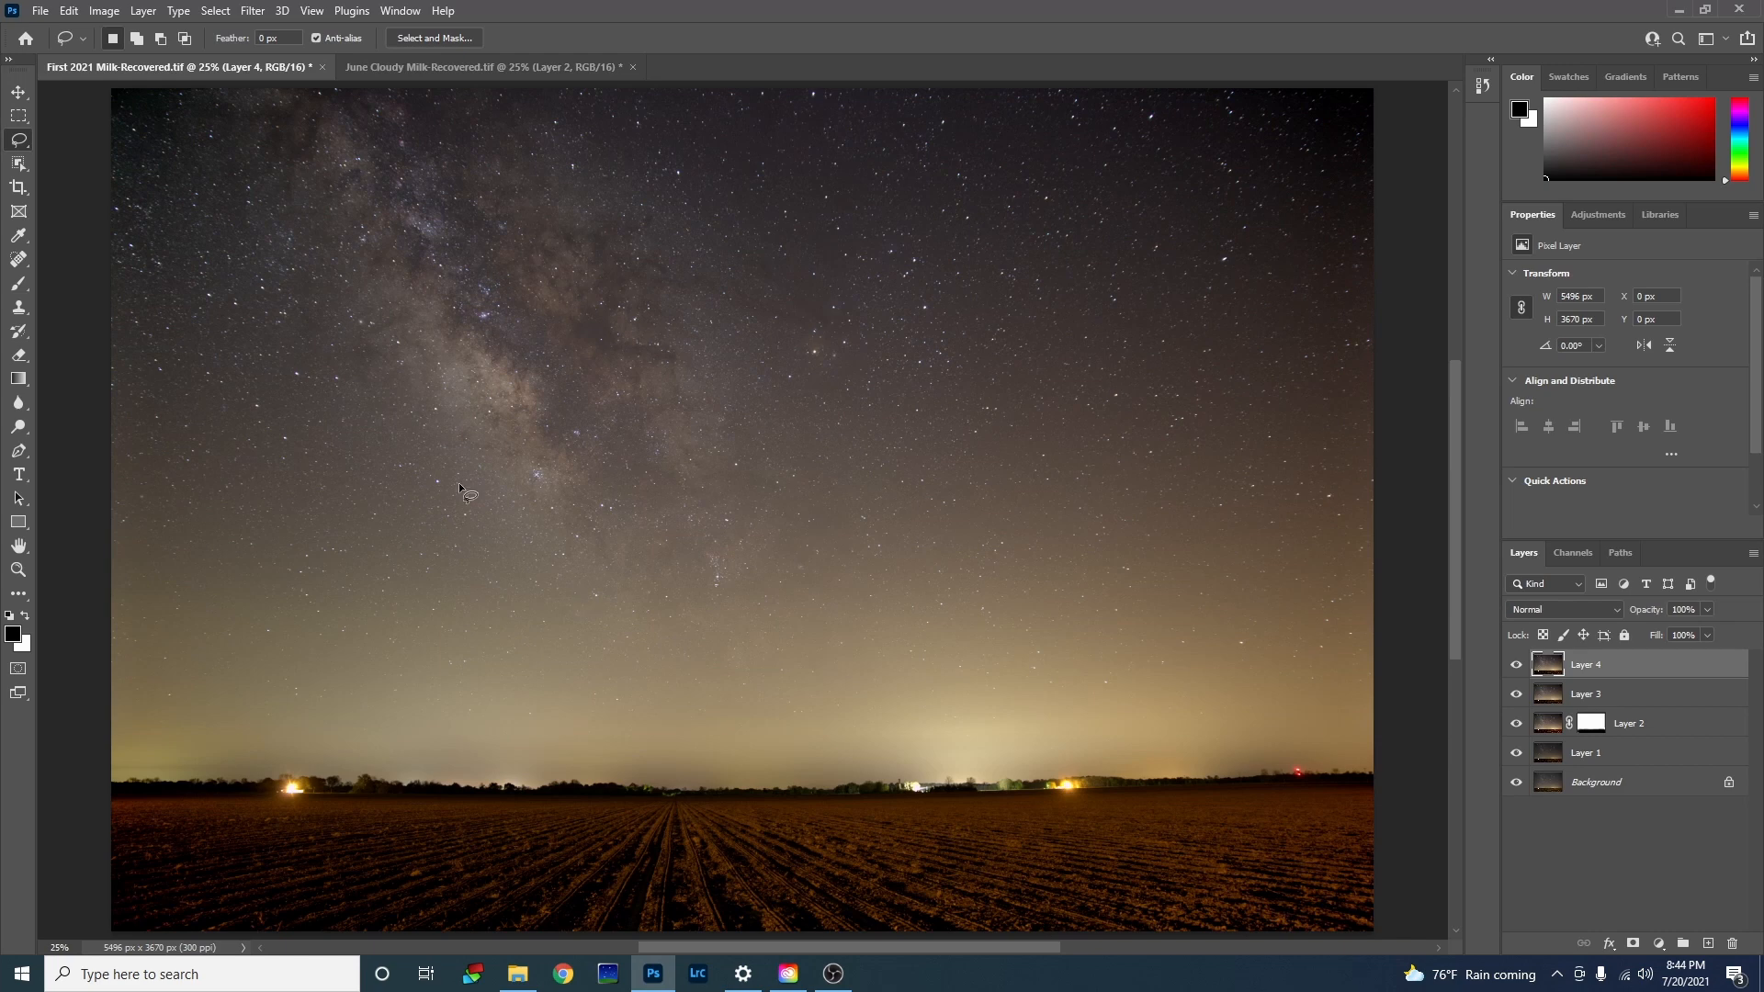
mouse_move(232, 123)
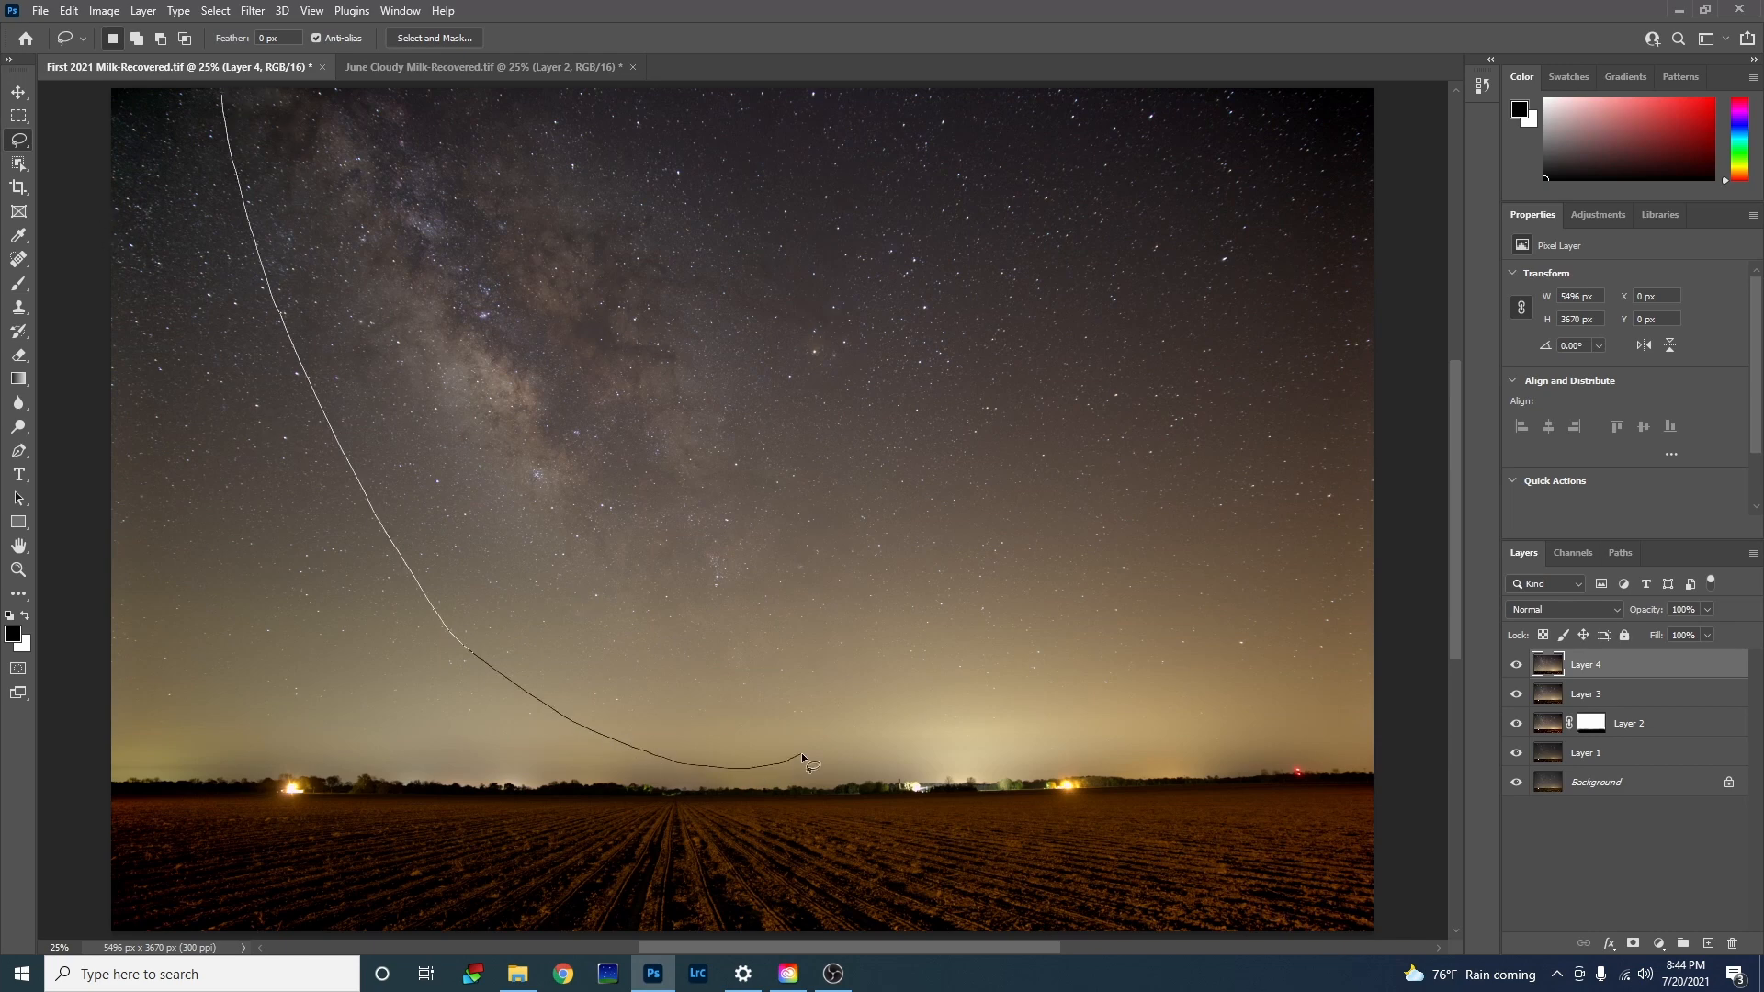
Step: Lasso a loose outline around the Milky Way core and invert the selection
drag(803, 763, 433, 102)
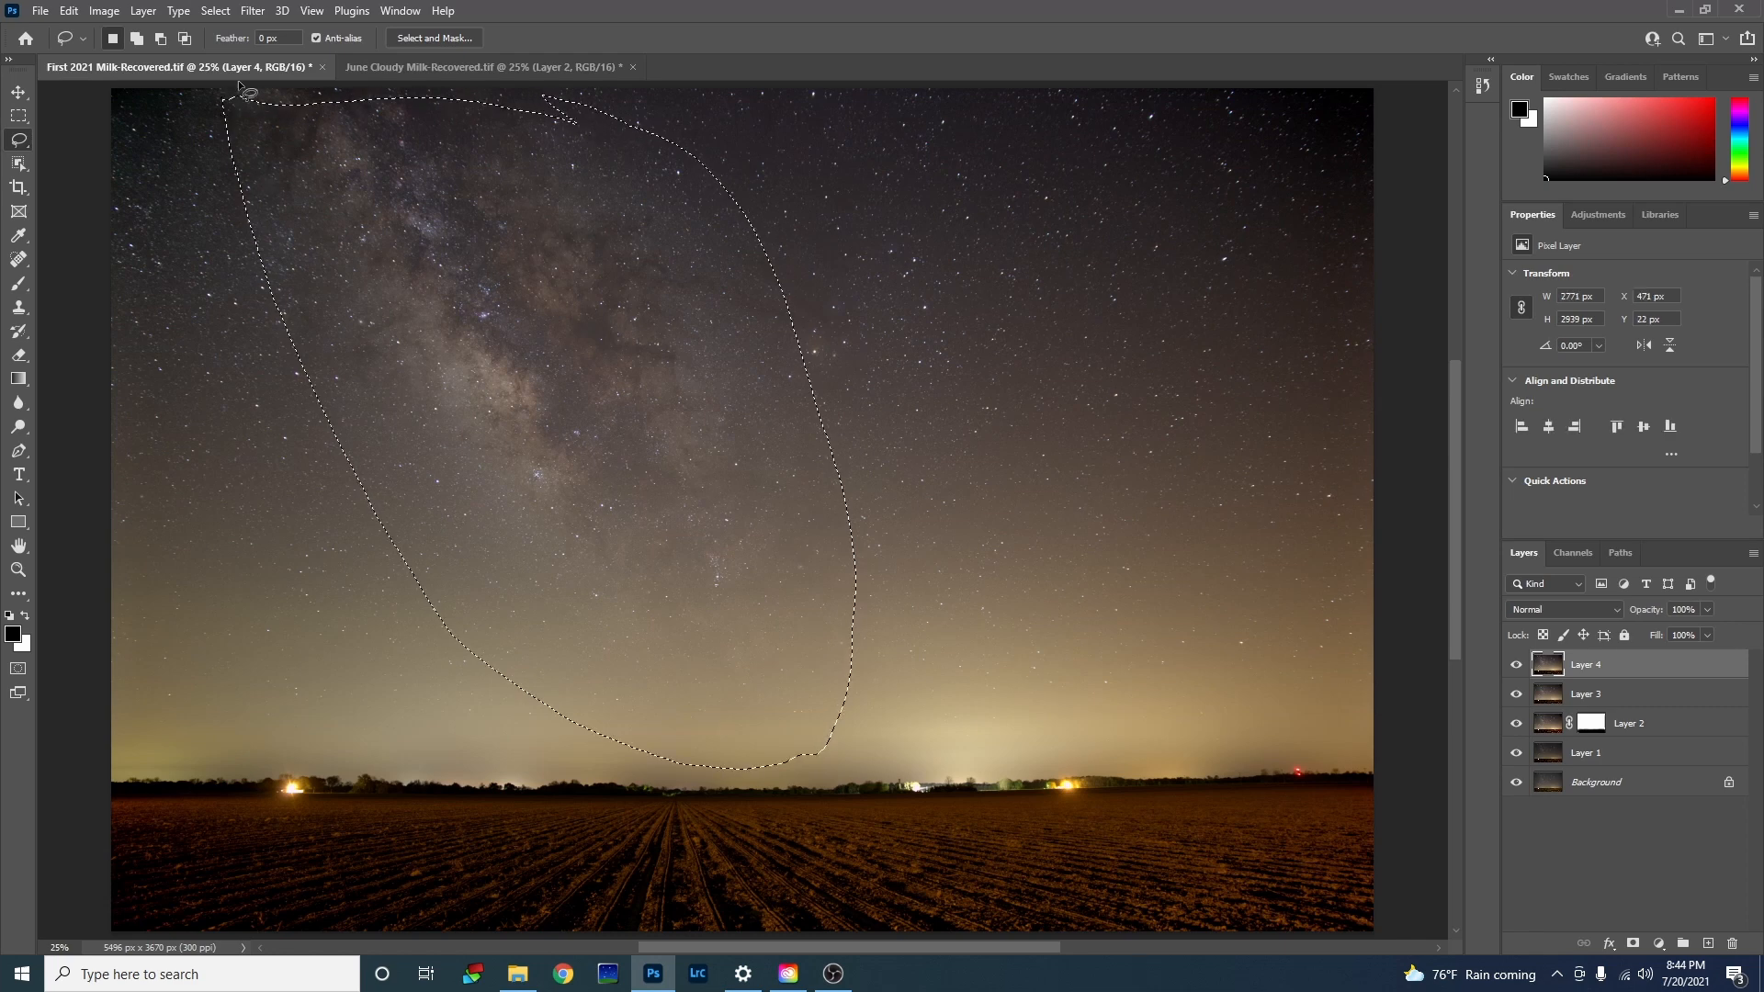
click(214, 11)
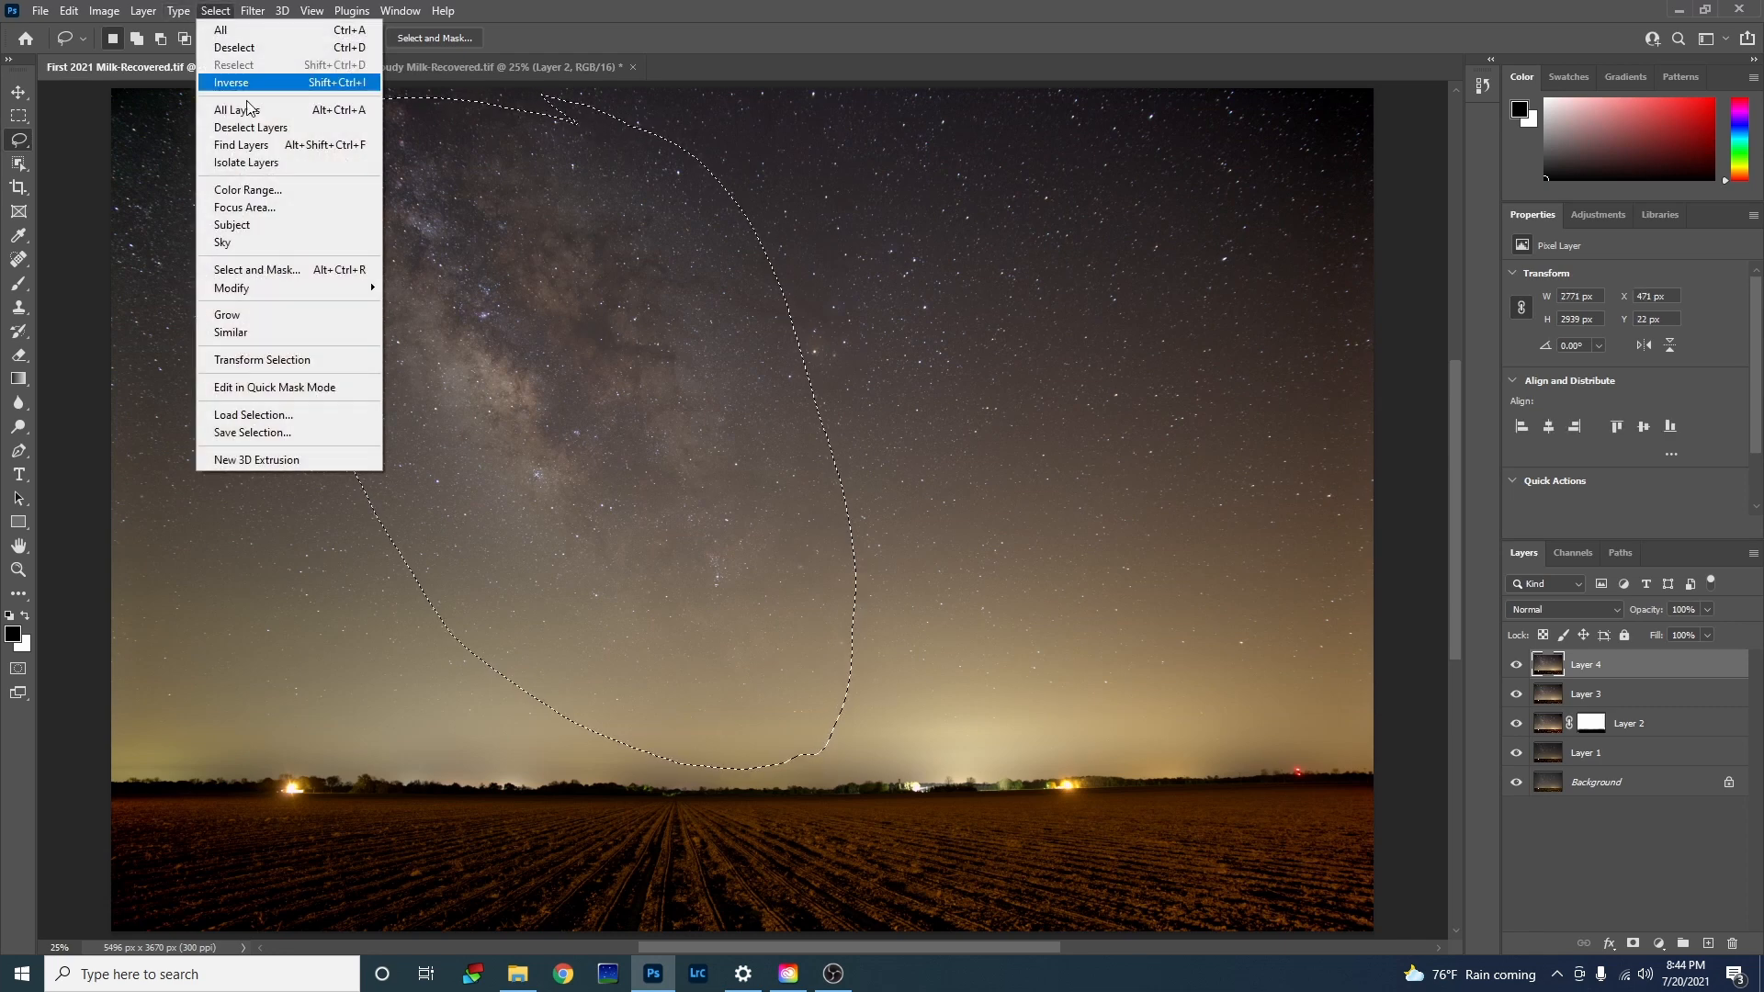
click(232, 82)
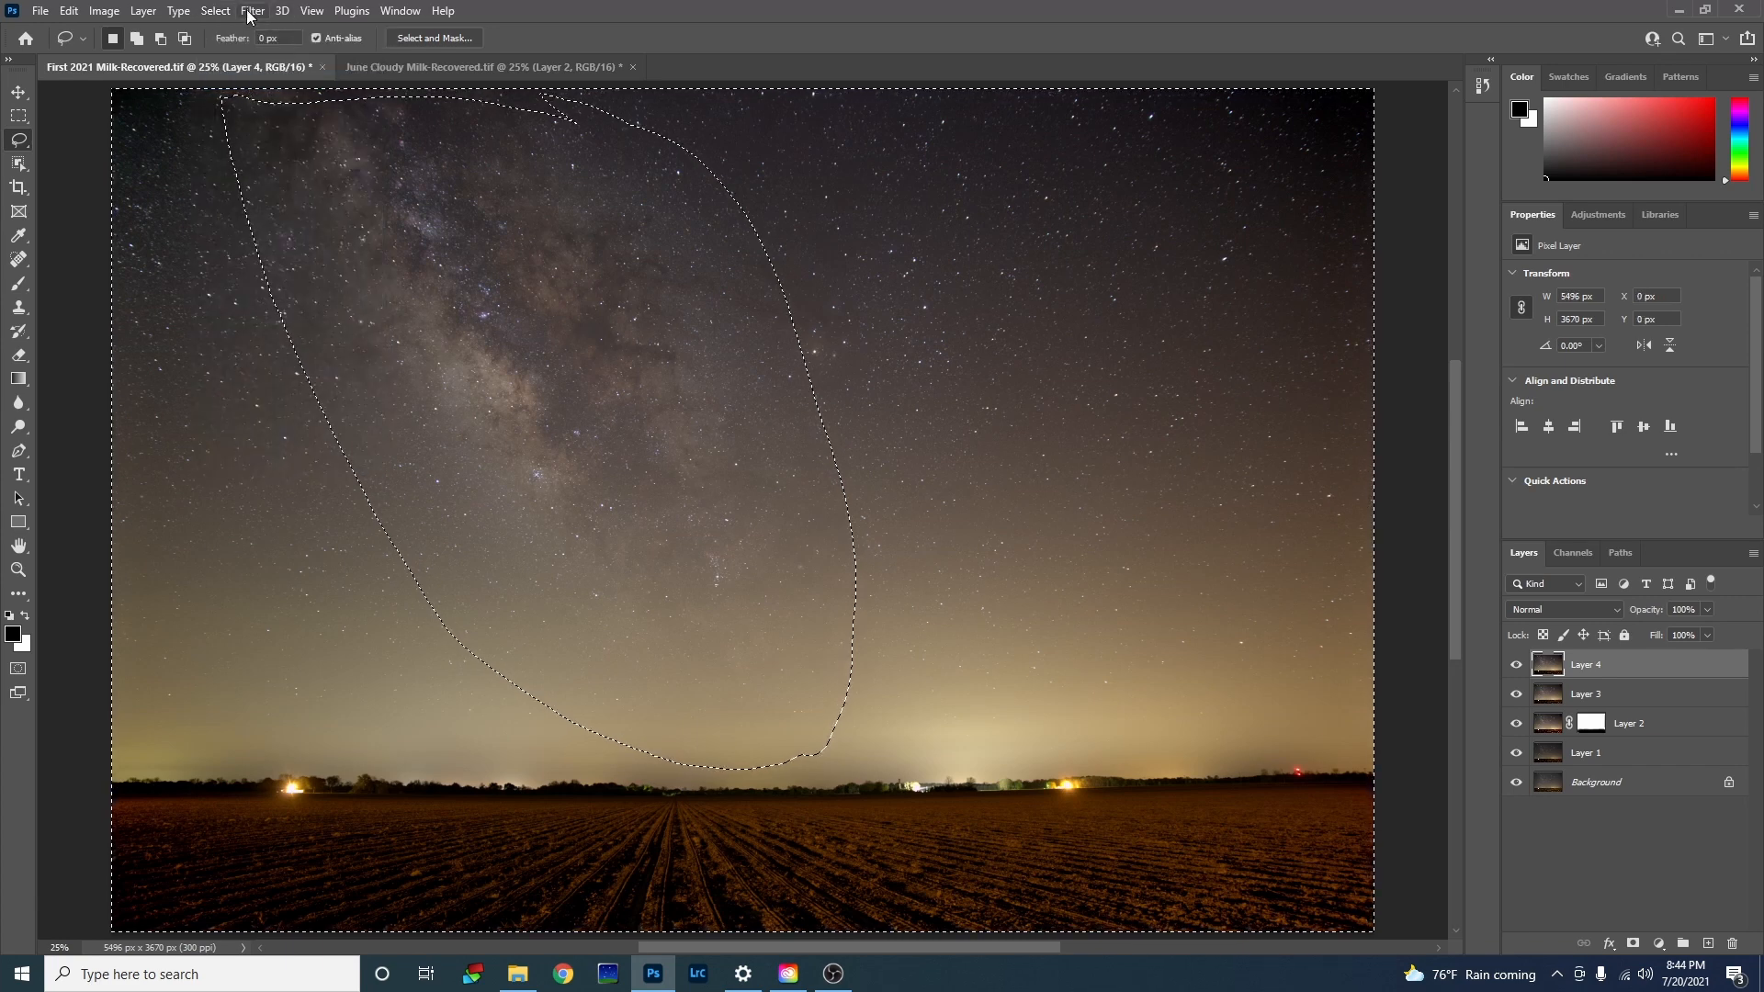
click(251, 11)
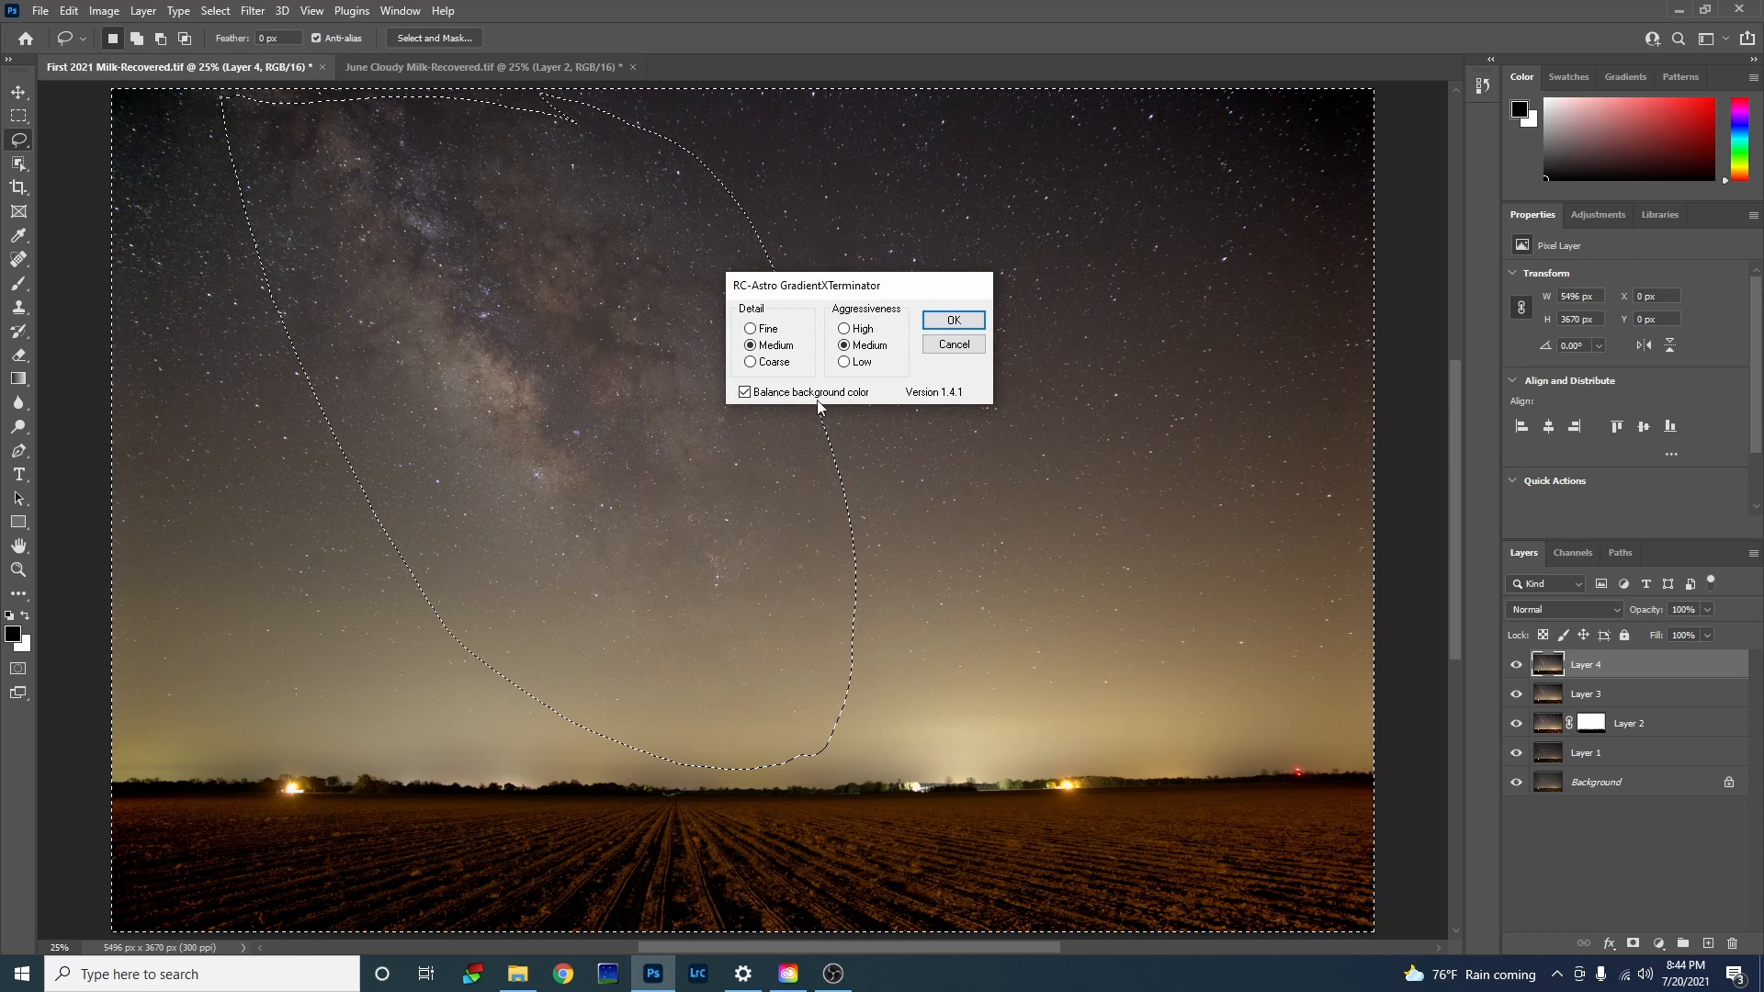
Step: Apply GradientXTerminator to the sky, deselect, and set Levels black input to 11
click(952, 319)
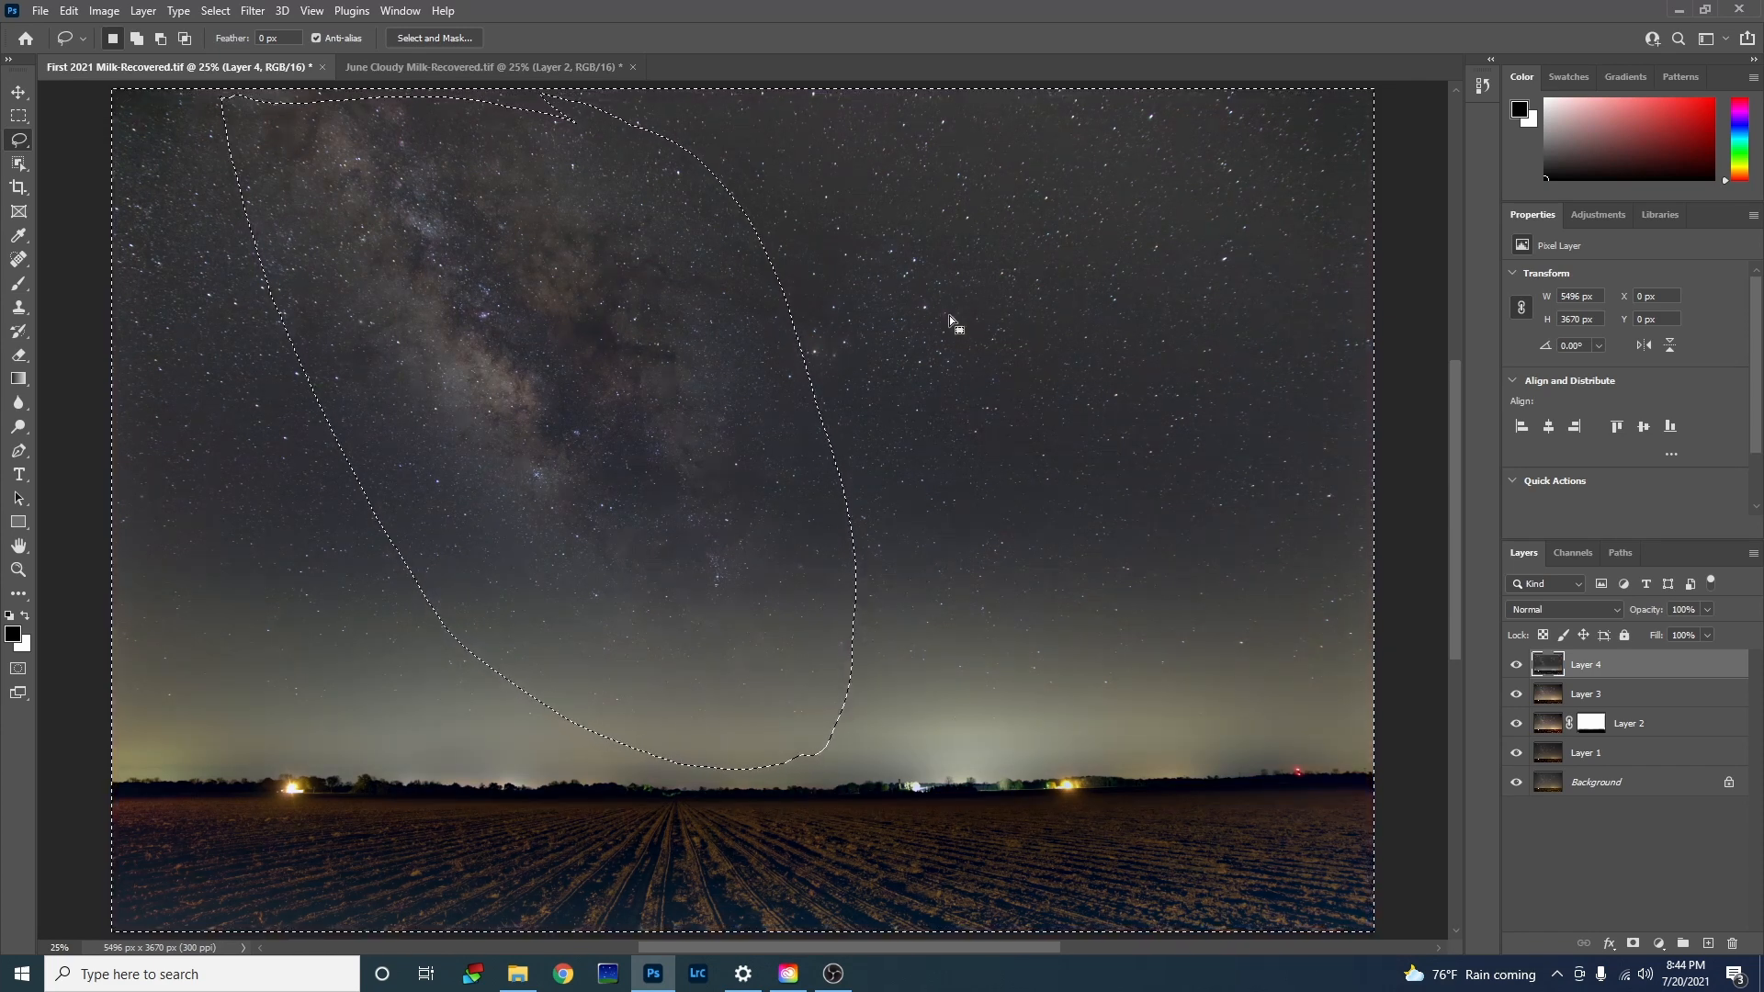
key(ctrl+d)
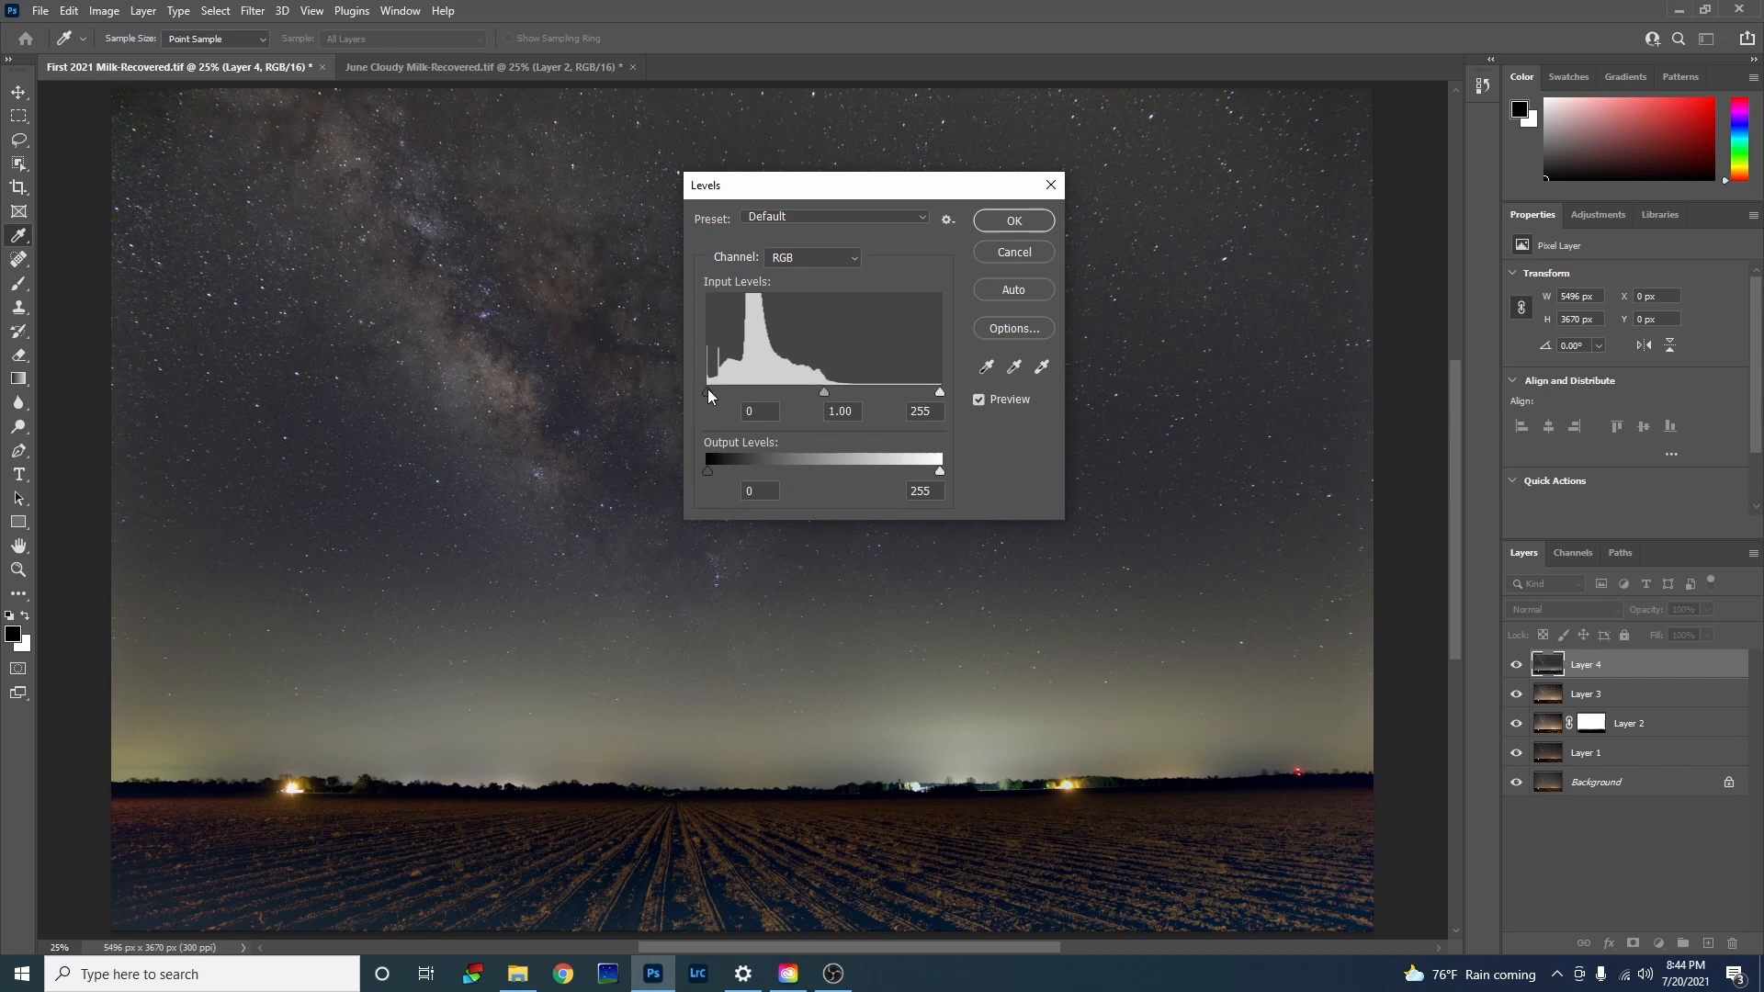
drag(706, 392, 719, 391)
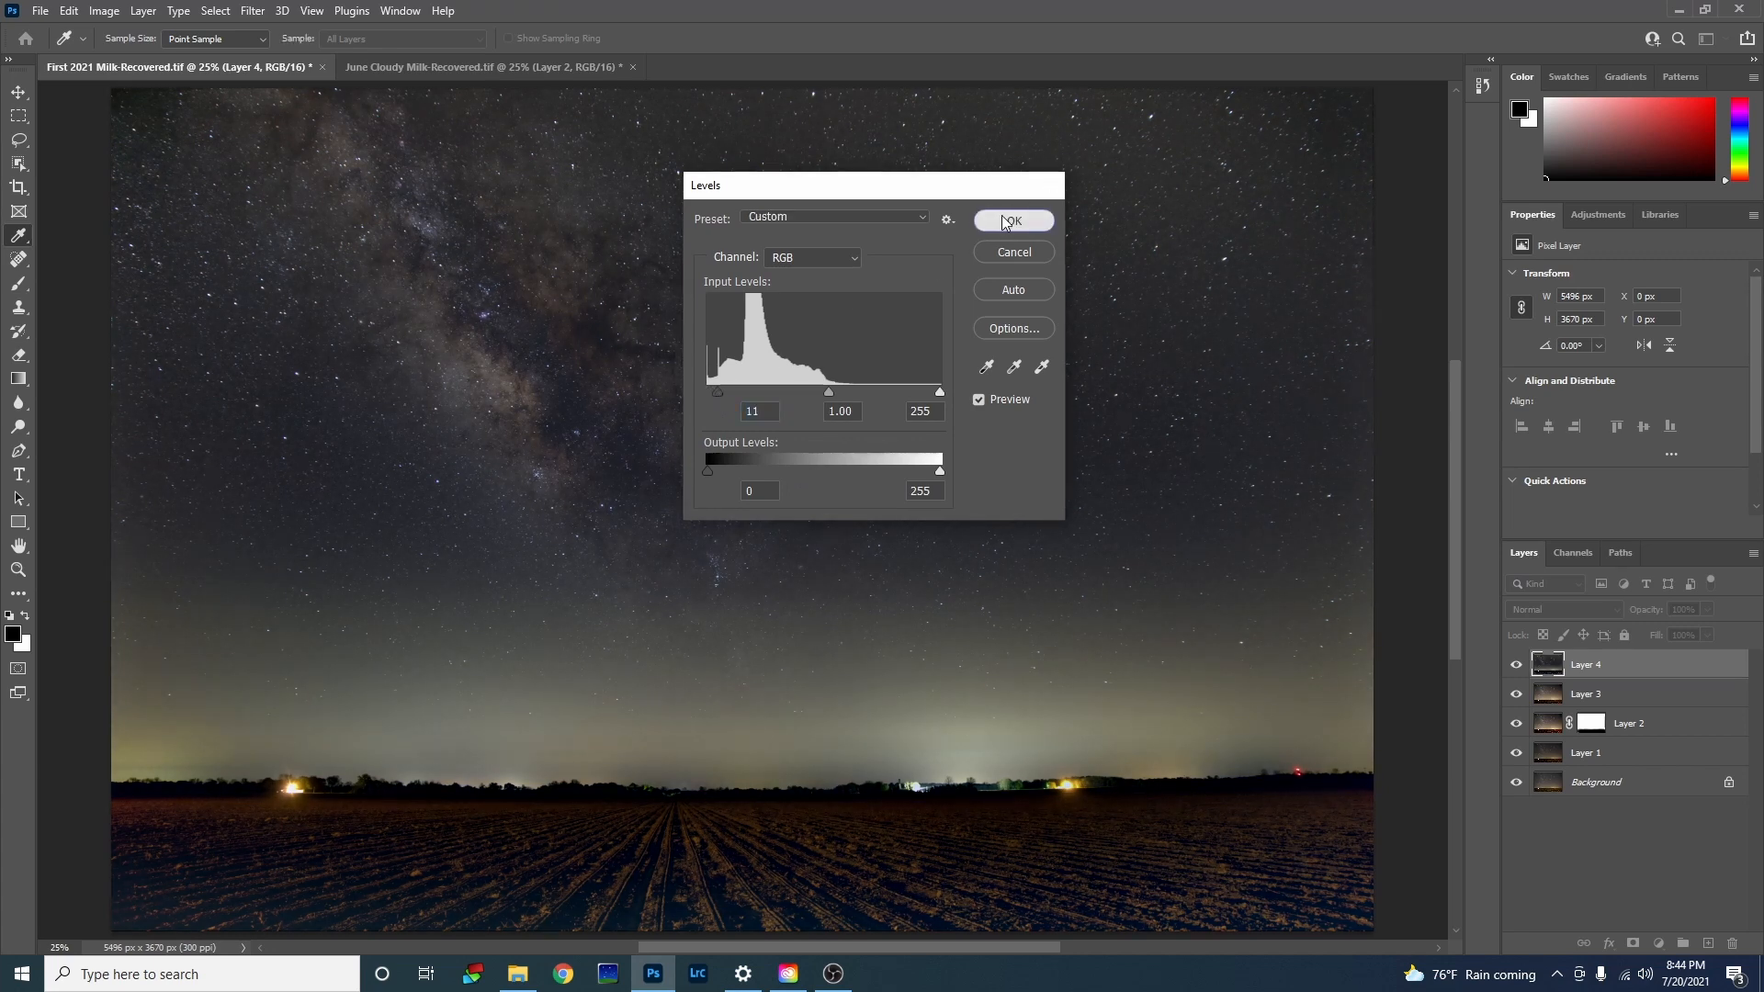
click(1012, 221)
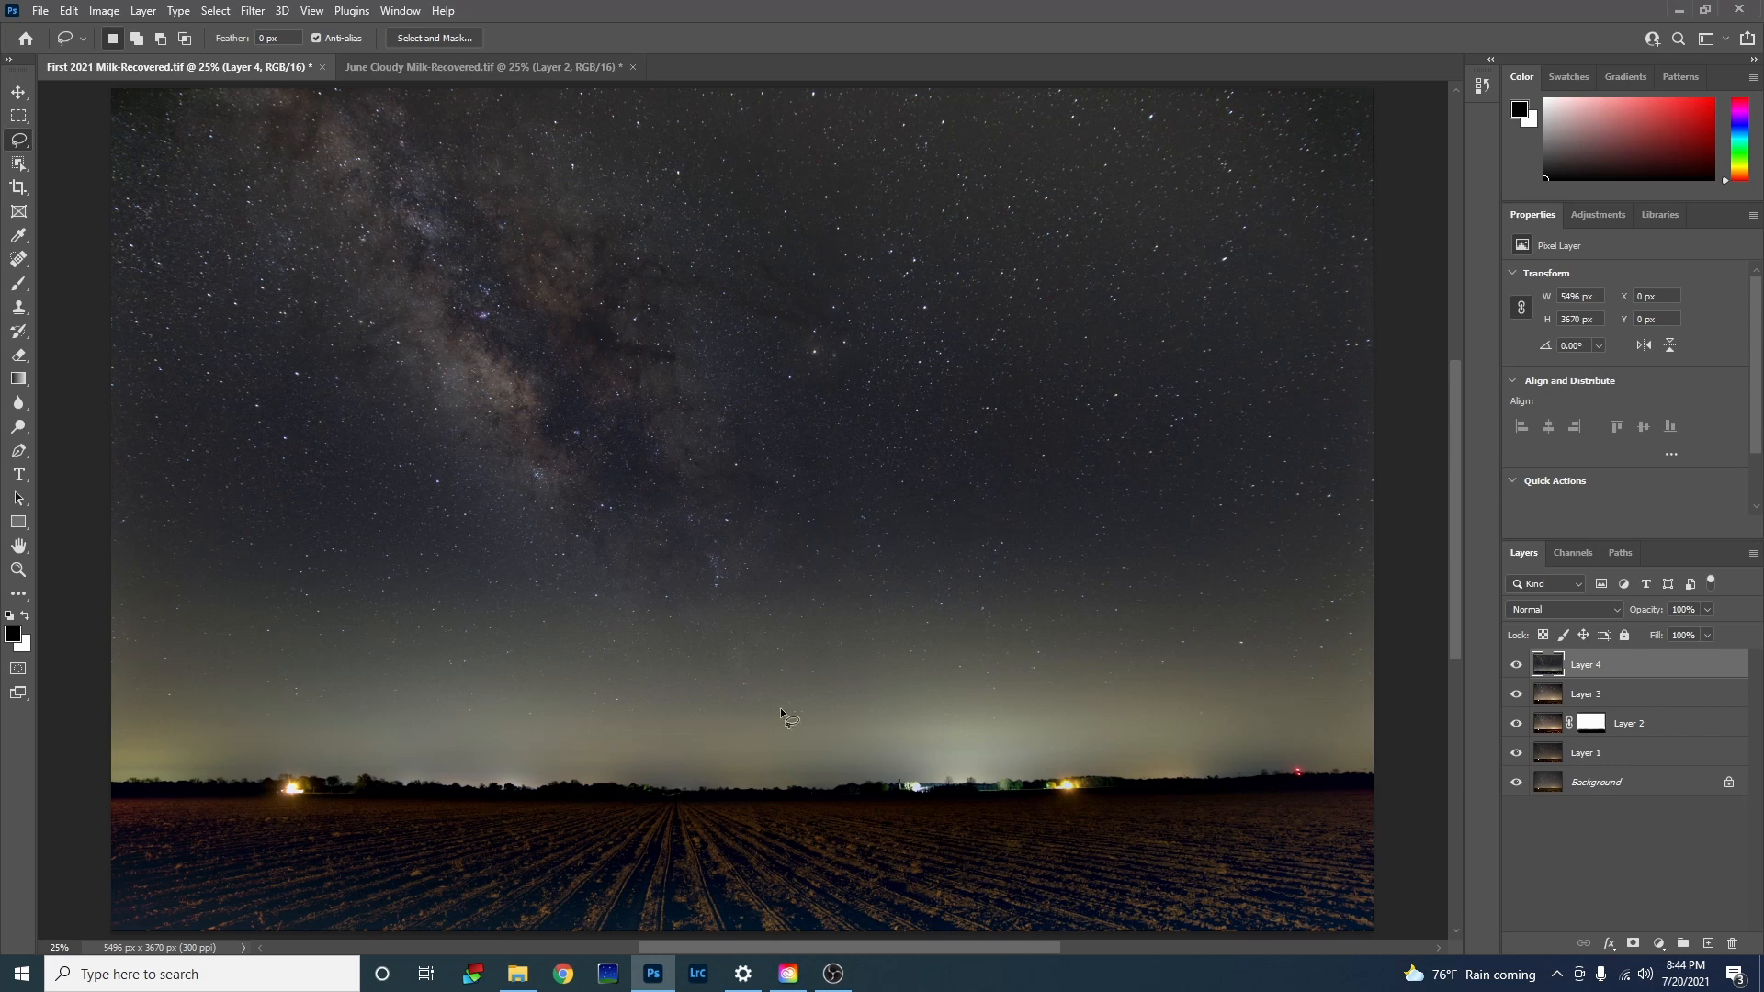
mouse_move(641, 821)
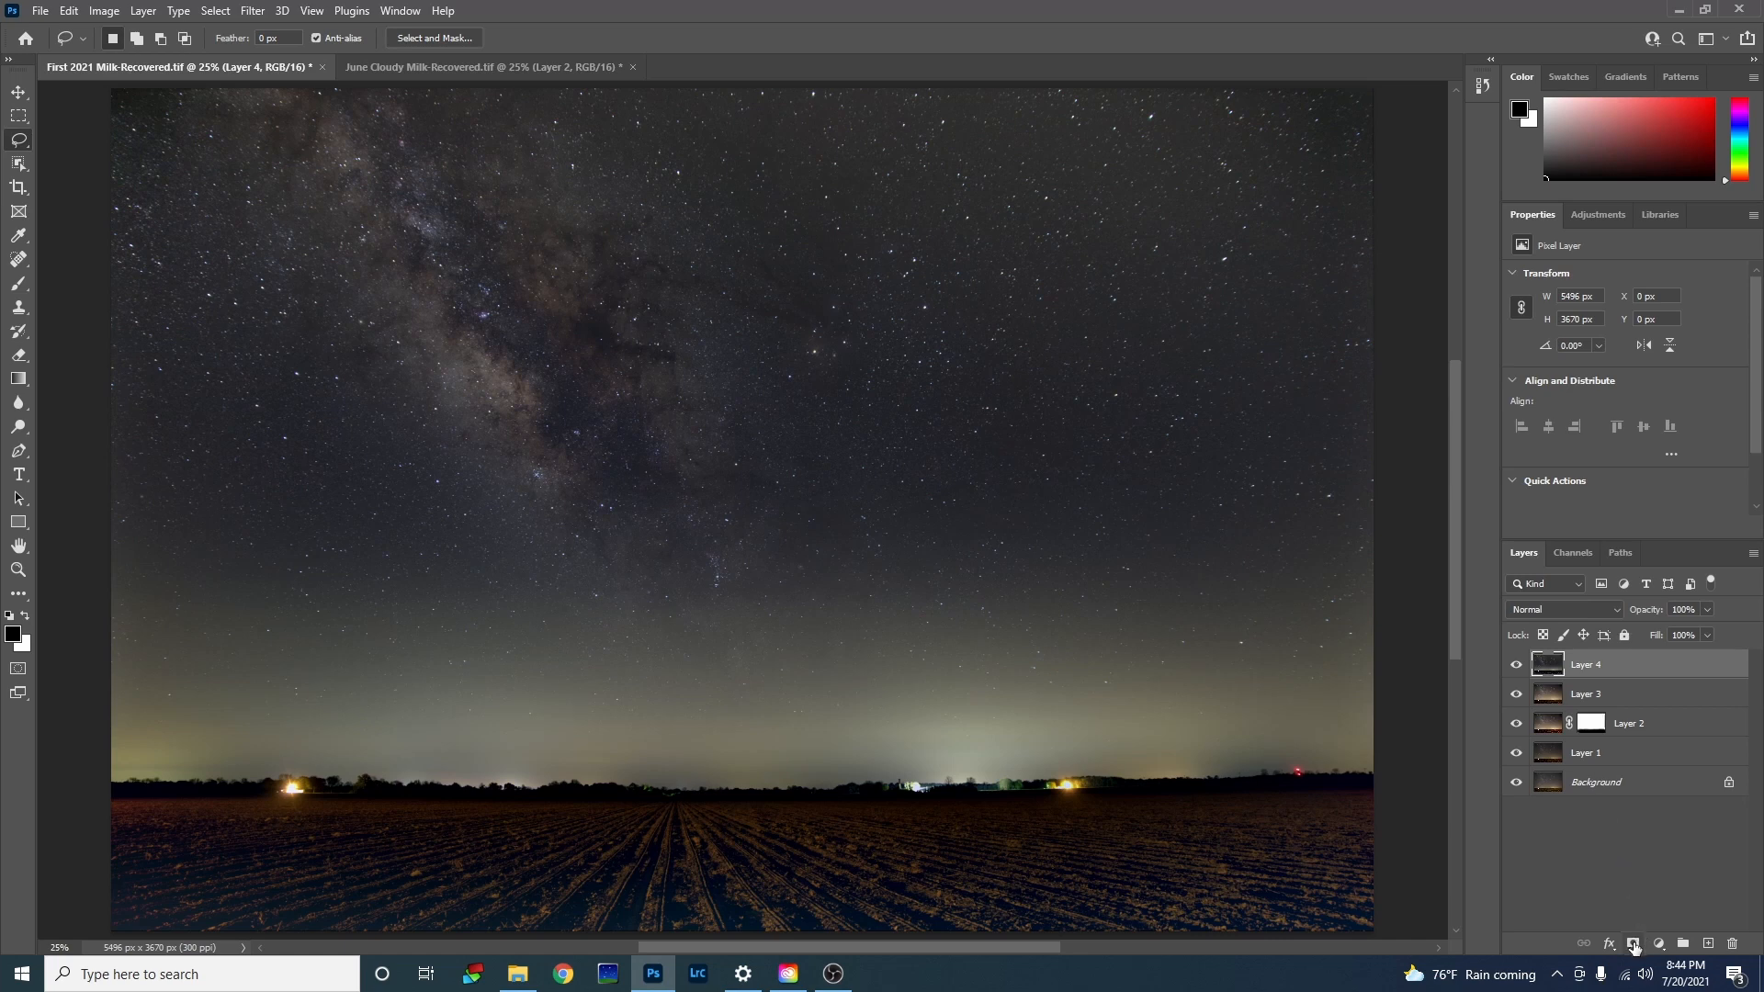
Step: Mask Layer 4 and brush black at 38% opacity over the ploughed field
click(1634, 945)
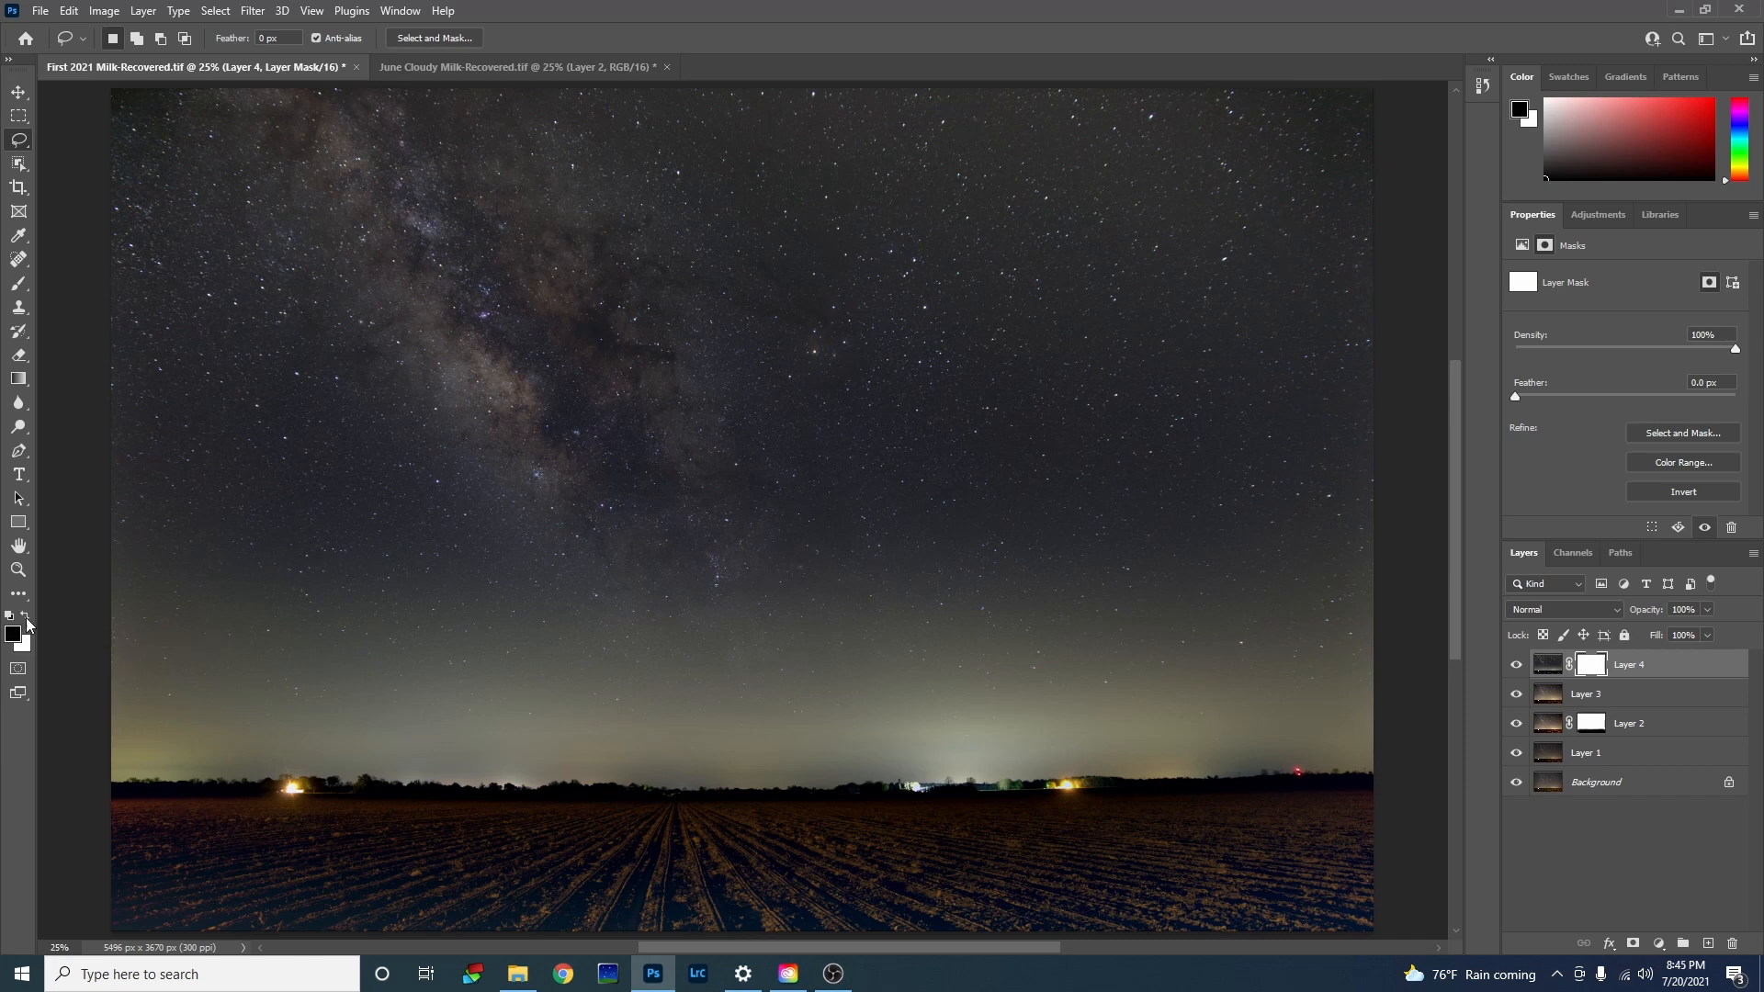
click(18, 285)
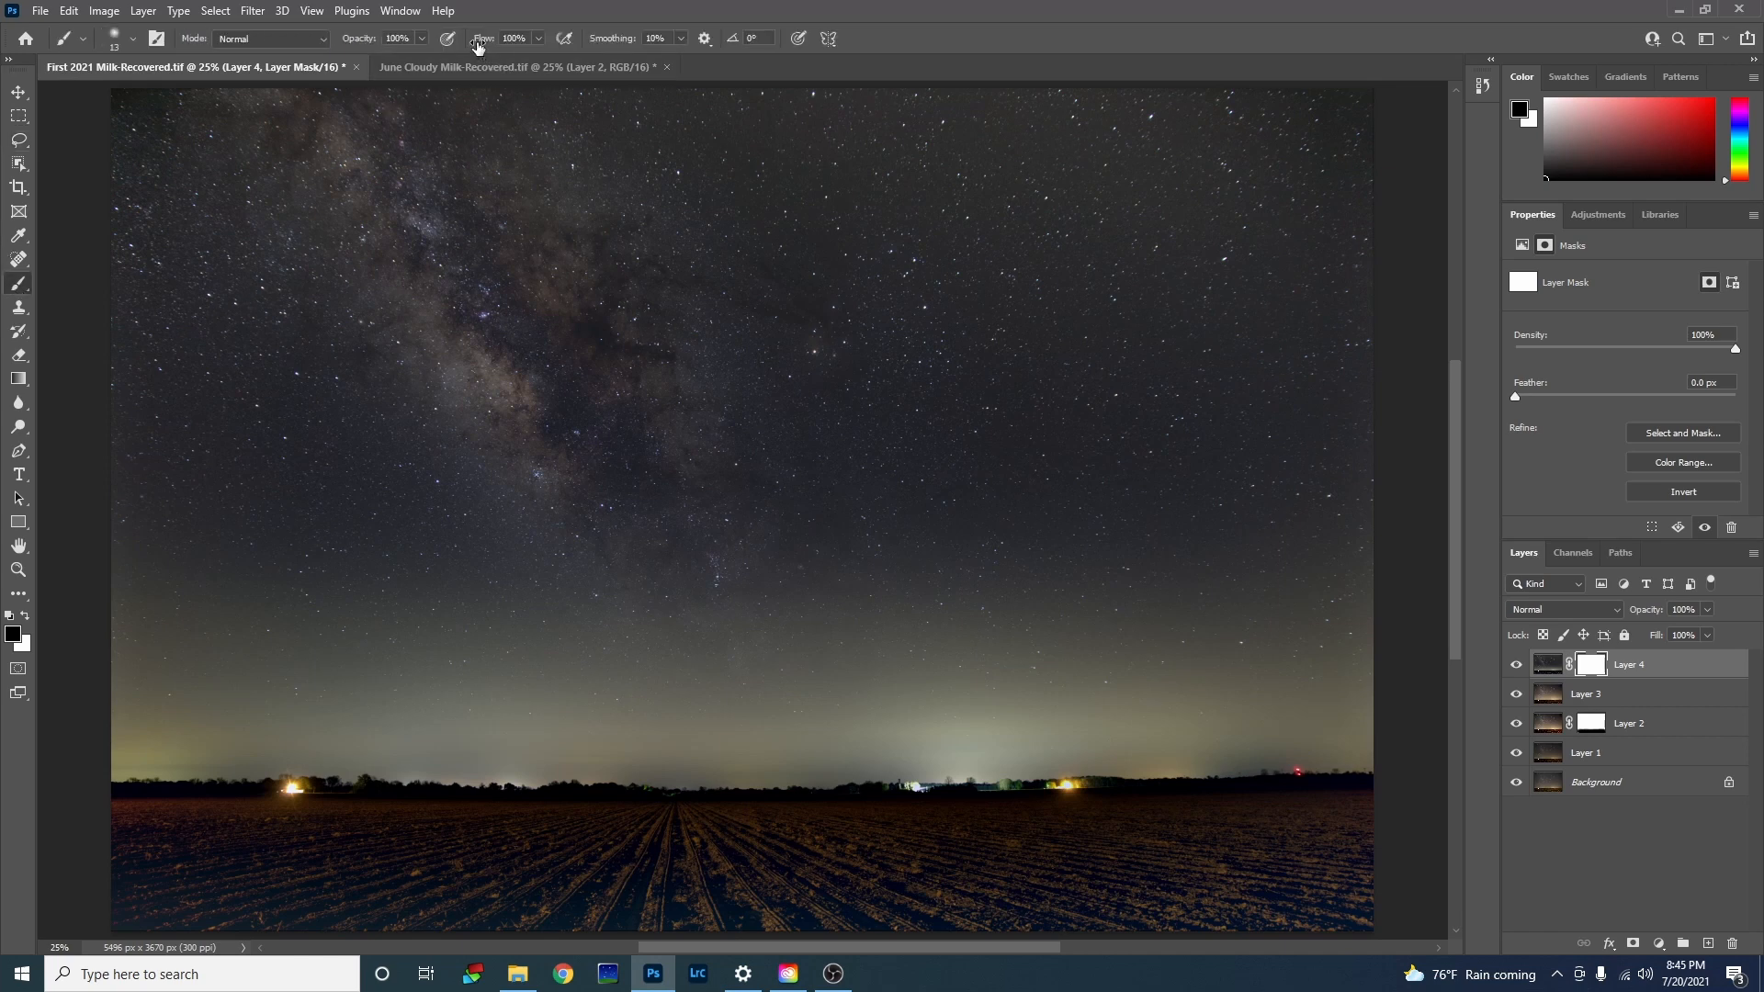
mouse_move(410, 31)
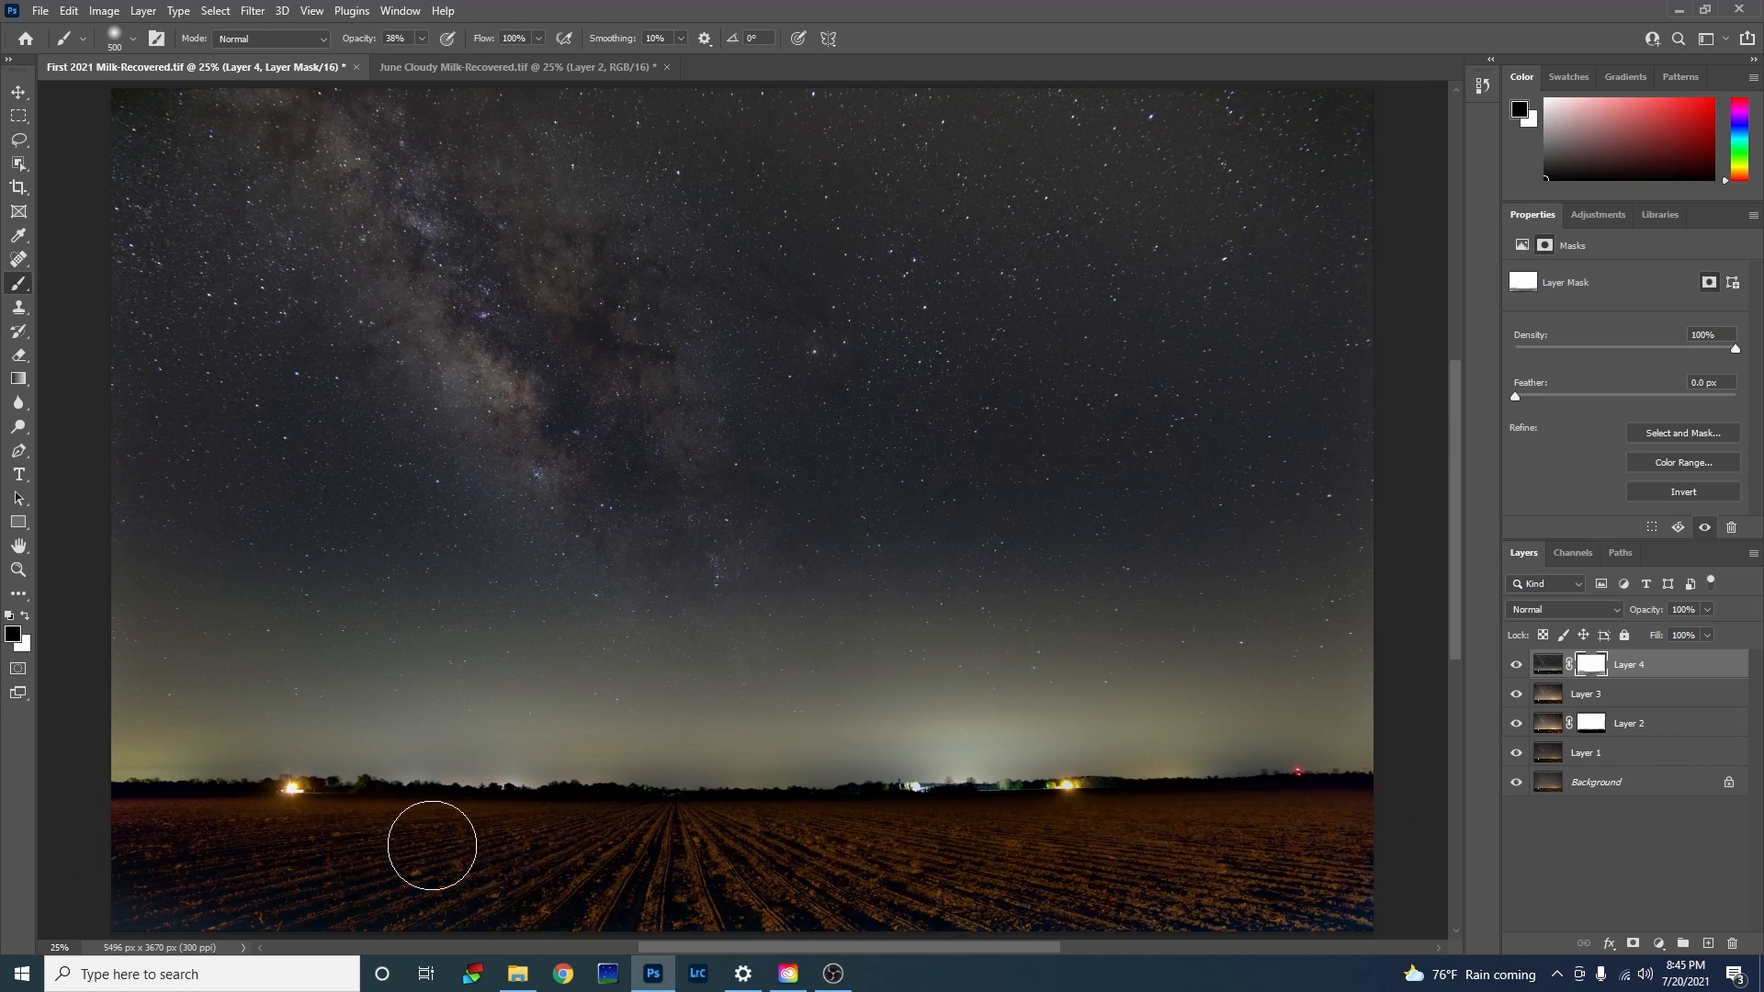
drag(432, 846, 1286, 849)
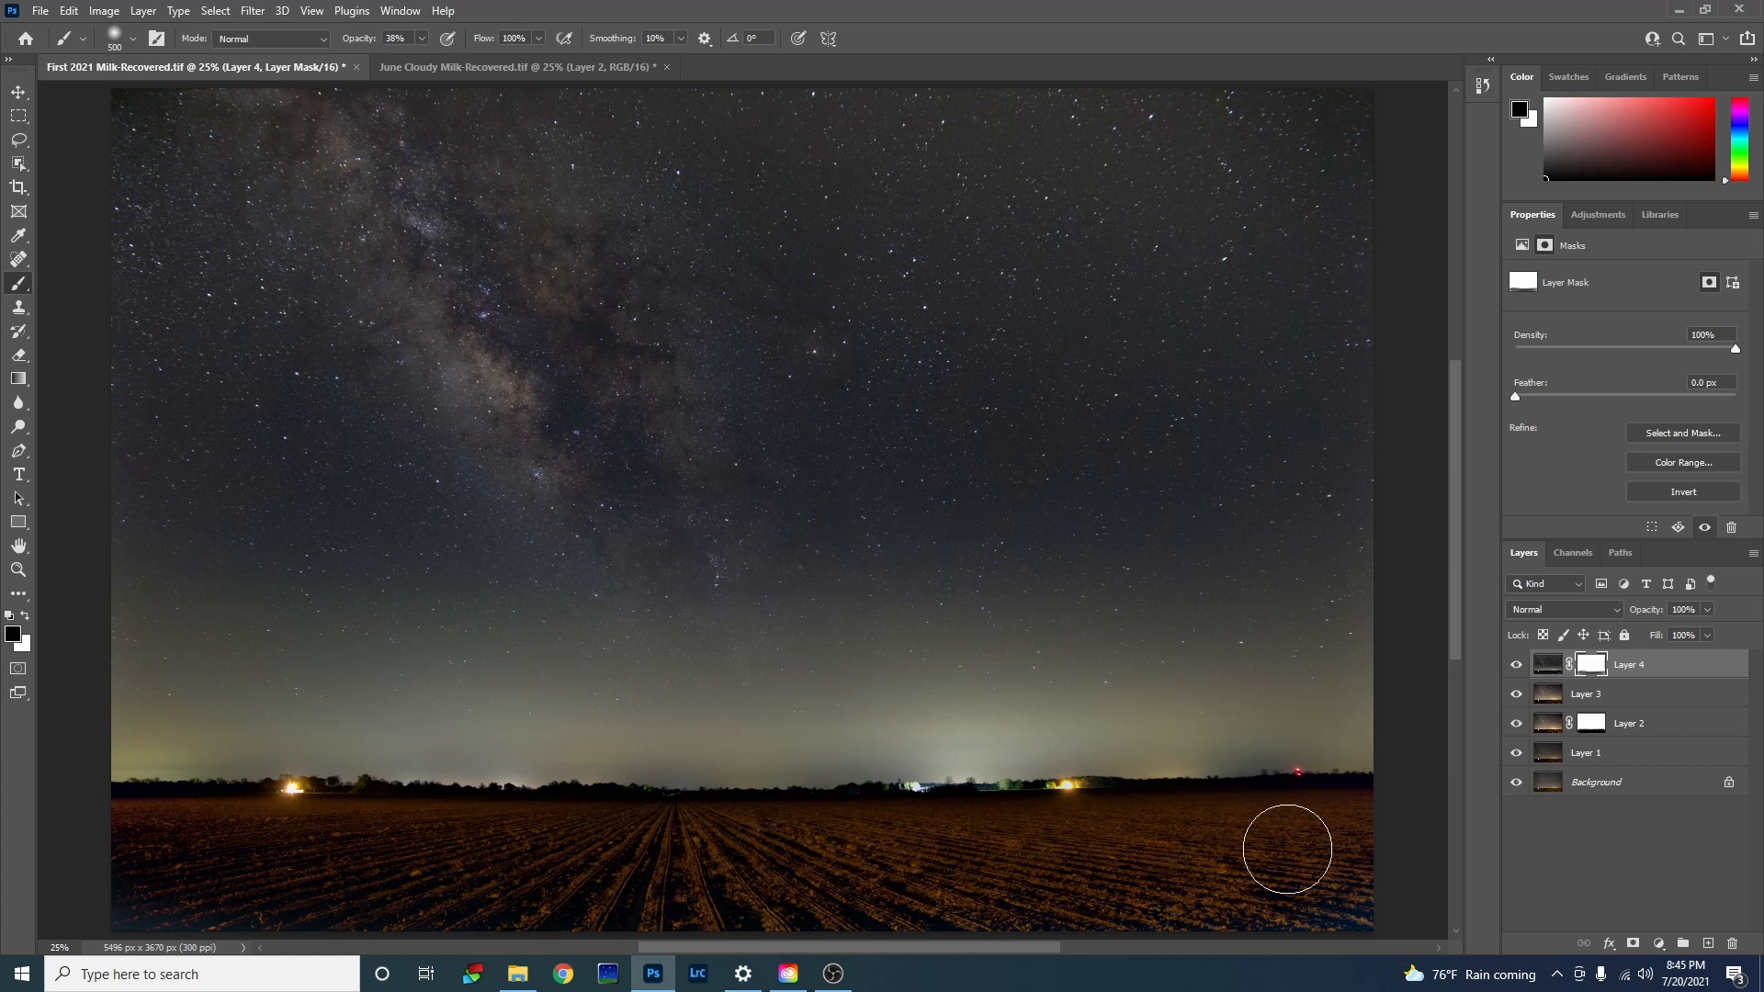
mouse_move(313, 833)
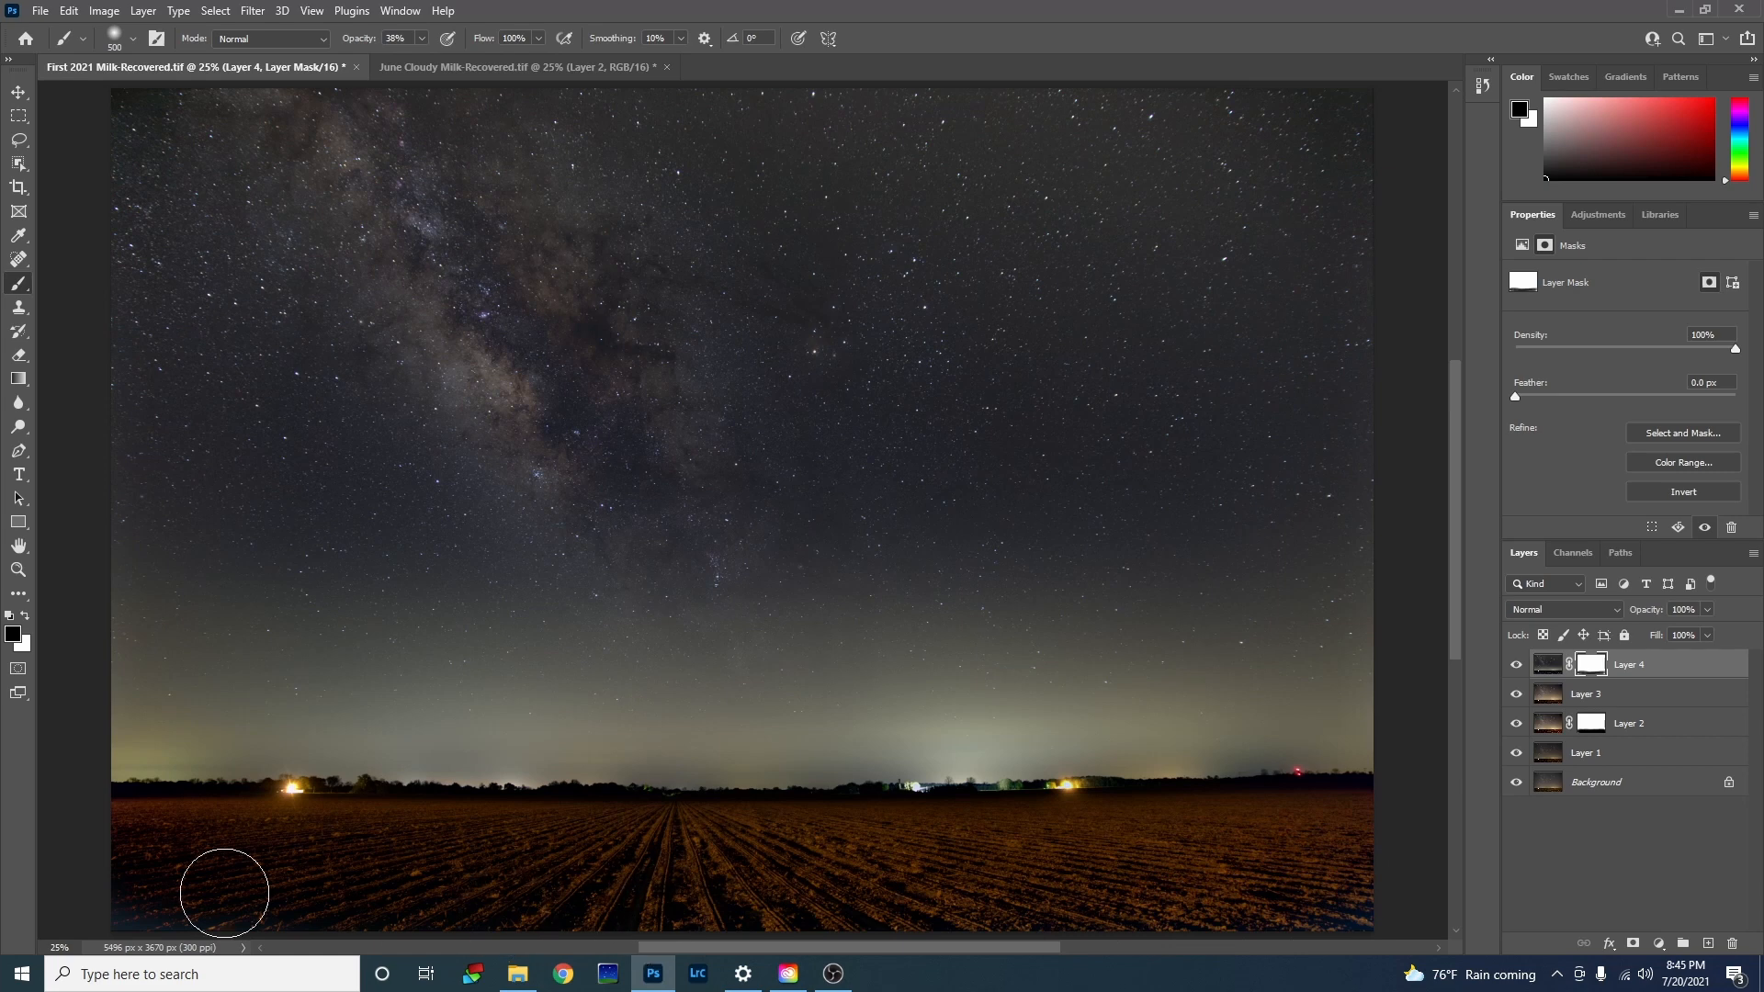
mouse_move(1024, 890)
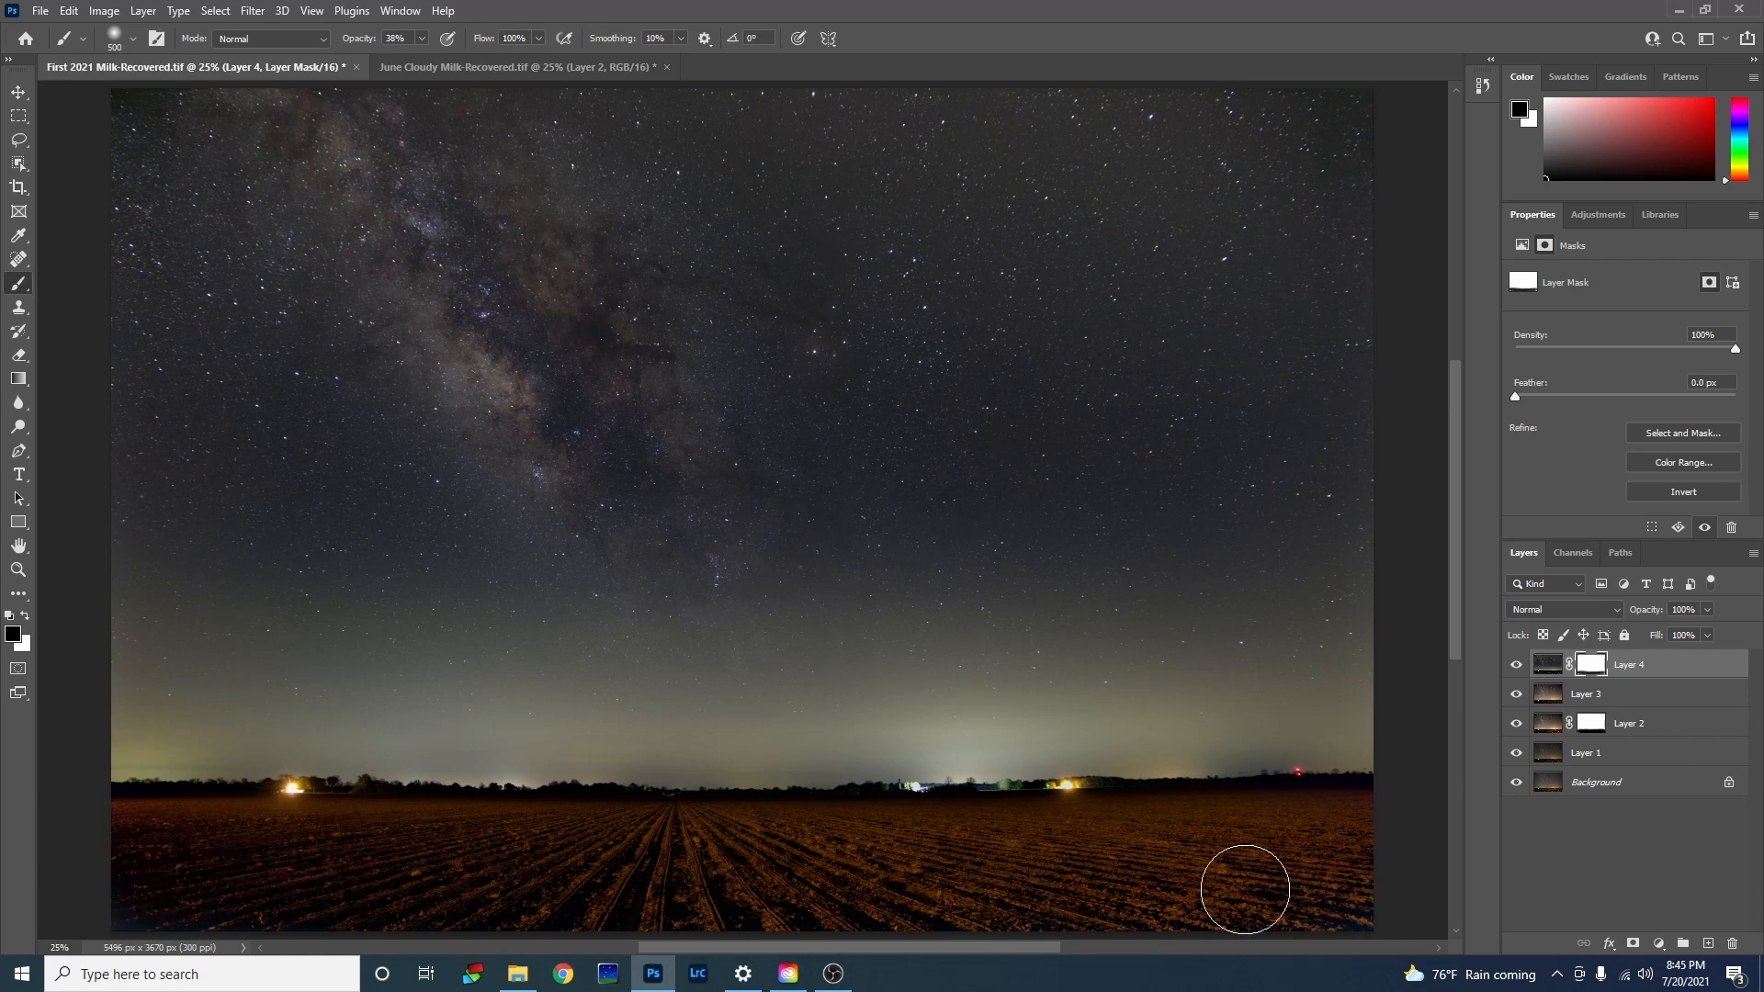
mouse_move(779, 881)
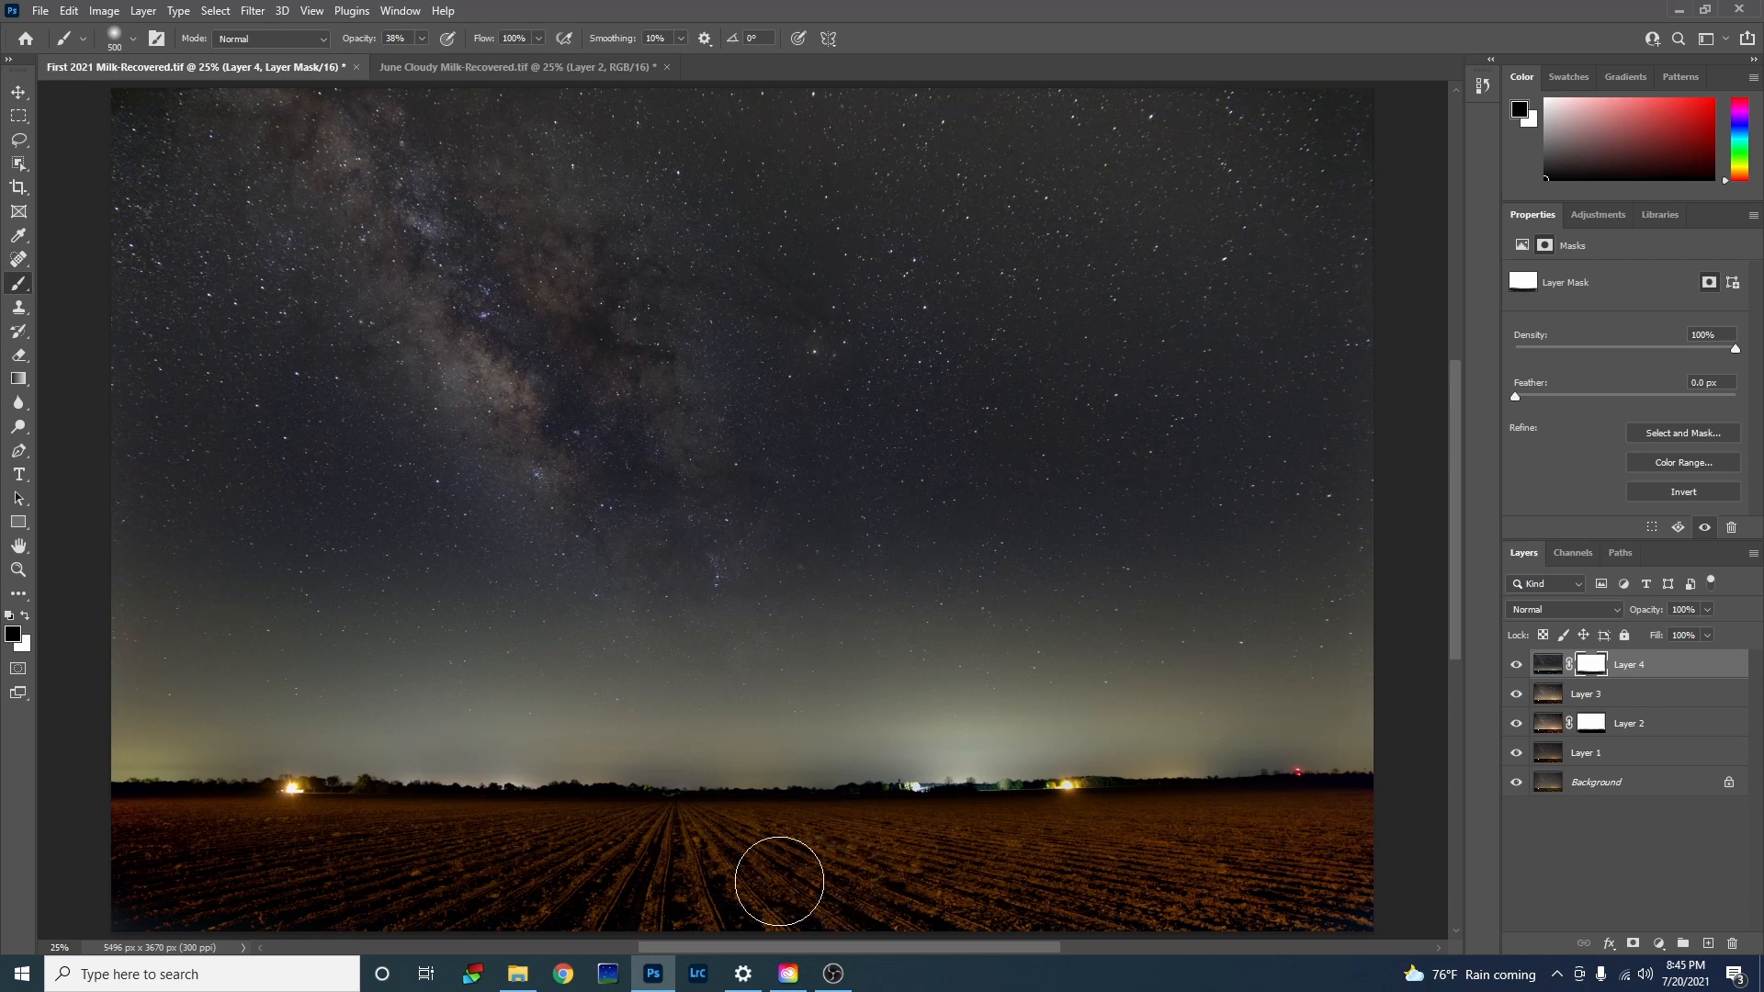
mouse_move(955, 877)
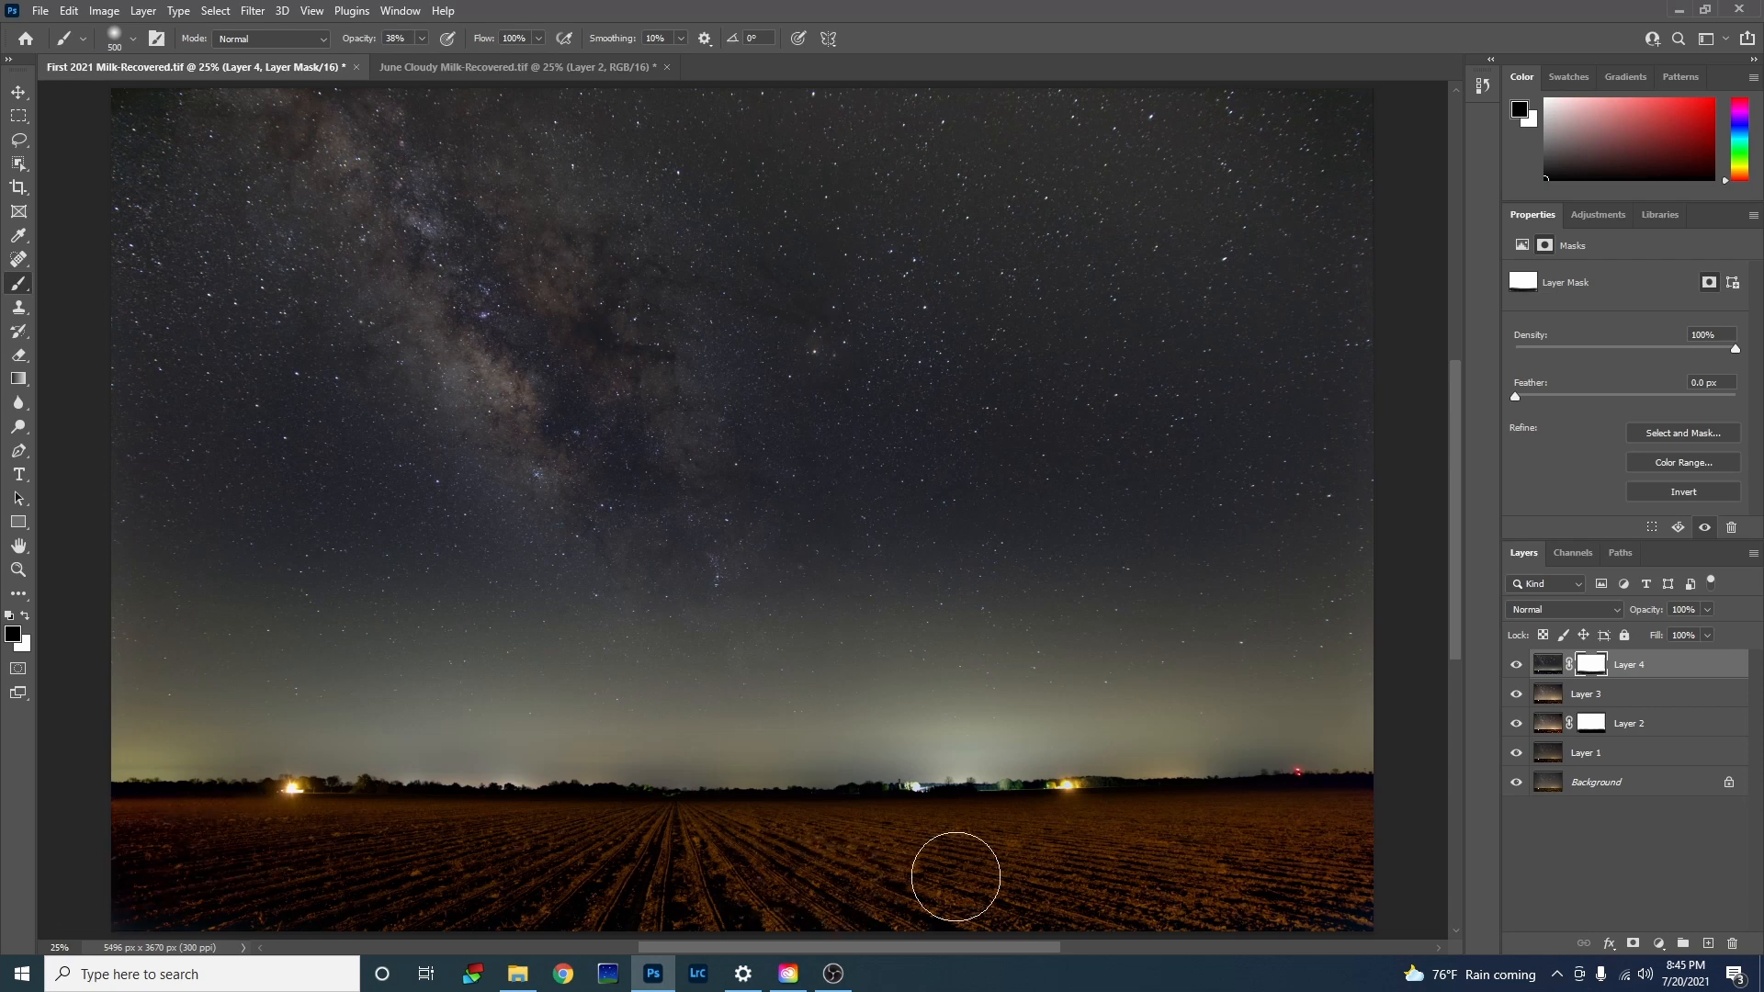